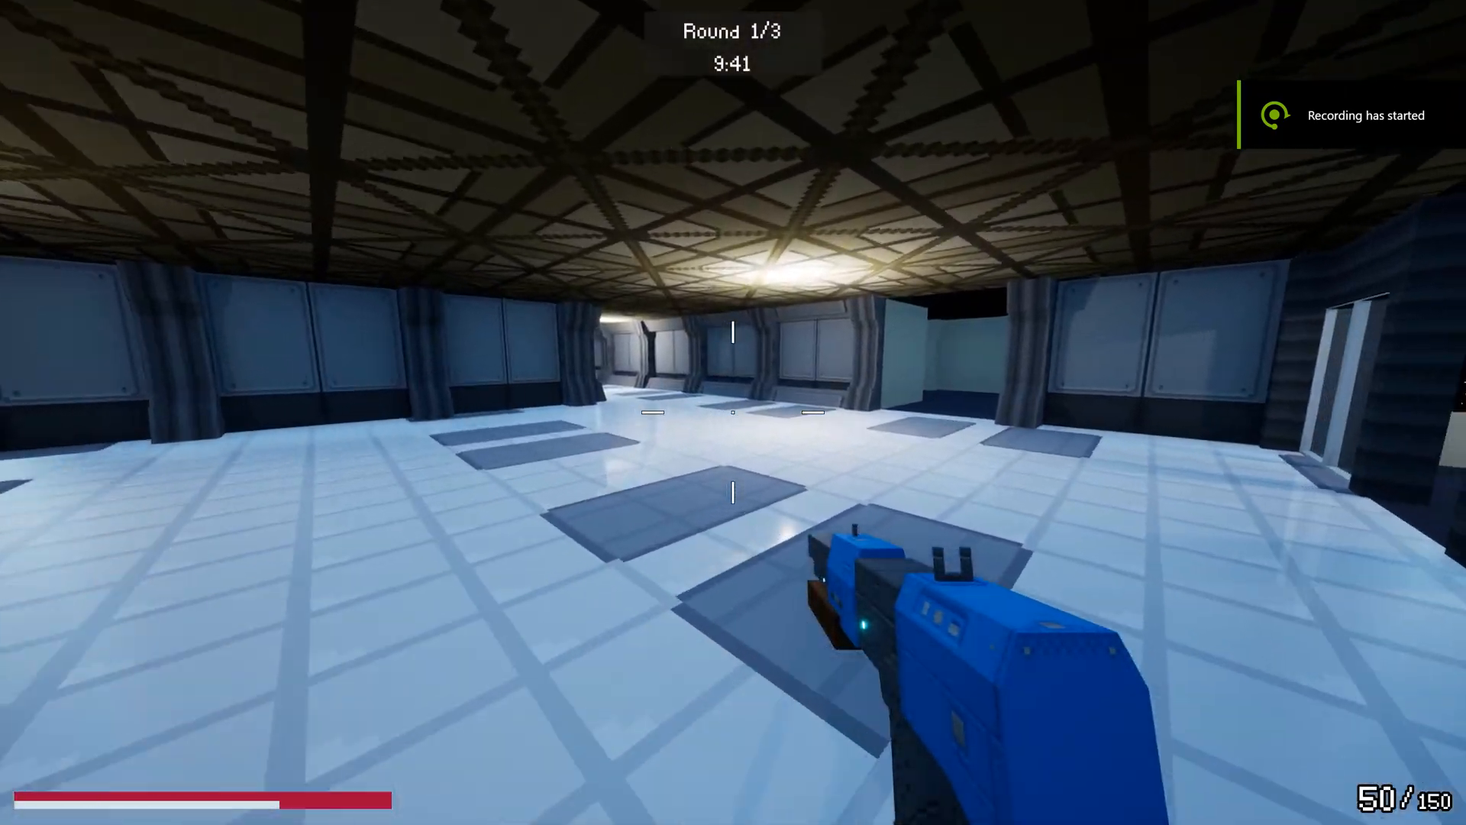
{"action": "mouse_move", "coordinate": [733, 412]}
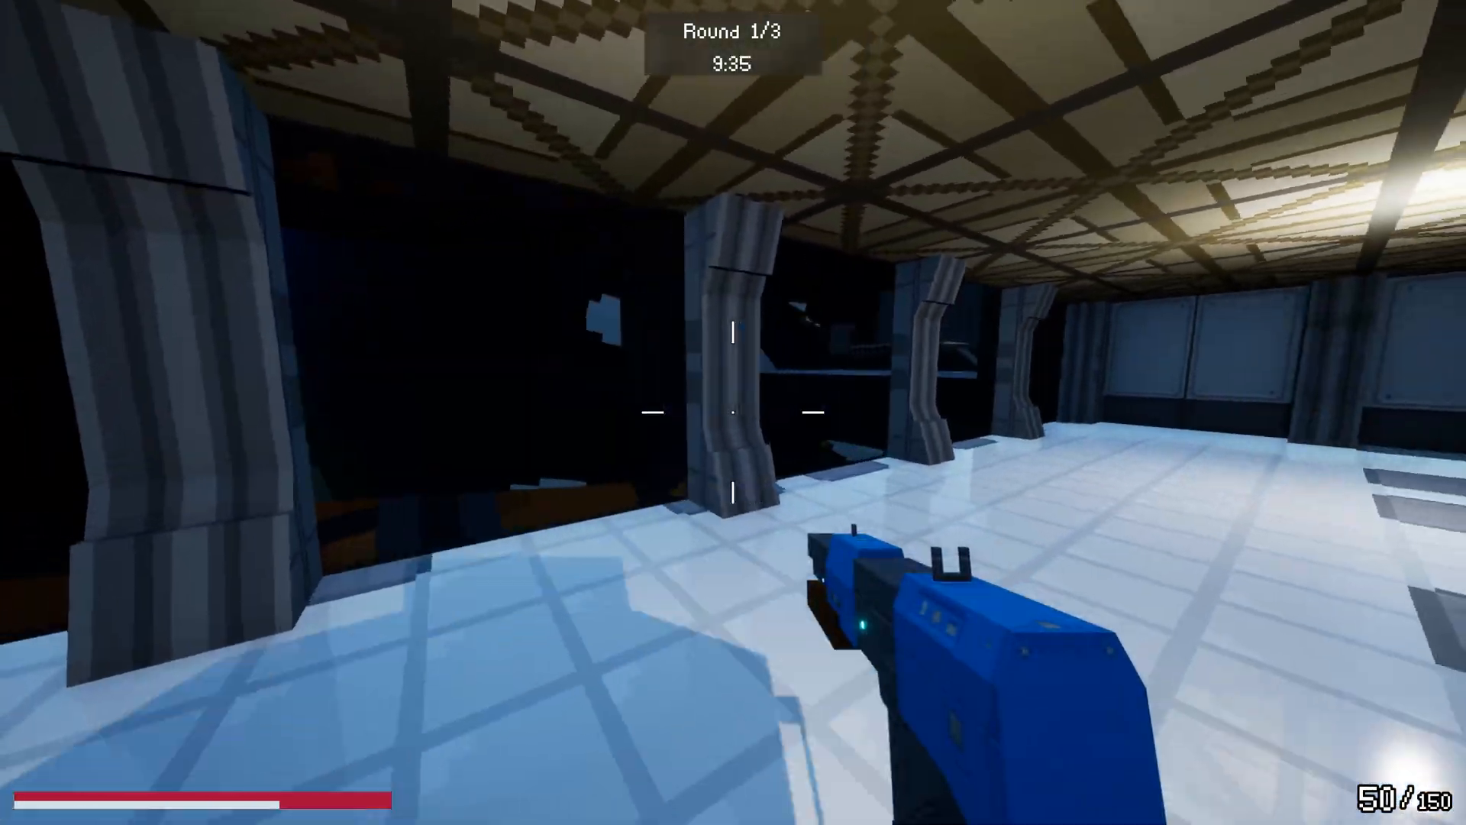
{"action": "mouse_move", "coordinate": [733, 413]}
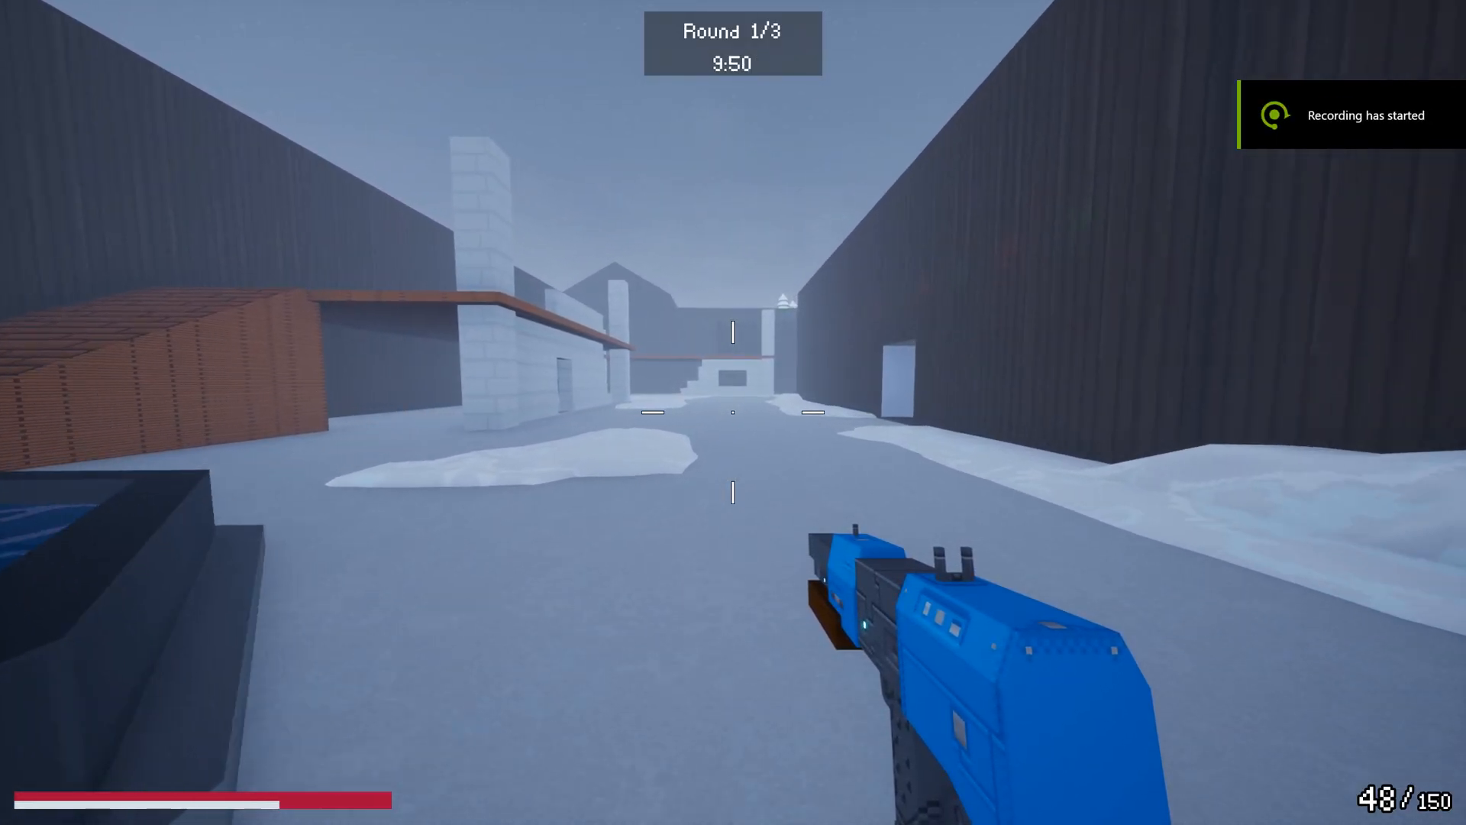
{"action": "mouse_move", "coordinate": [734, 413]}
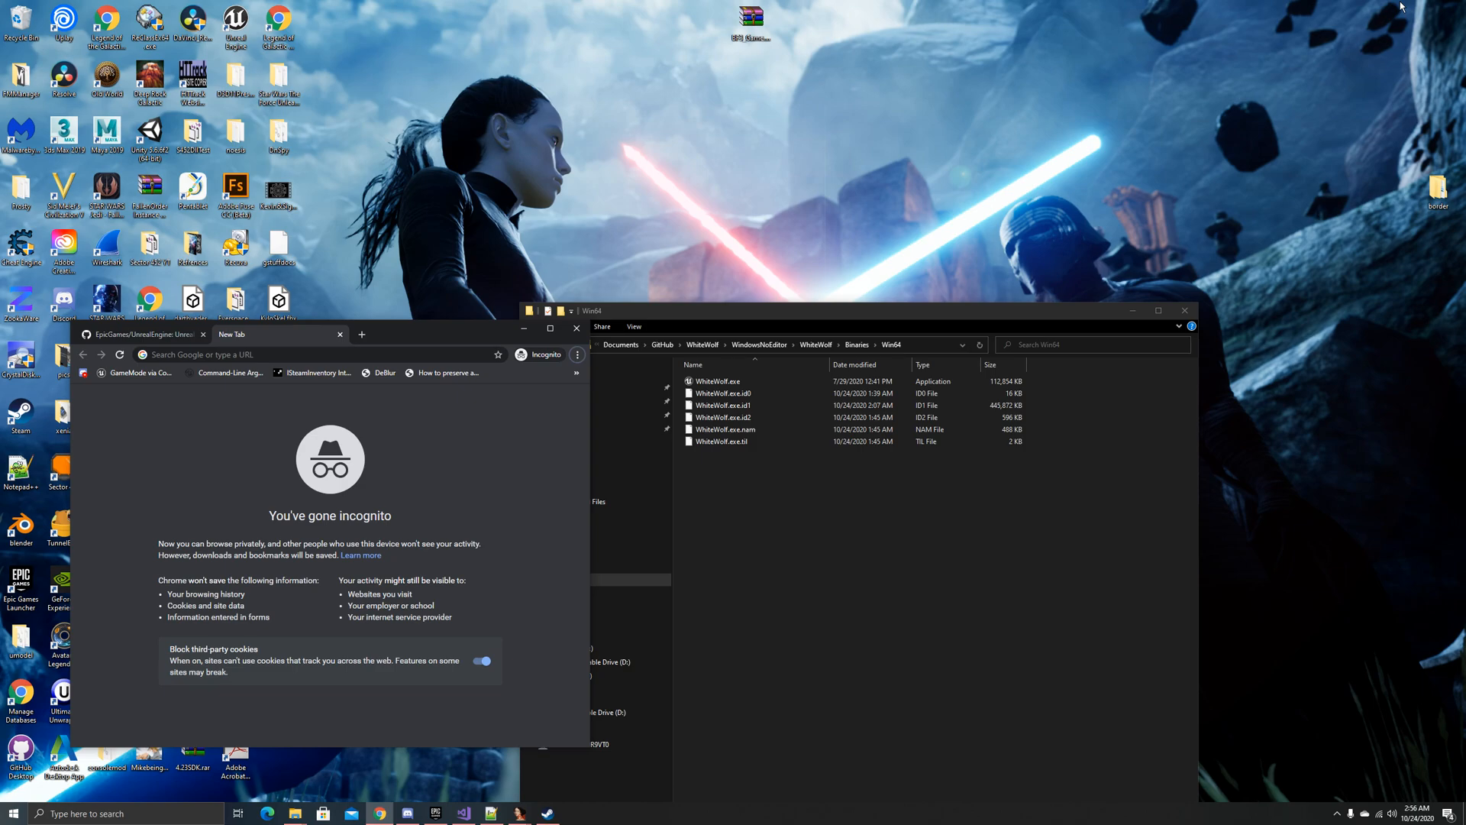
{"action": "mouse_move", "coordinate": [802, 322]}
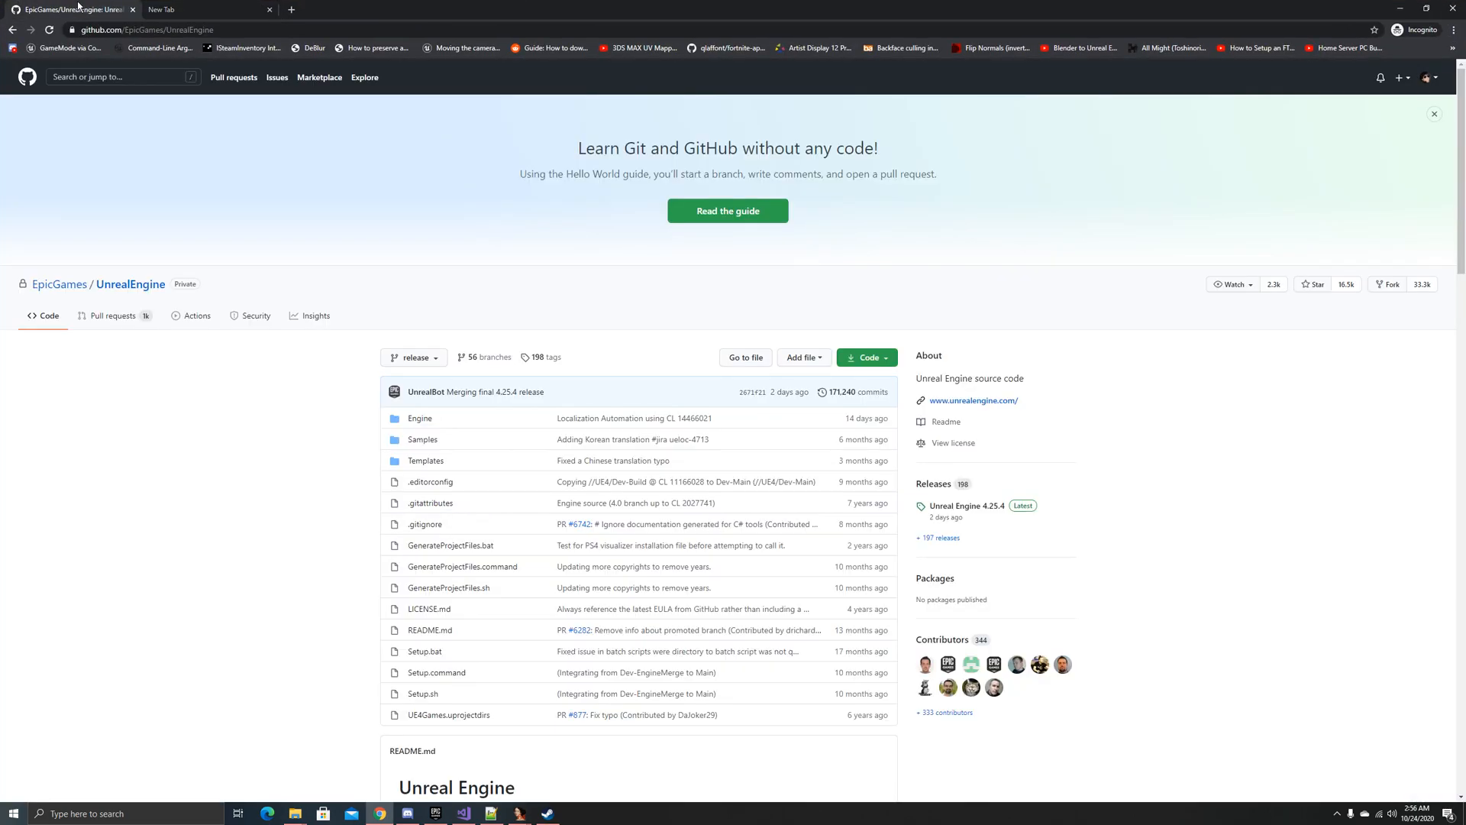
{"action": "mouse_move", "coordinate": [241, 210]}
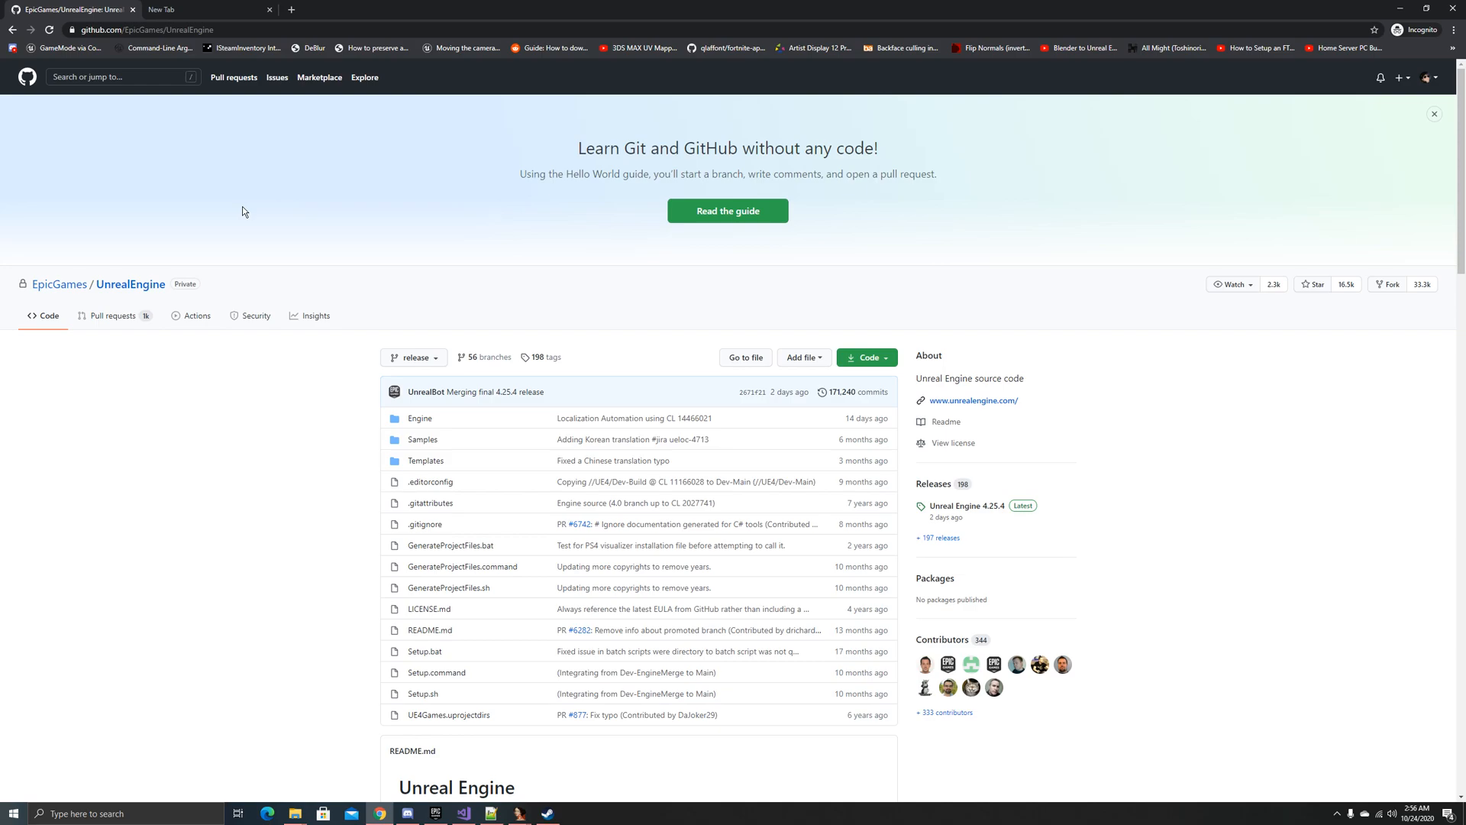
{"action": "mouse_move", "coordinate": [388, 245]}
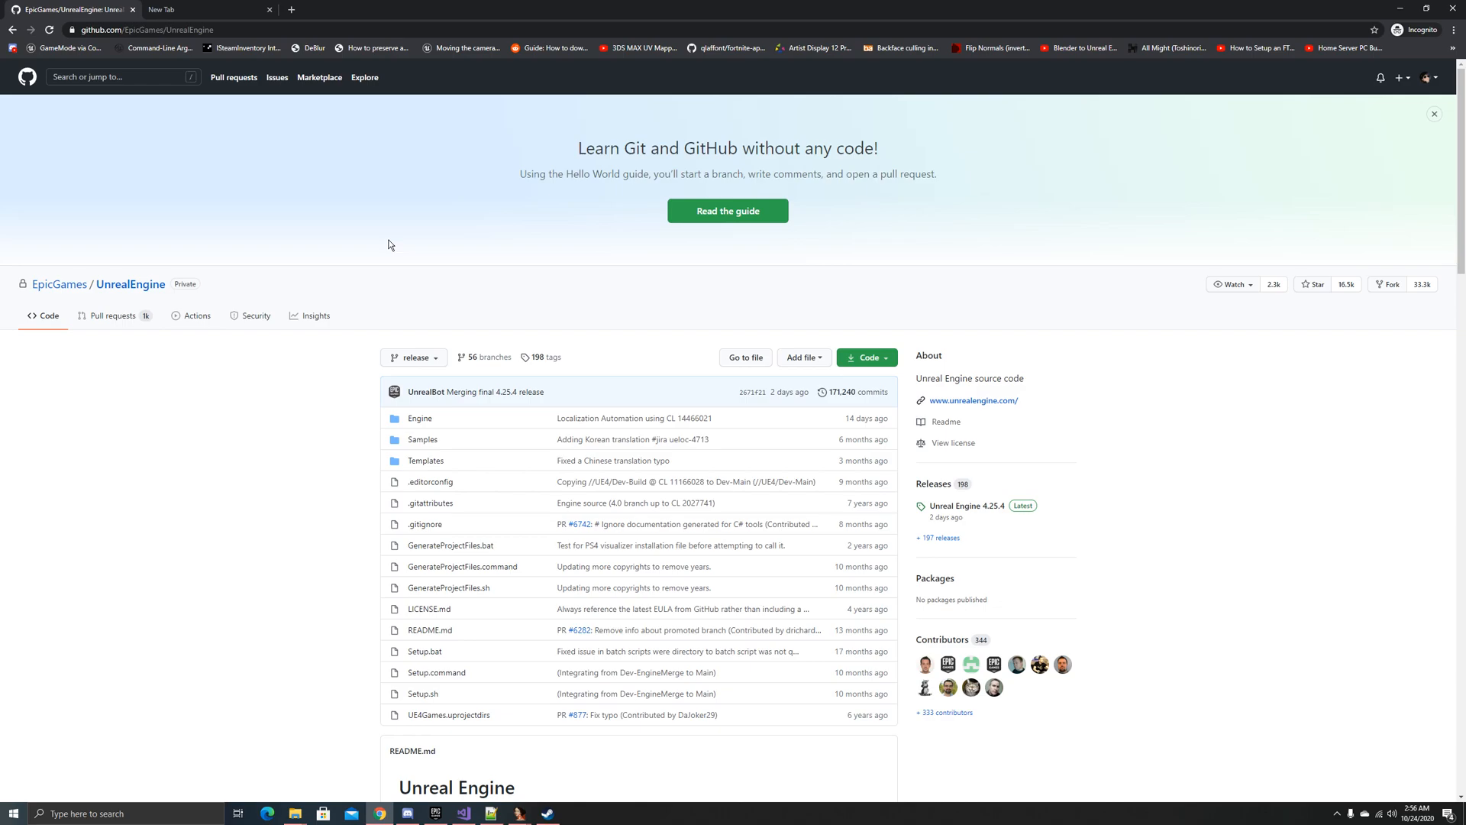
Step: Check WhiteWolf.exe's Details in Properties, confirming a UE4 Release-4.24 build version
{"action": "left_click", "coordinate": [191, 10]}
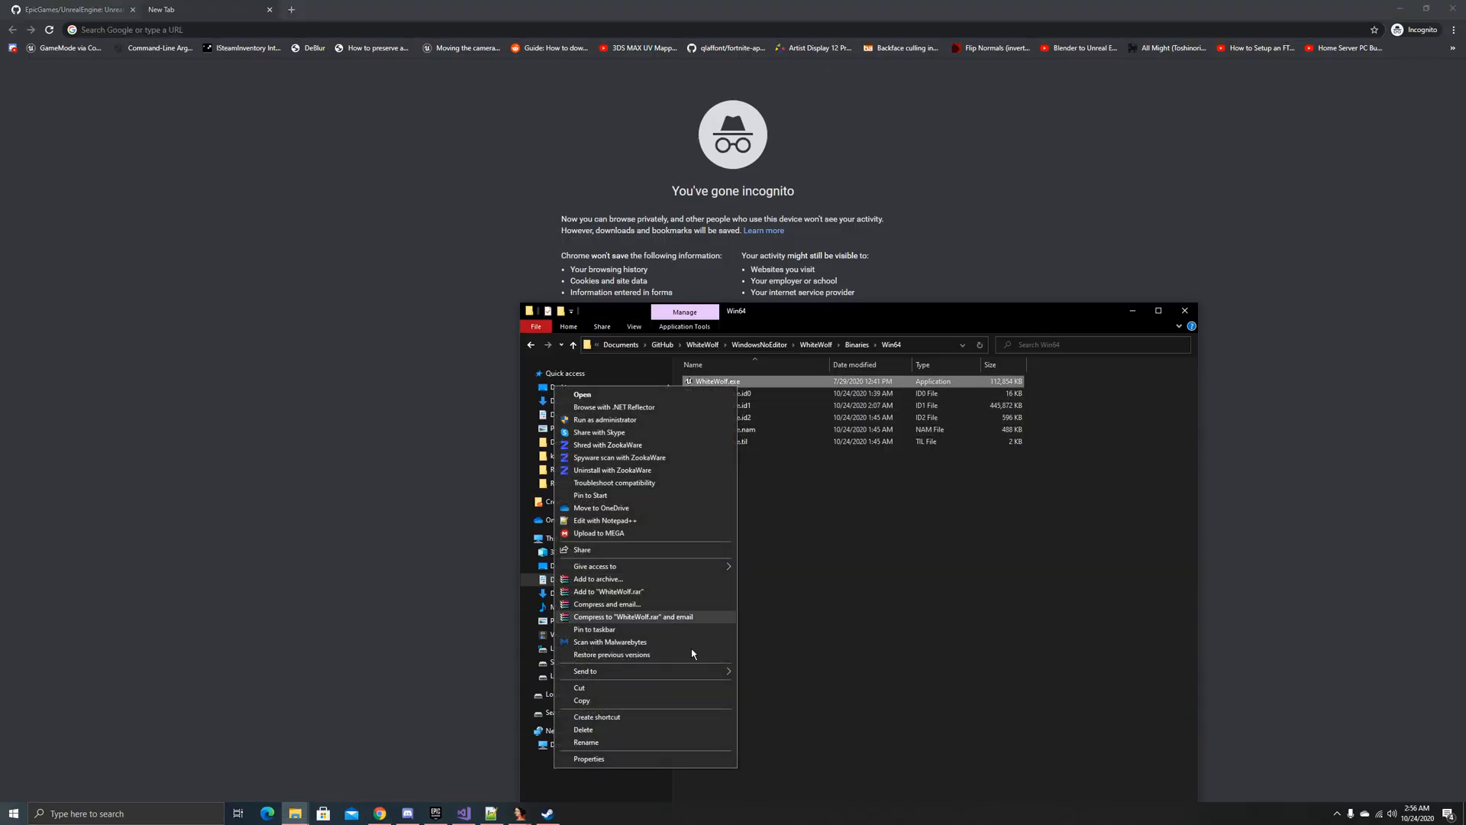
{"action": "left_click", "coordinate": [589, 759]}
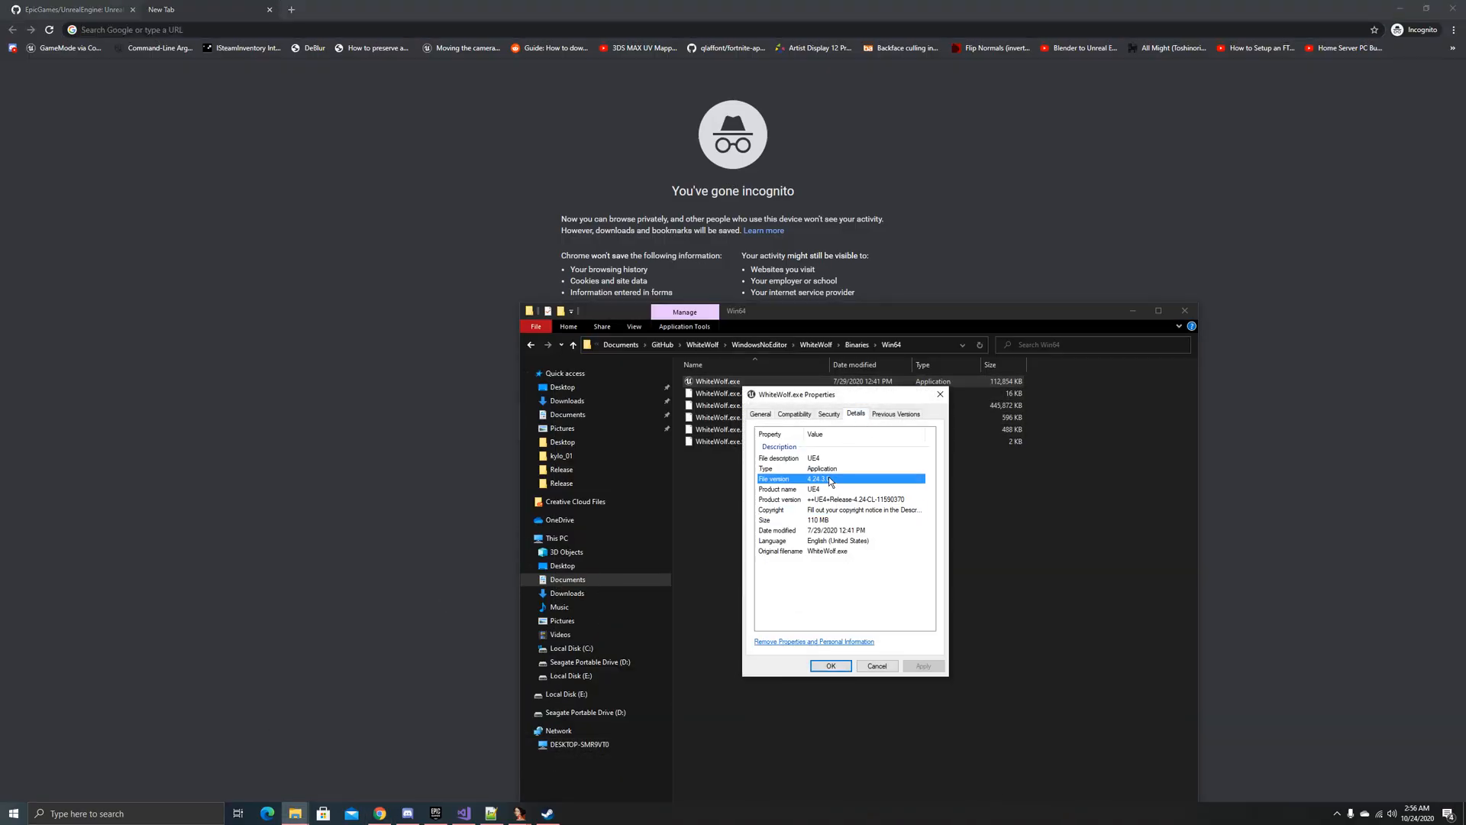
{"action": "mouse_move", "coordinate": [875, 609]}
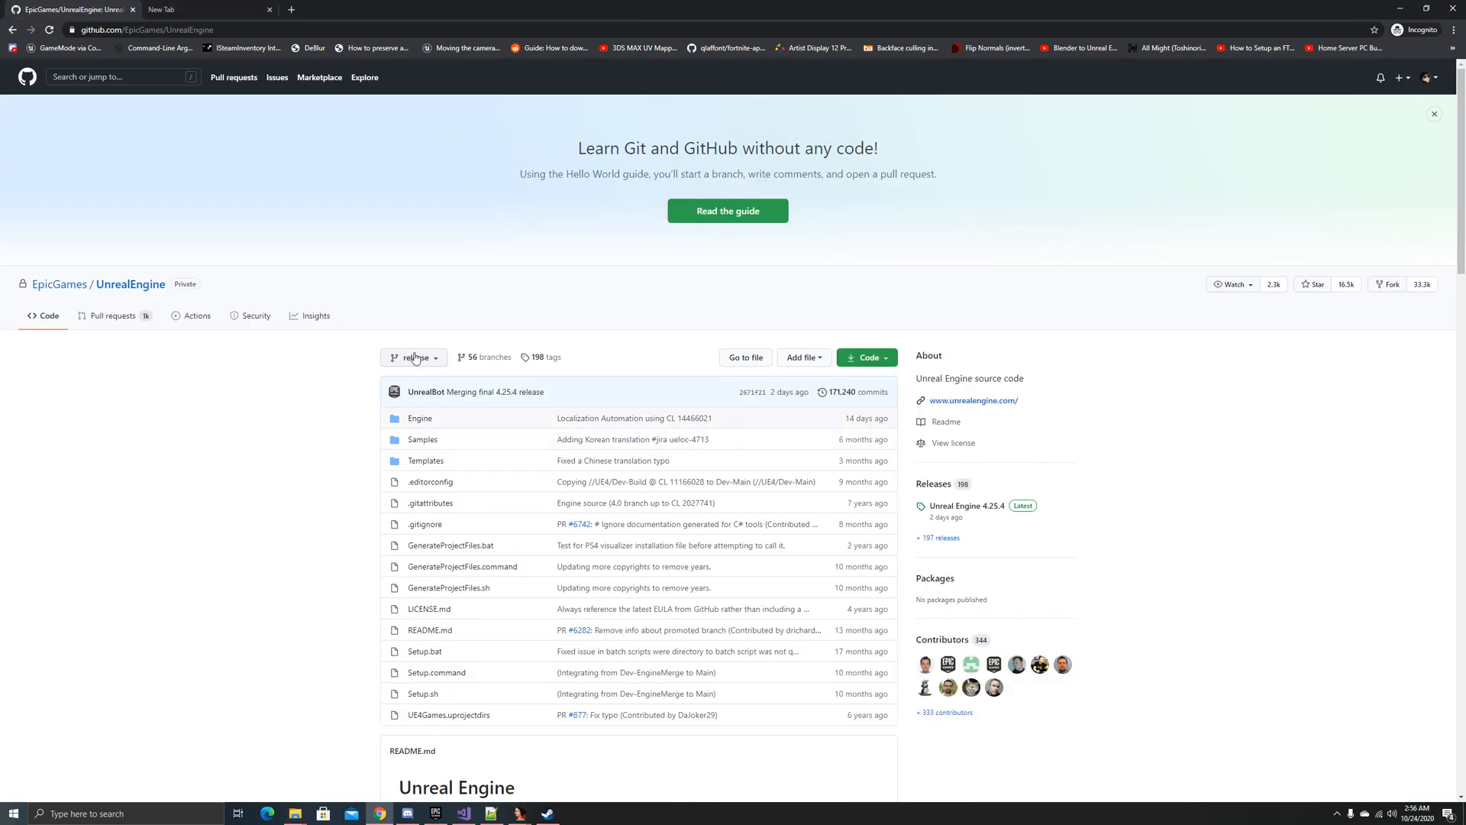
Step: Switch the UnrealEngine GitHub repository to the 4.24.3-release tag
{"action": "left_click", "coordinate": [414, 356]}
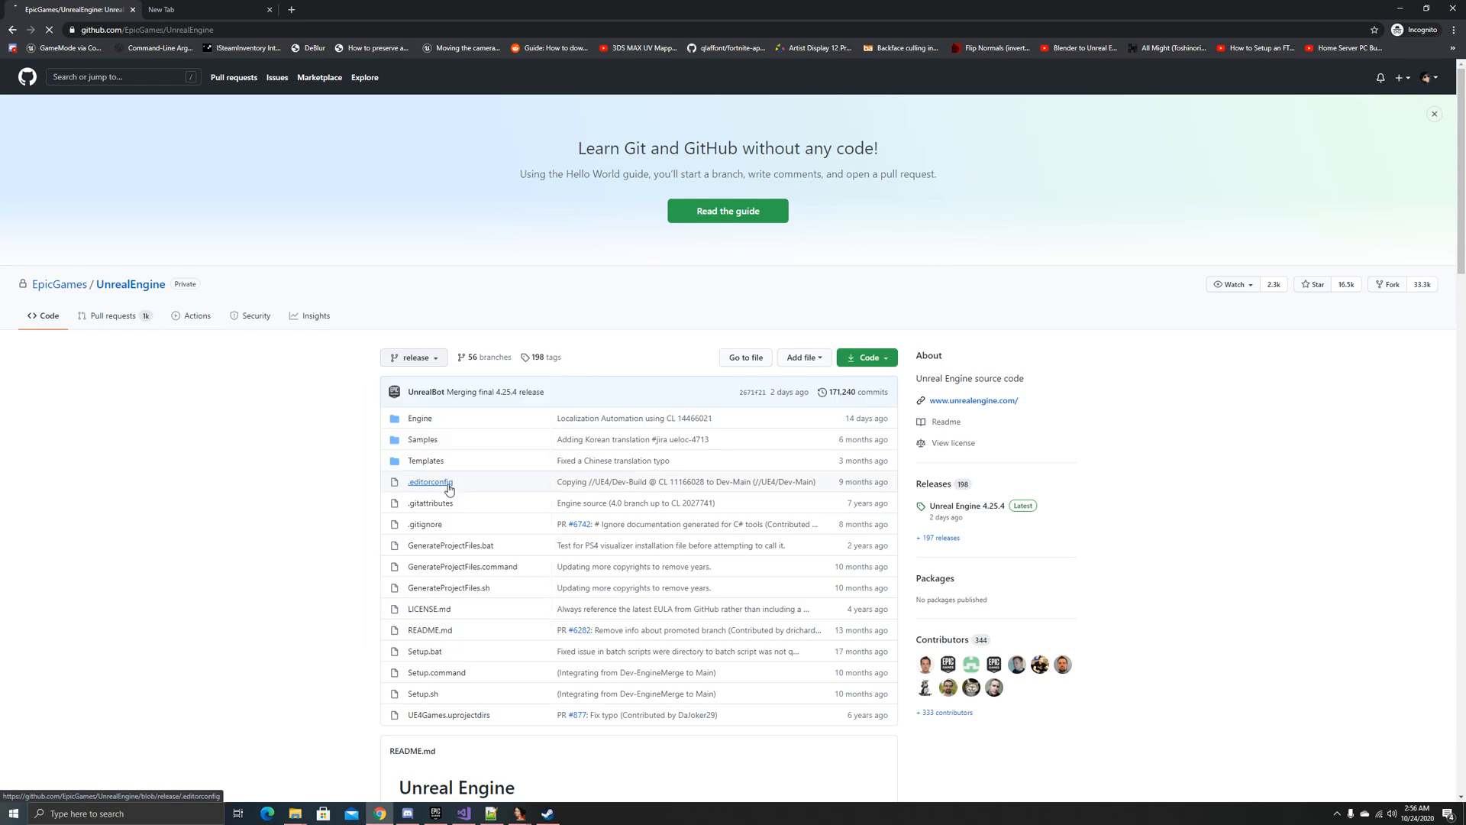
{"action": "left_click", "coordinate": [203, 9]}
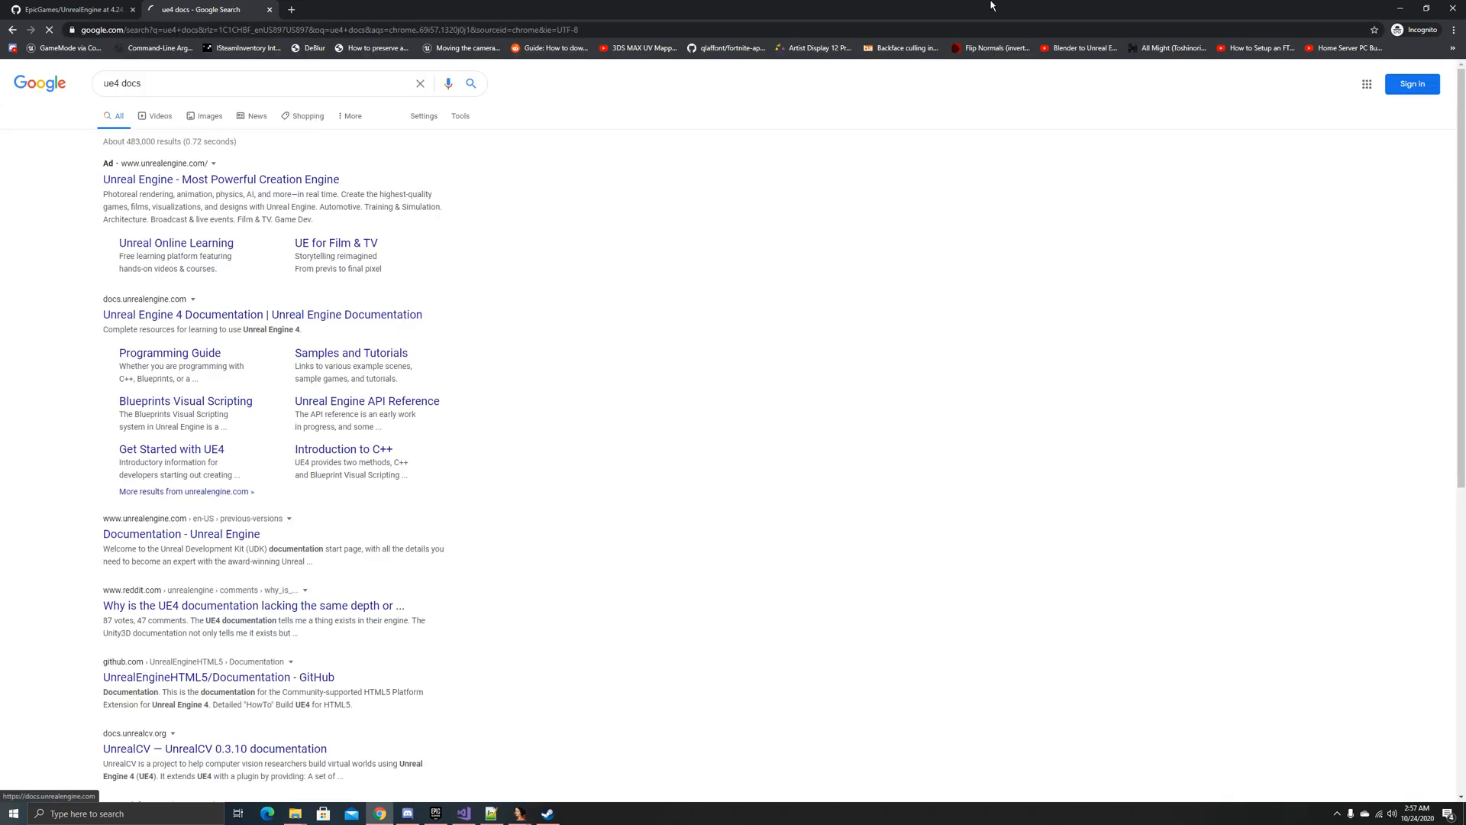
Step: Find StaticLoadObject in the UE4 documentation and copy its source file path
{"action": "left_click", "coordinate": [263, 315]}
{"action": "type", "text": "static load o"}
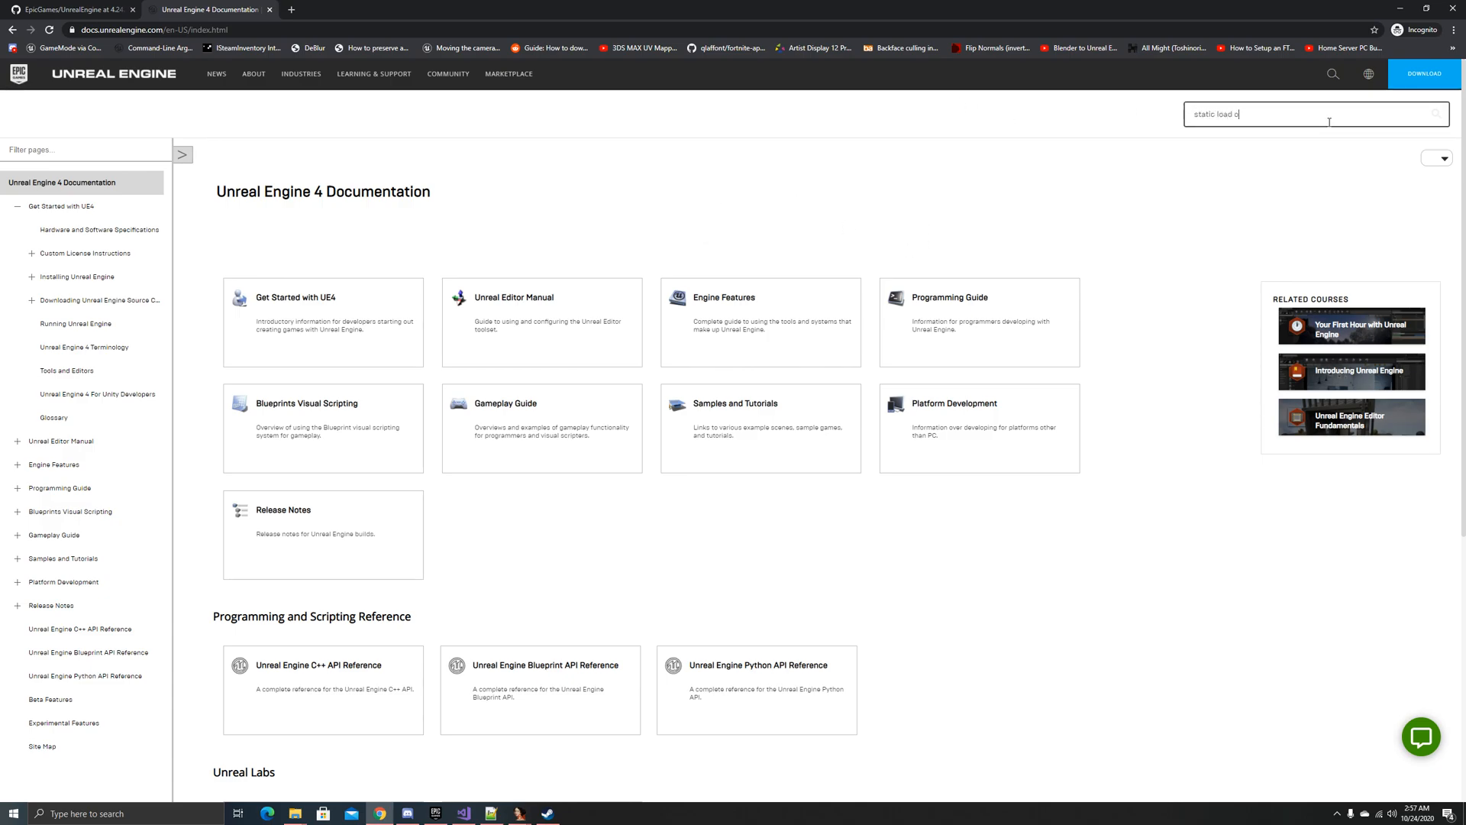
{"action": "key", "text": "Return"}
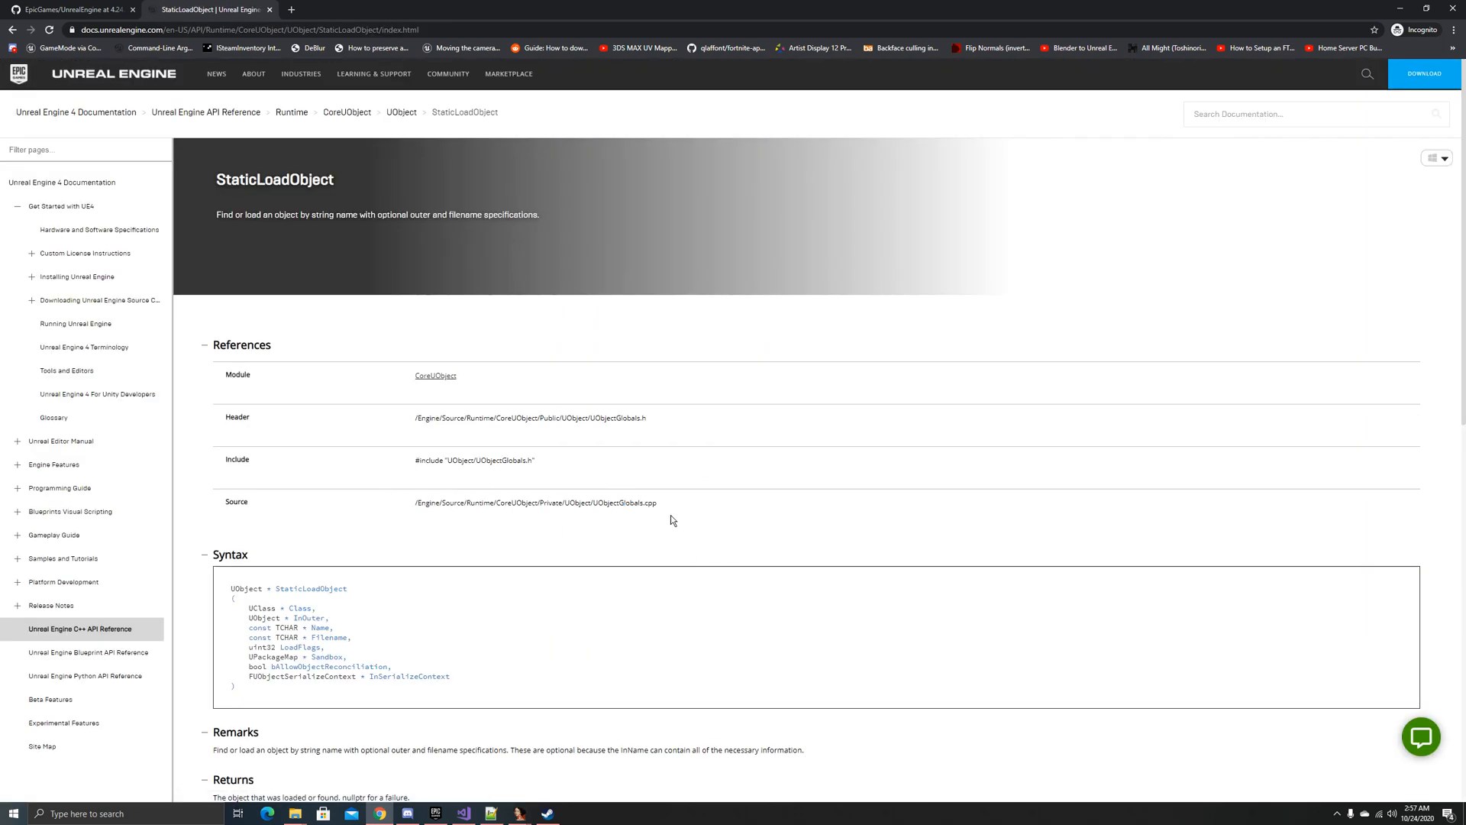
{"action": "right_click", "coordinate": [536, 502]}
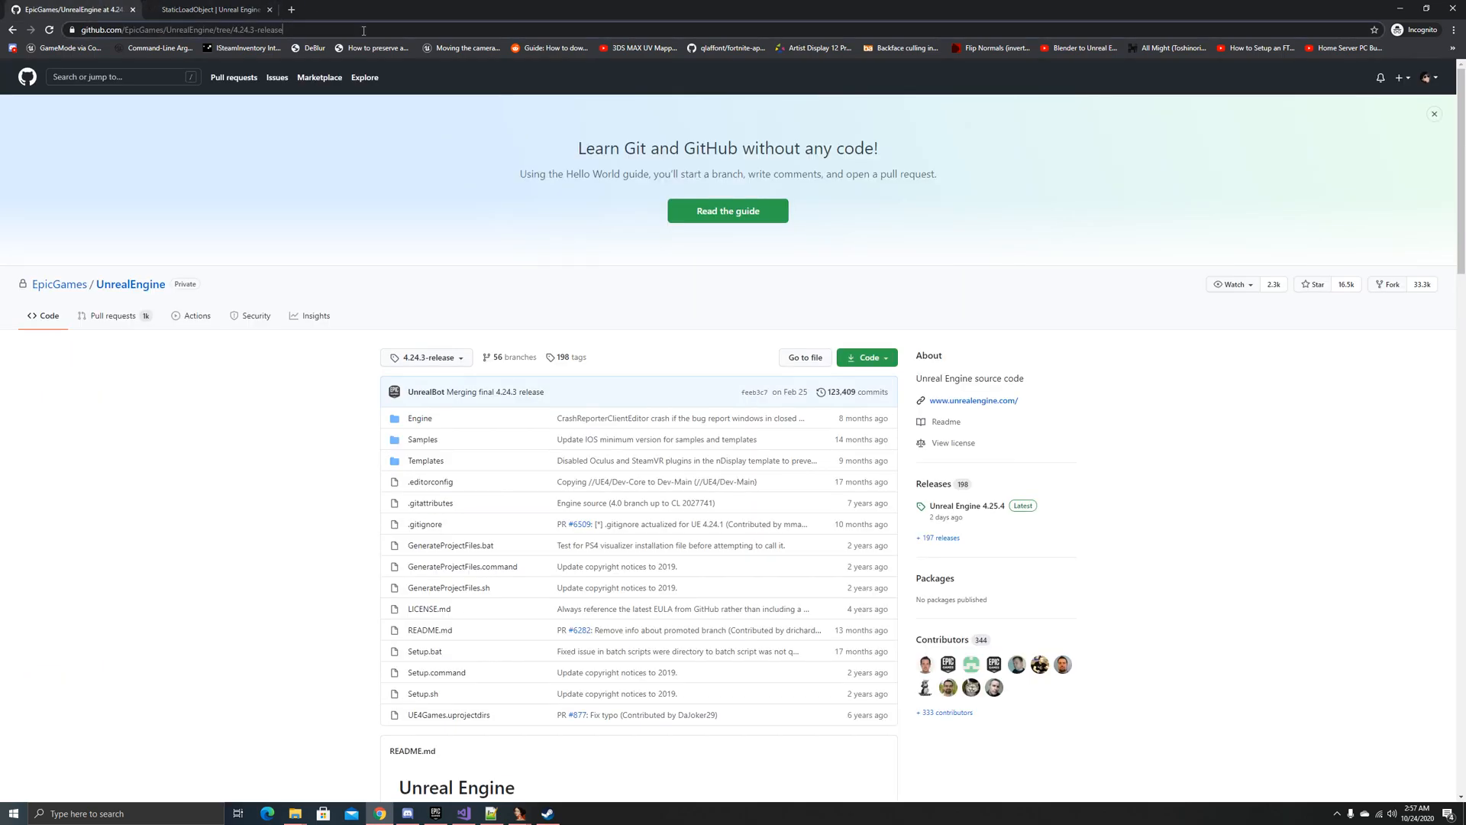
Step: Navigate GitHub to UObjectGlobals.cpp and search the source for the StaticLoadObject functions
{"action": "left_click", "coordinate": [419, 418]}
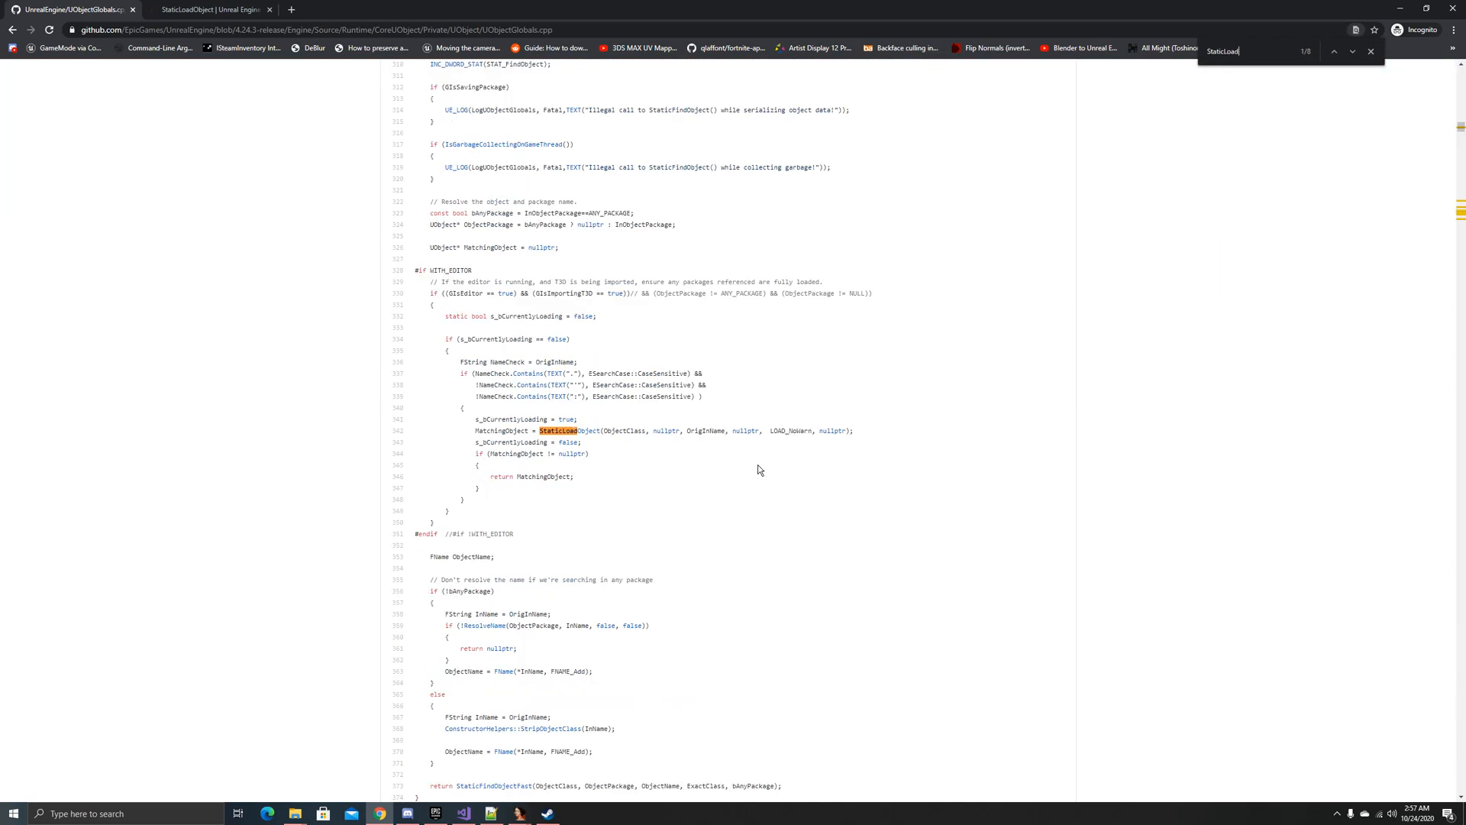
{"action": "type", "text": "Ob"}
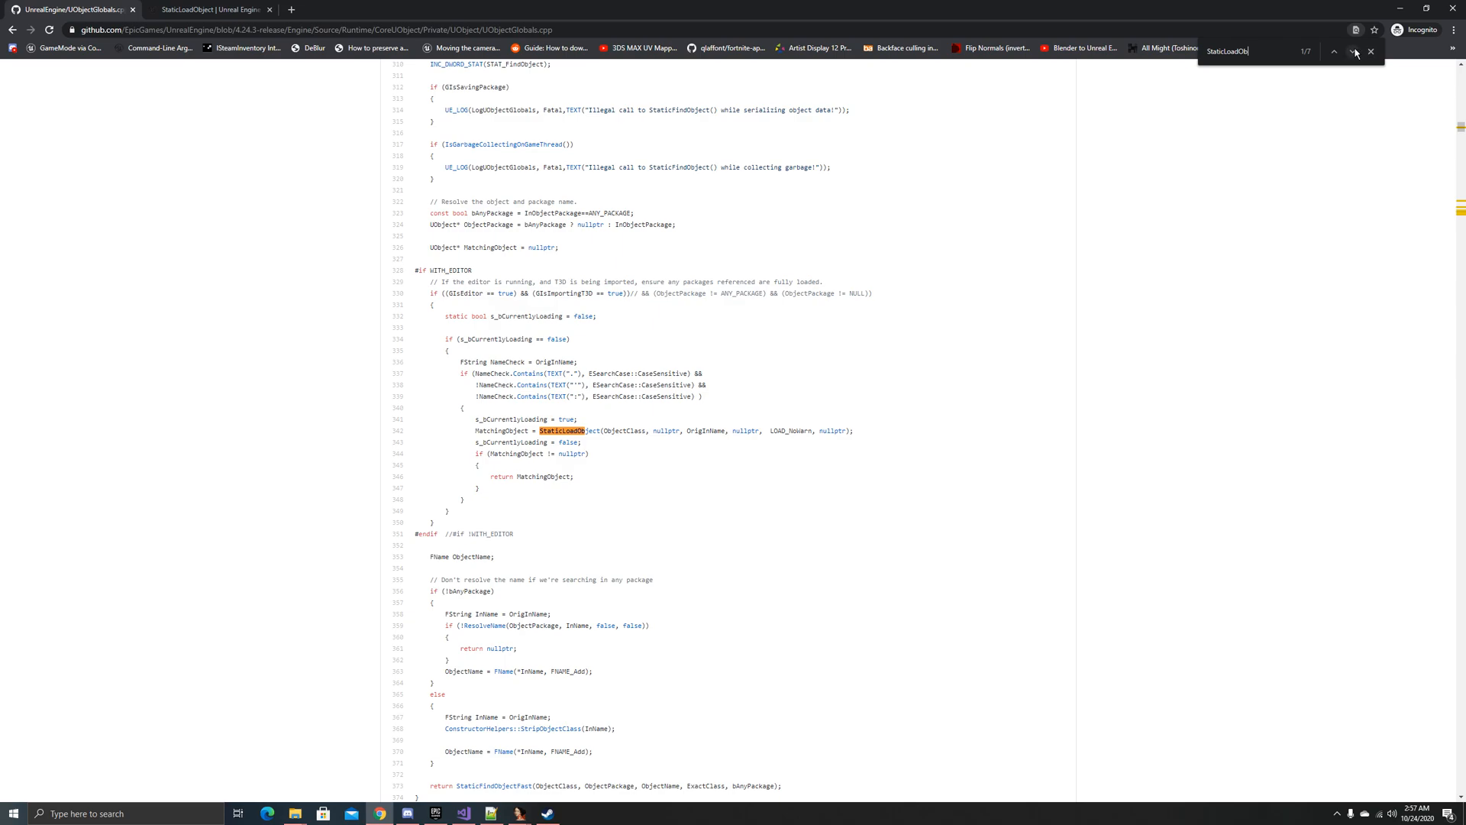
{"action": "left_click", "coordinate": [1351, 52]}
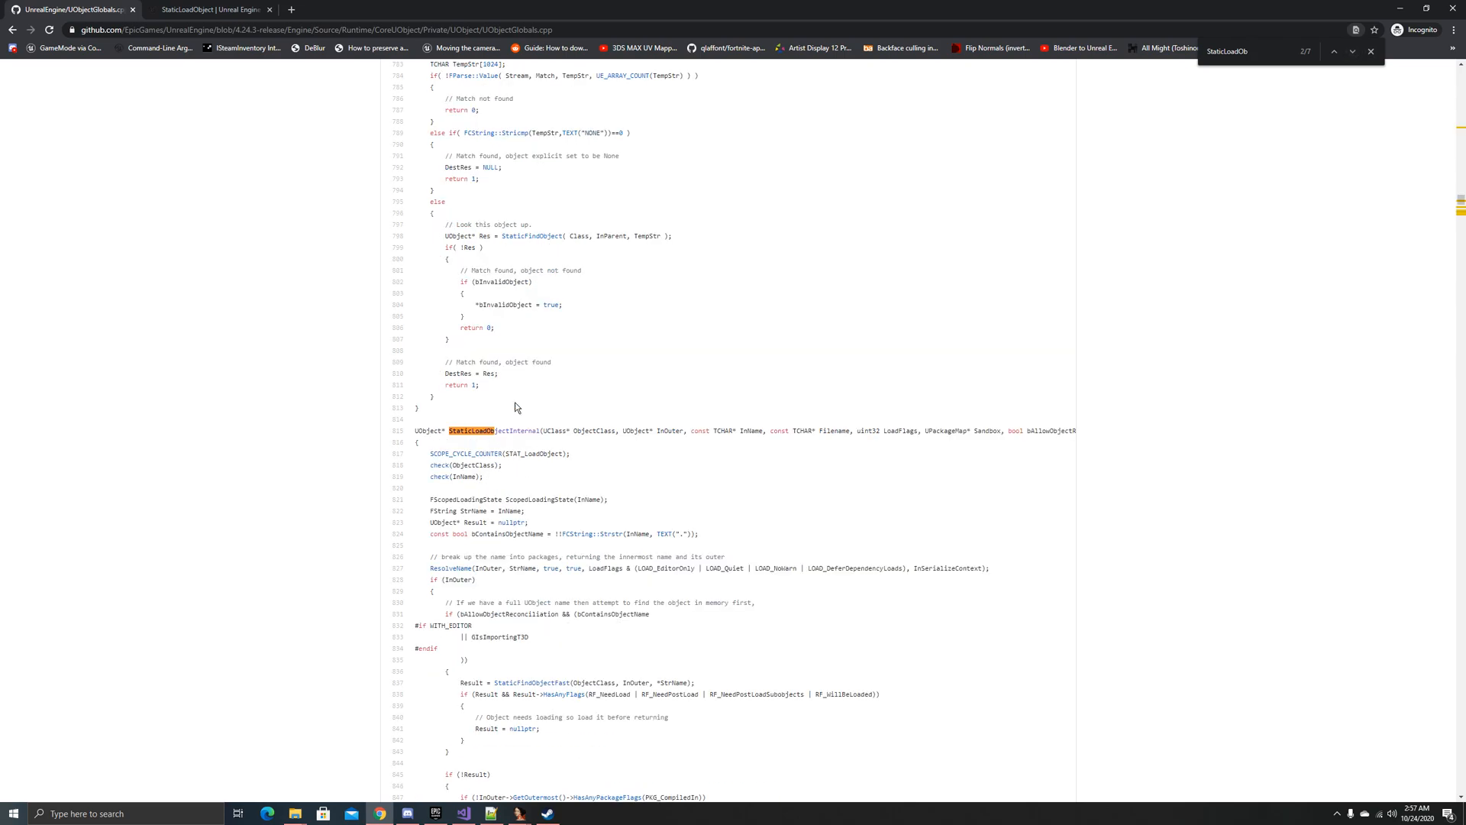
{"action": "scroll", "scroll_direction": "down", "scroll_amount": 3}
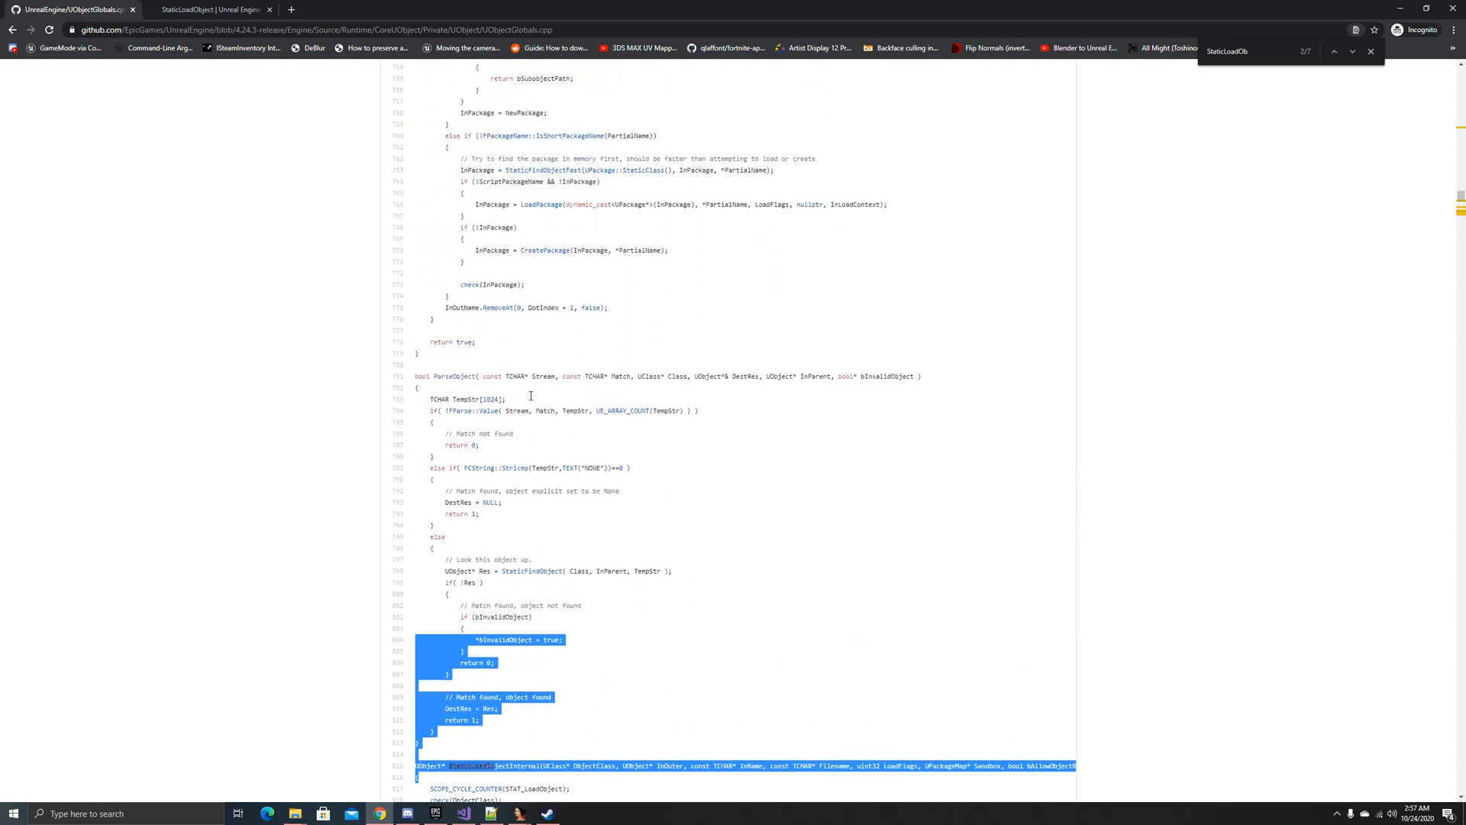
{"action": "scroll", "scroll_direction": "down", "scroll_amount": 3}
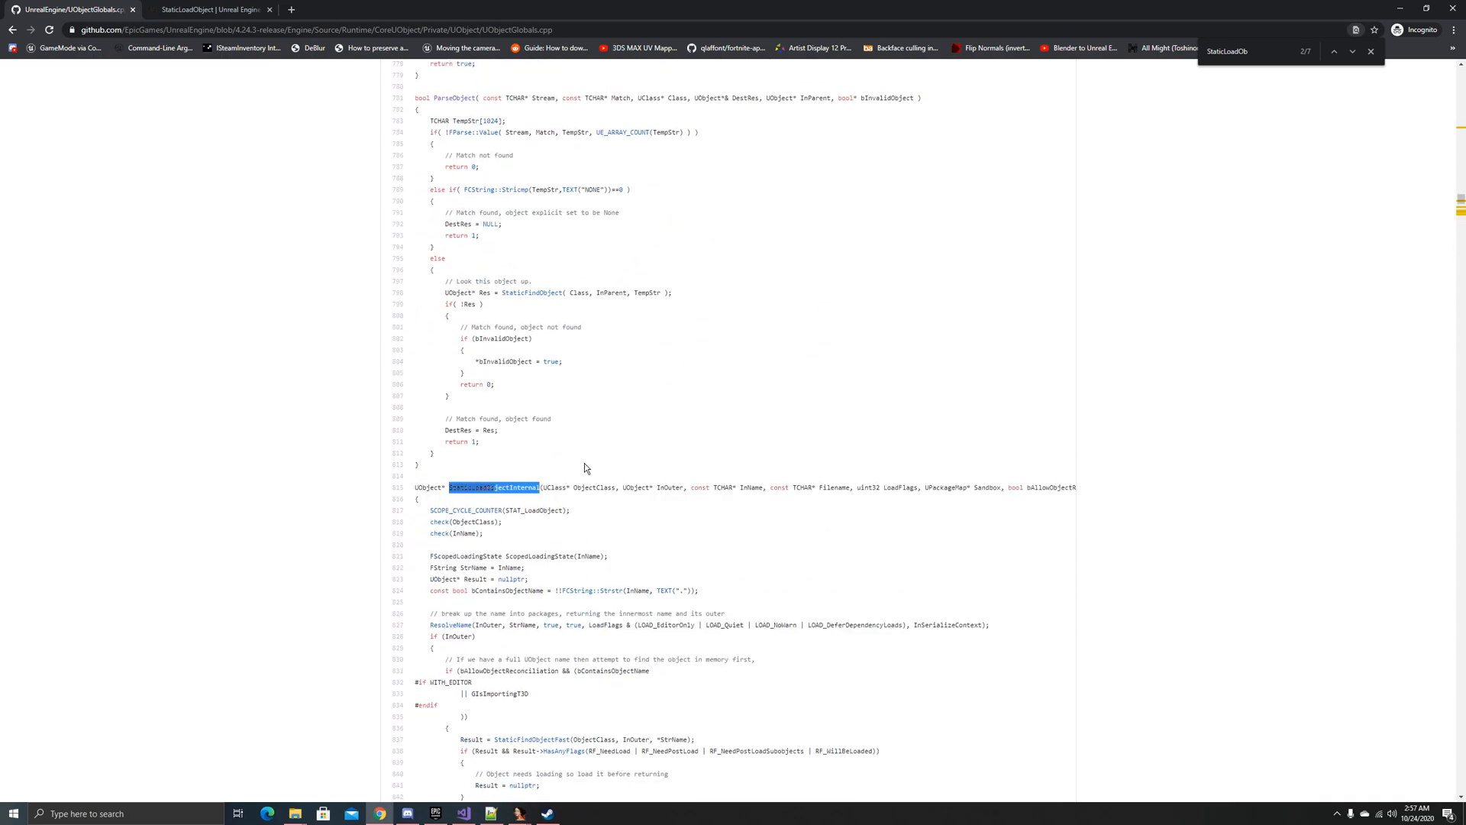
{"action": "left_click", "coordinate": [1351, 52]}
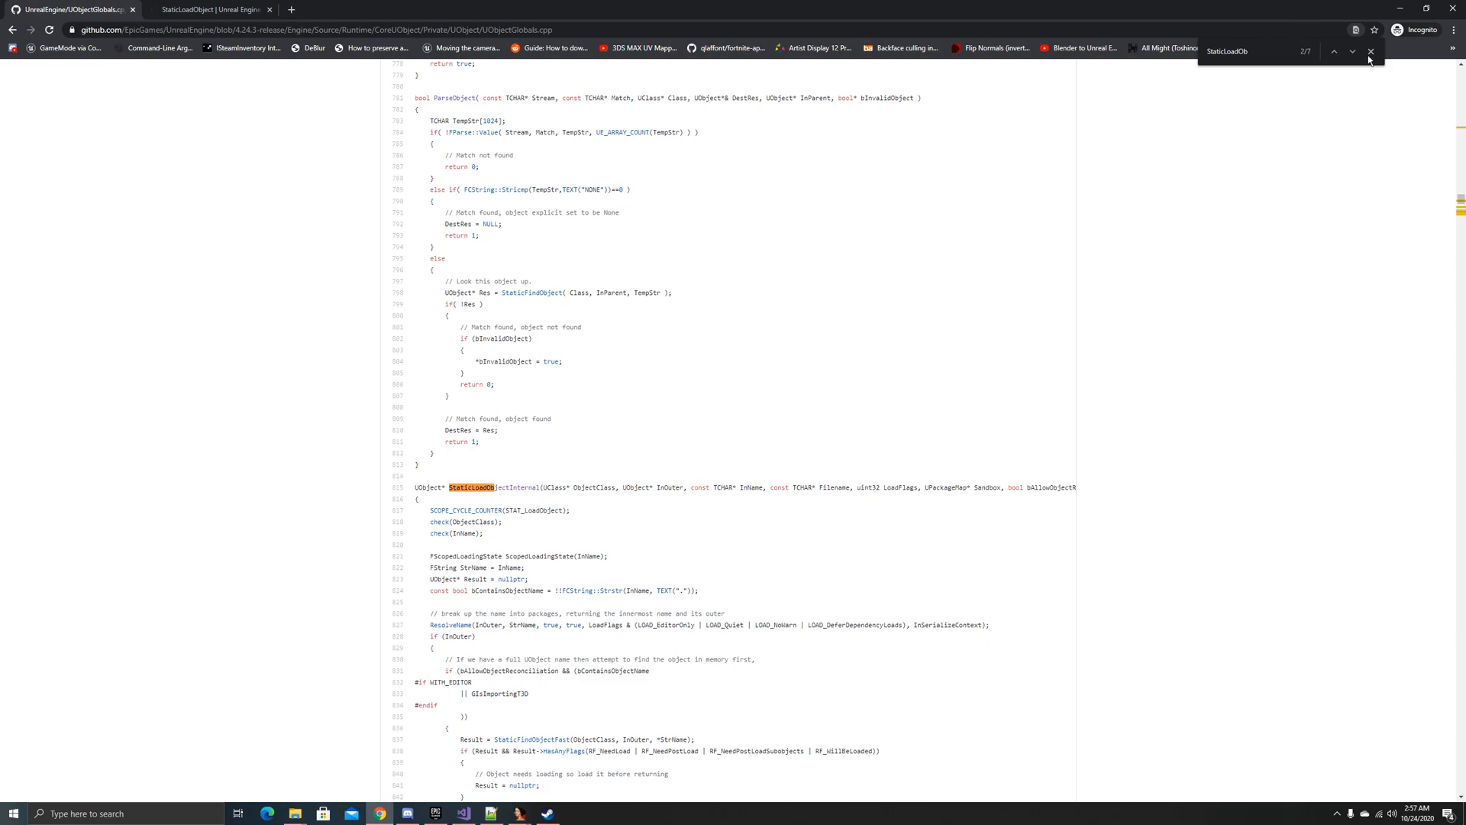
{"action": "left_click", "coordinate": [1352, 51]}
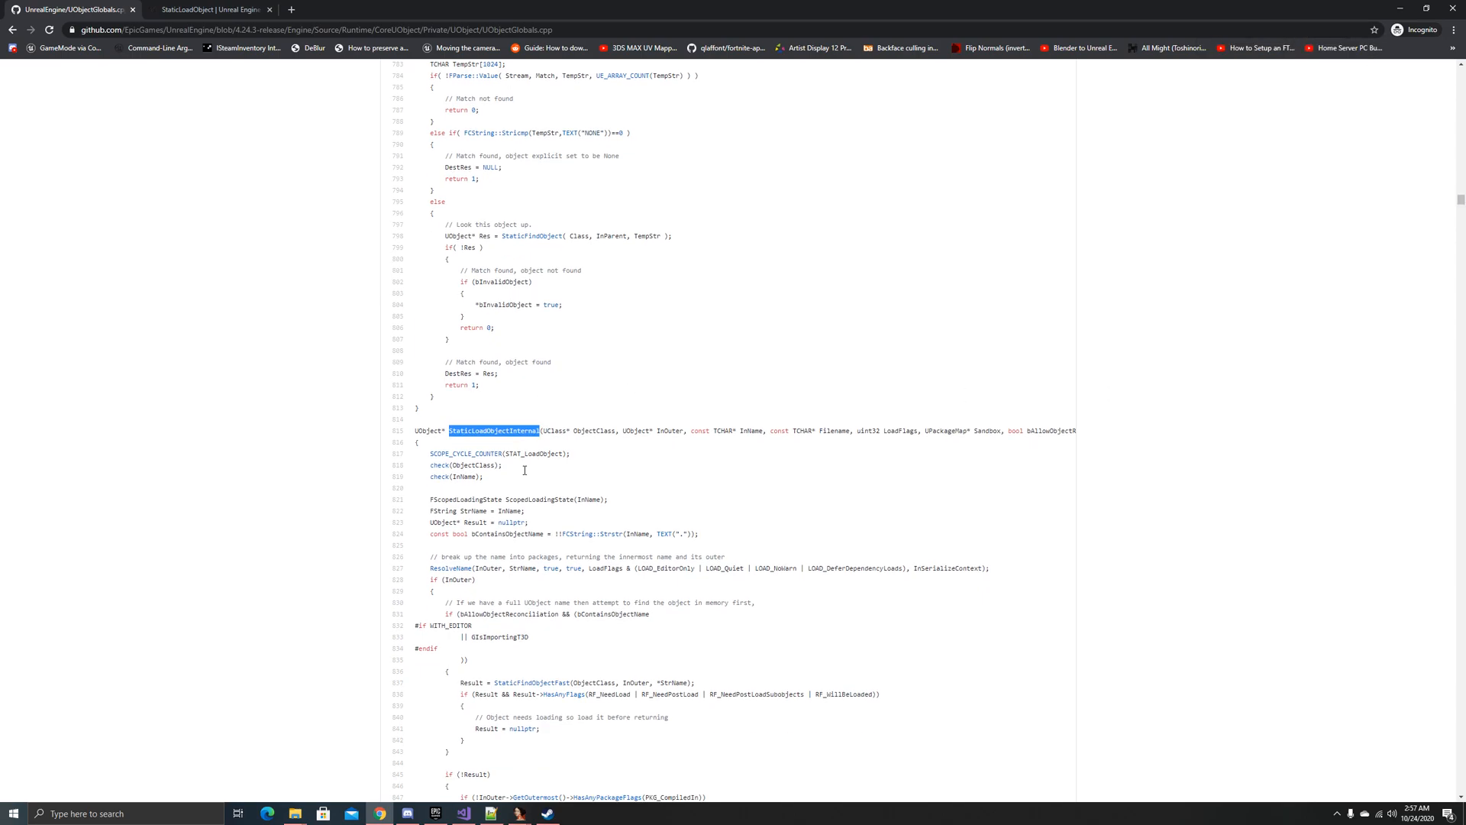
Step: Locate StaticLoadClass and StaticLoadObjectInternal, scrolling to the fatal 'object still needing load' log message
{"action": "scroll", "scroll_direction": "down", "scroll_amount": 3}
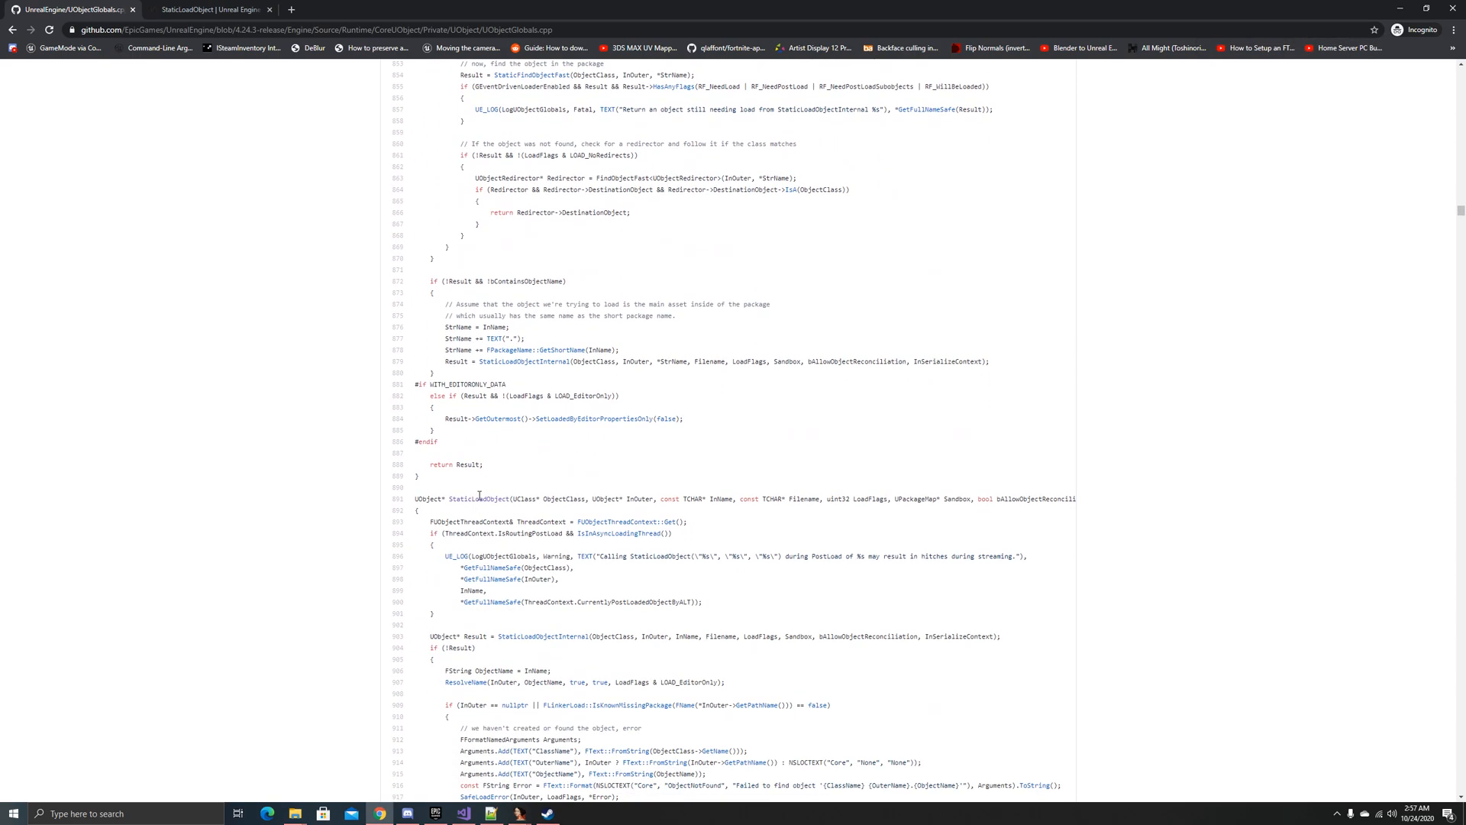
{"action": "scroll", "scroll_direction": "down", "scroll_amount": 3}
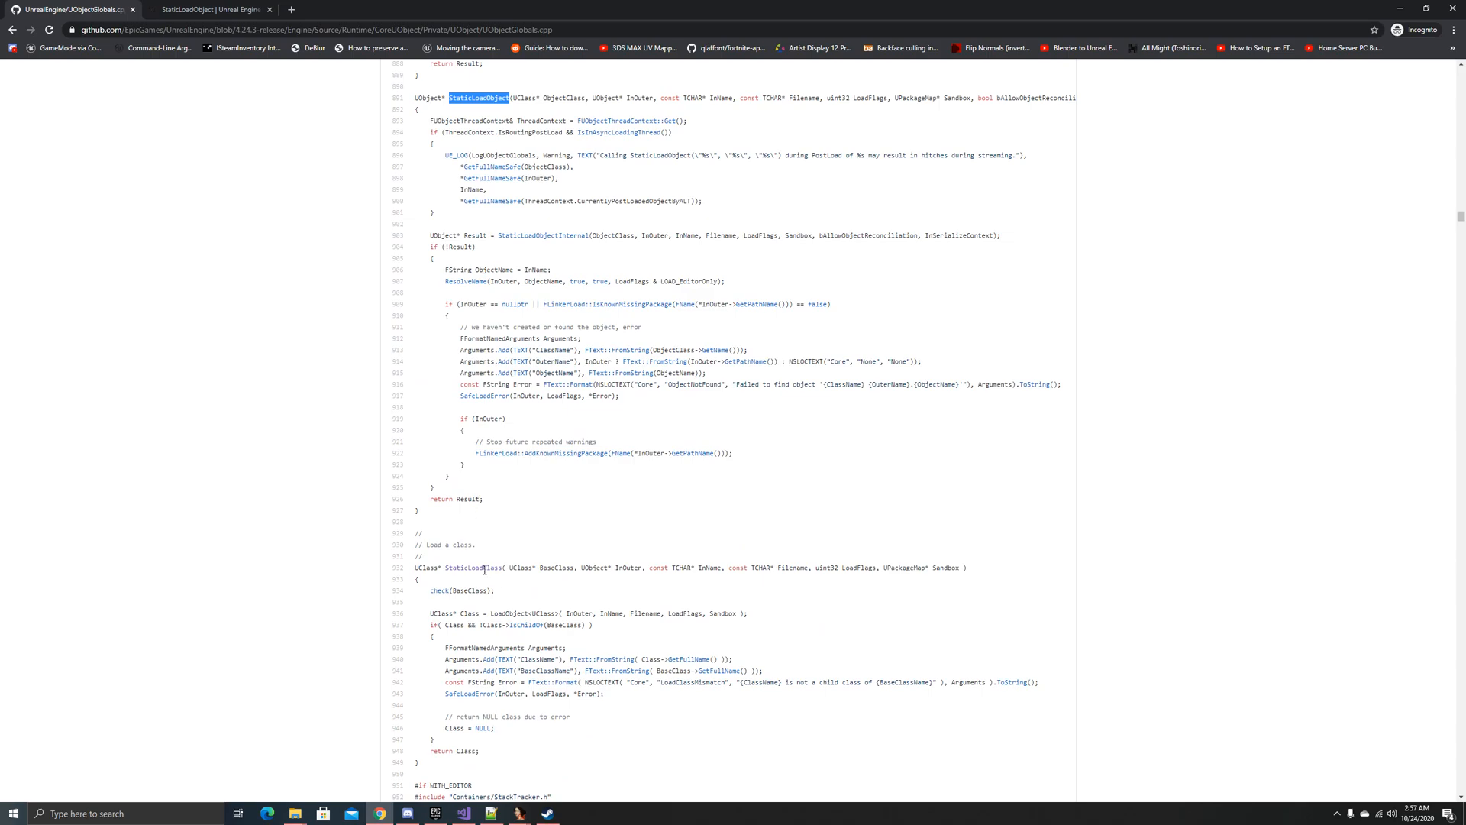
{"action": "double_click", "coordinate": [472, 568]}
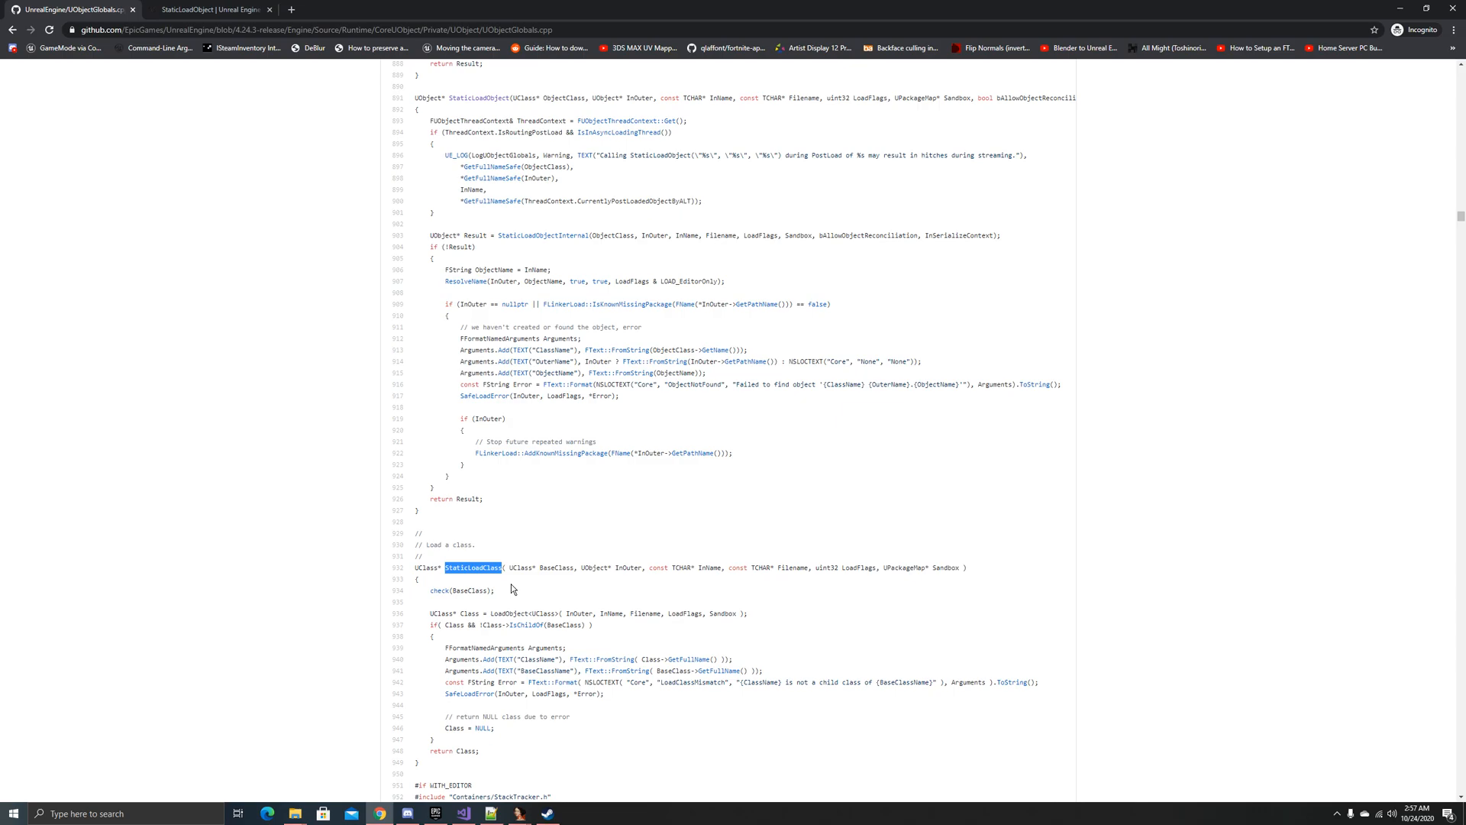
{"action": "scroll", "scroll_direction": "up", "scroll_amount": 3}
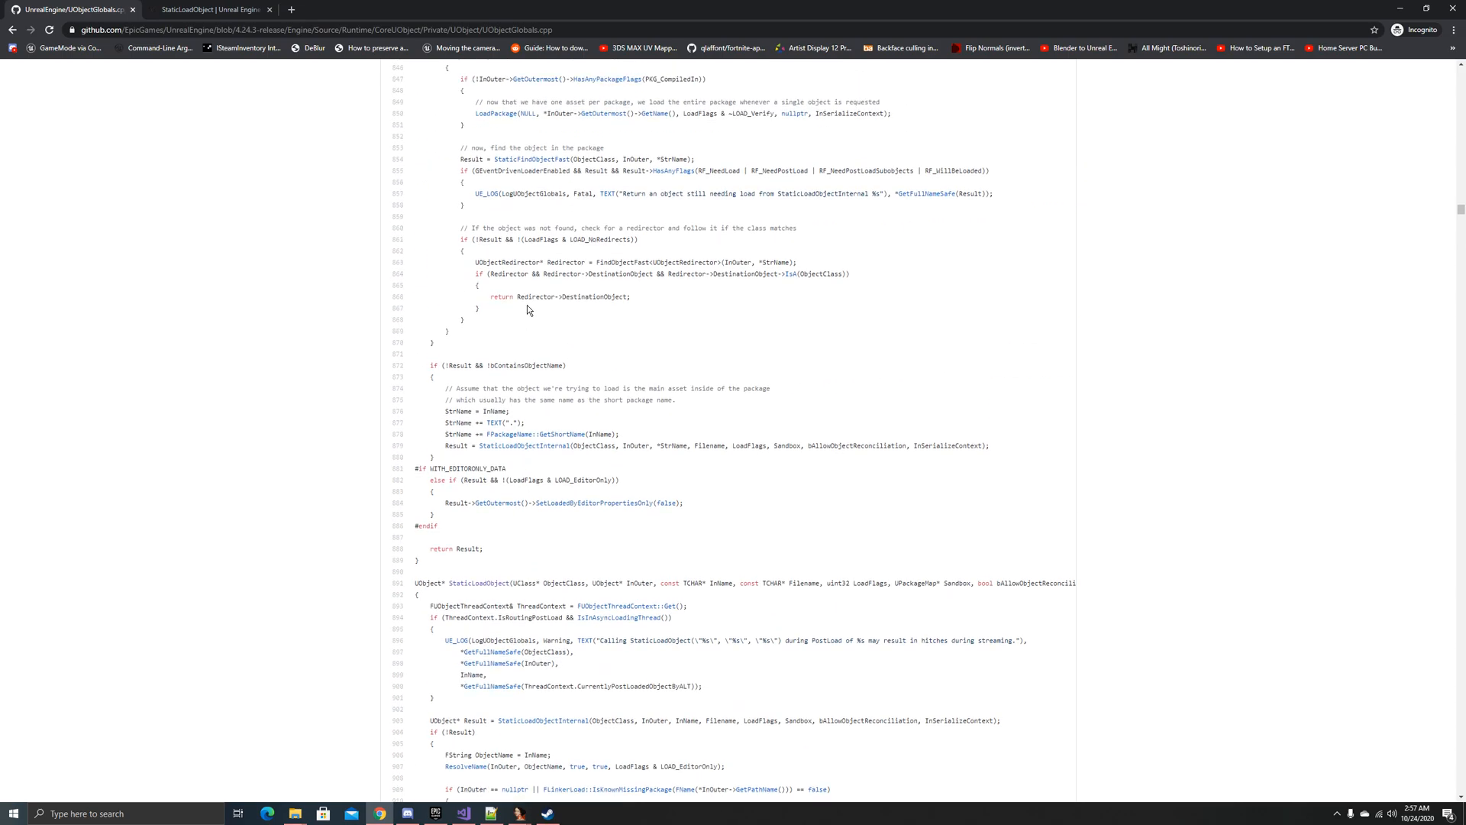
{"action": "scroll", "scroll_direction": "up", "scroll_amount": 3}
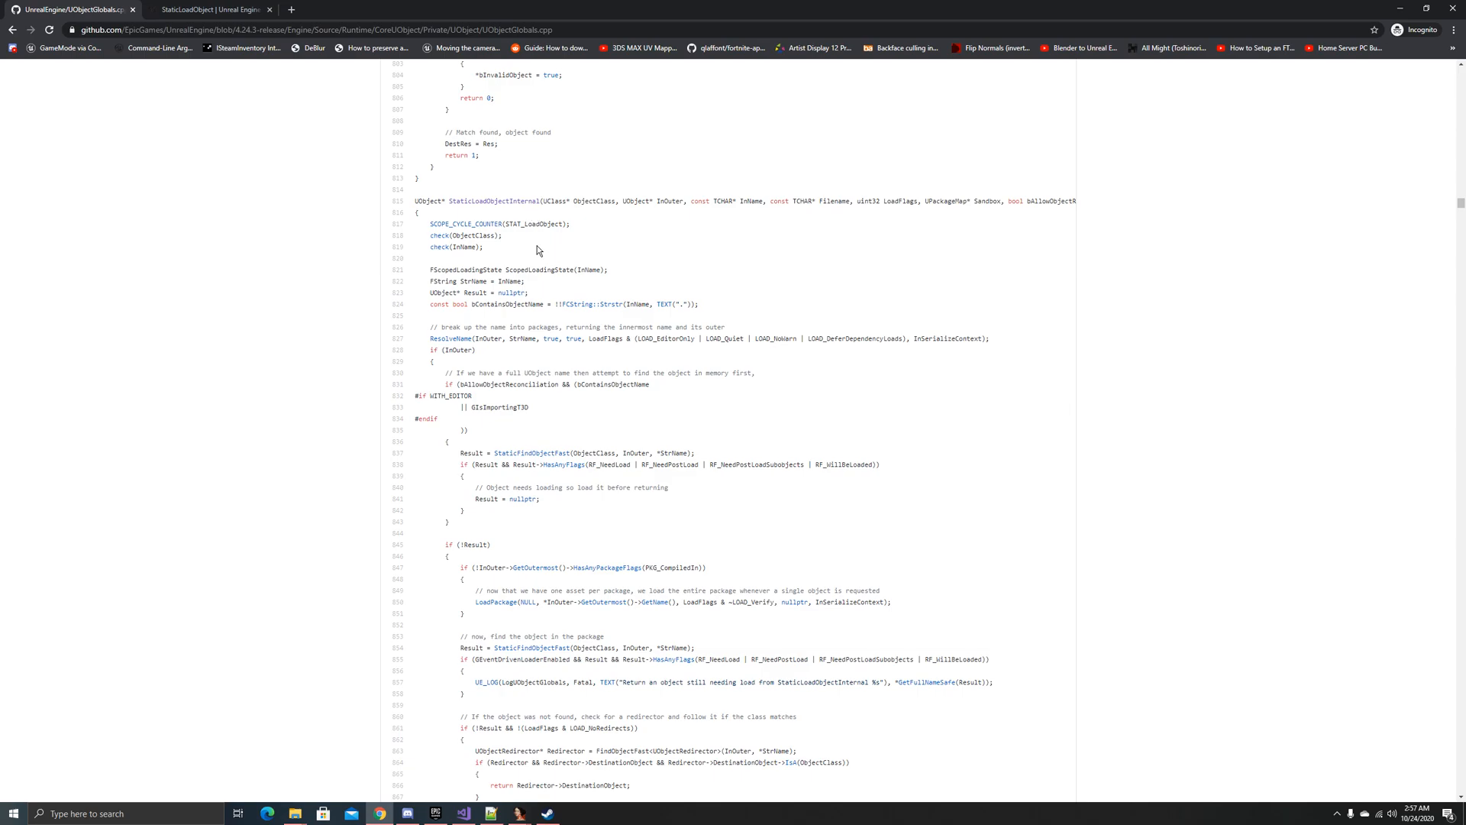
{"action": "scroll", "scroll_direction": "up", "scroll_amount": 3}
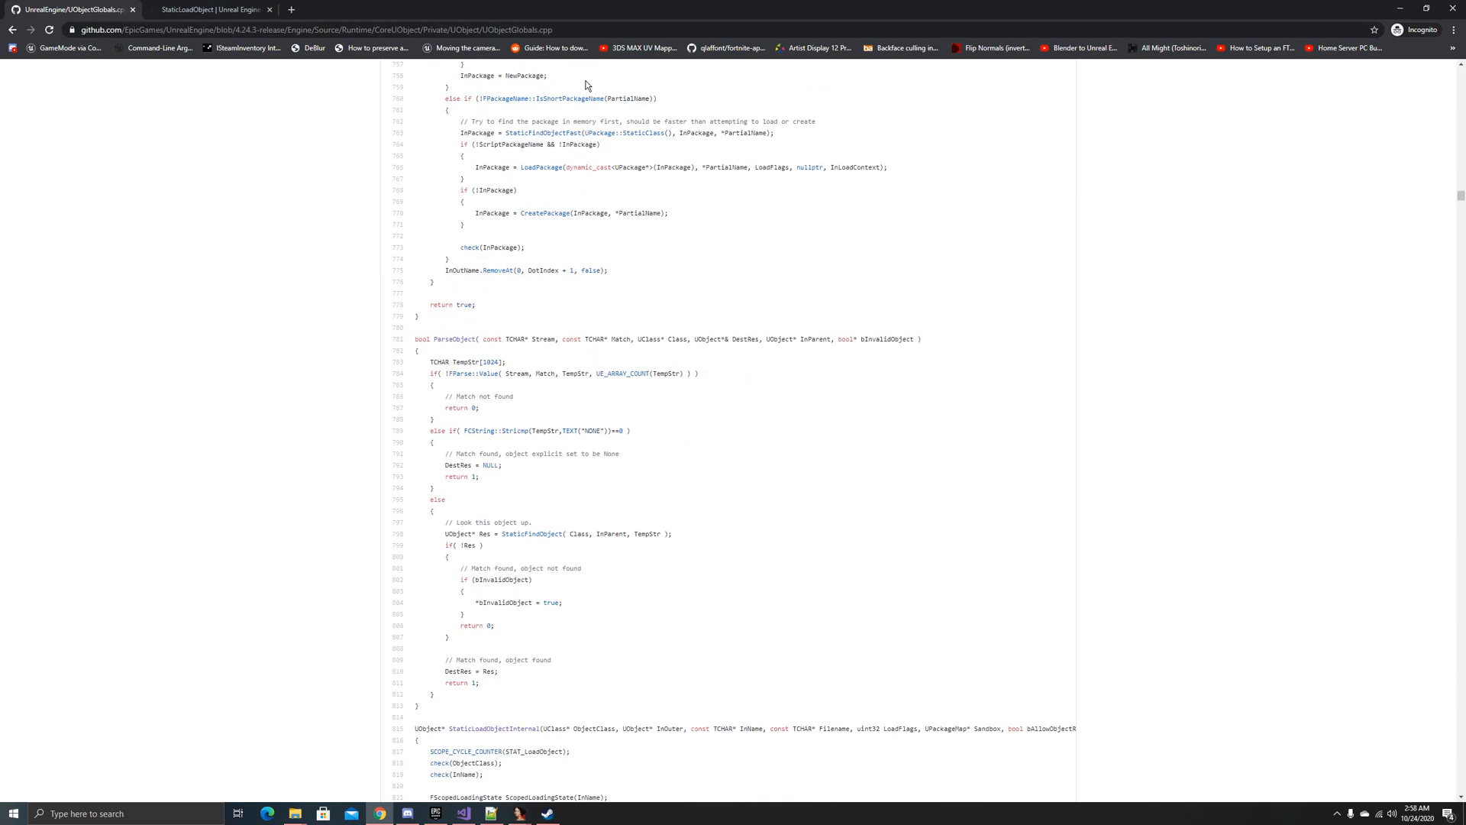
{"action": "scroll", "scroll_direction": "down", "scroll_amount": 3}
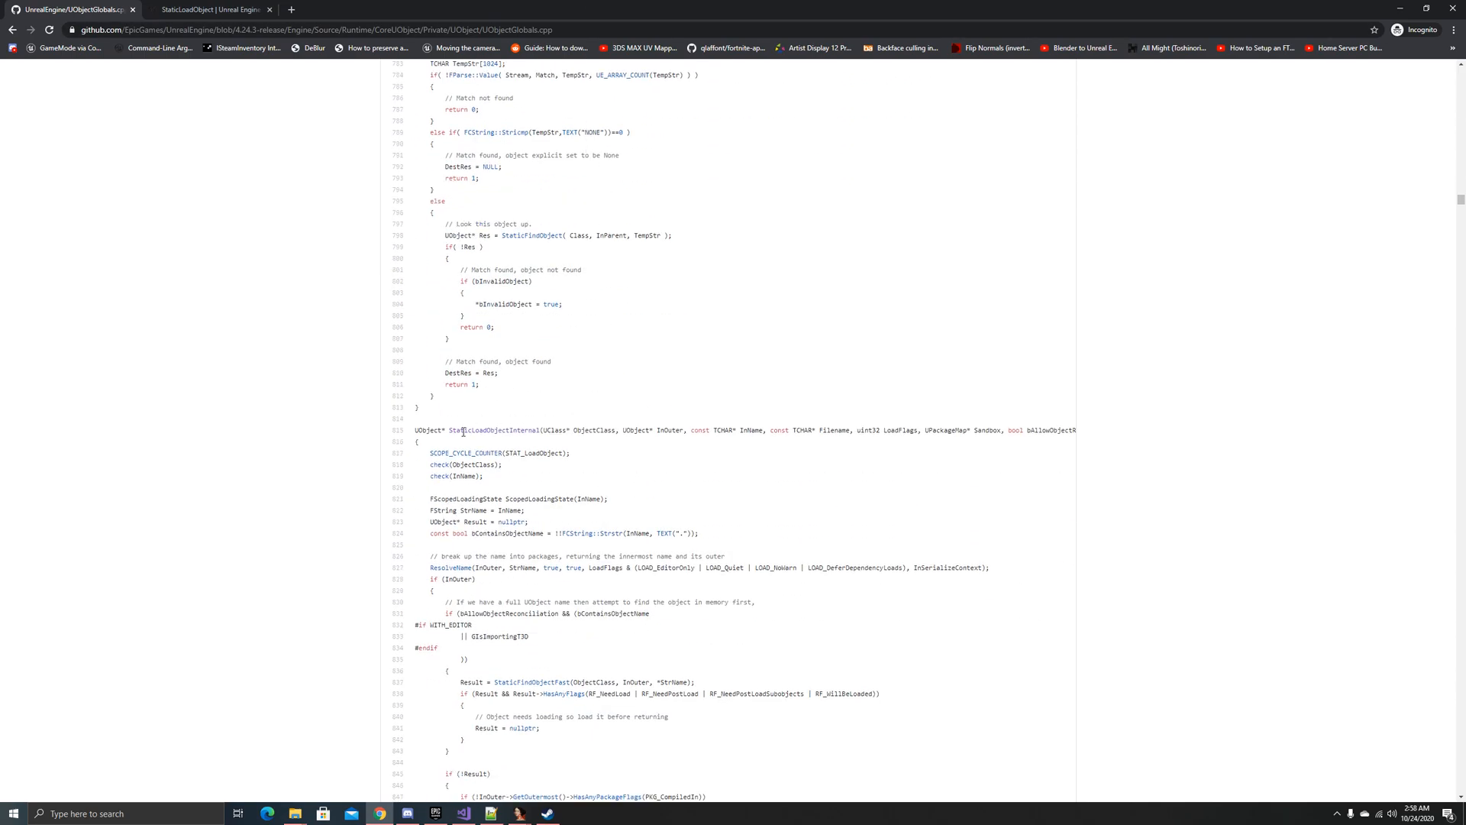
{"action": "double_click", "coordinate": [510, 429]}
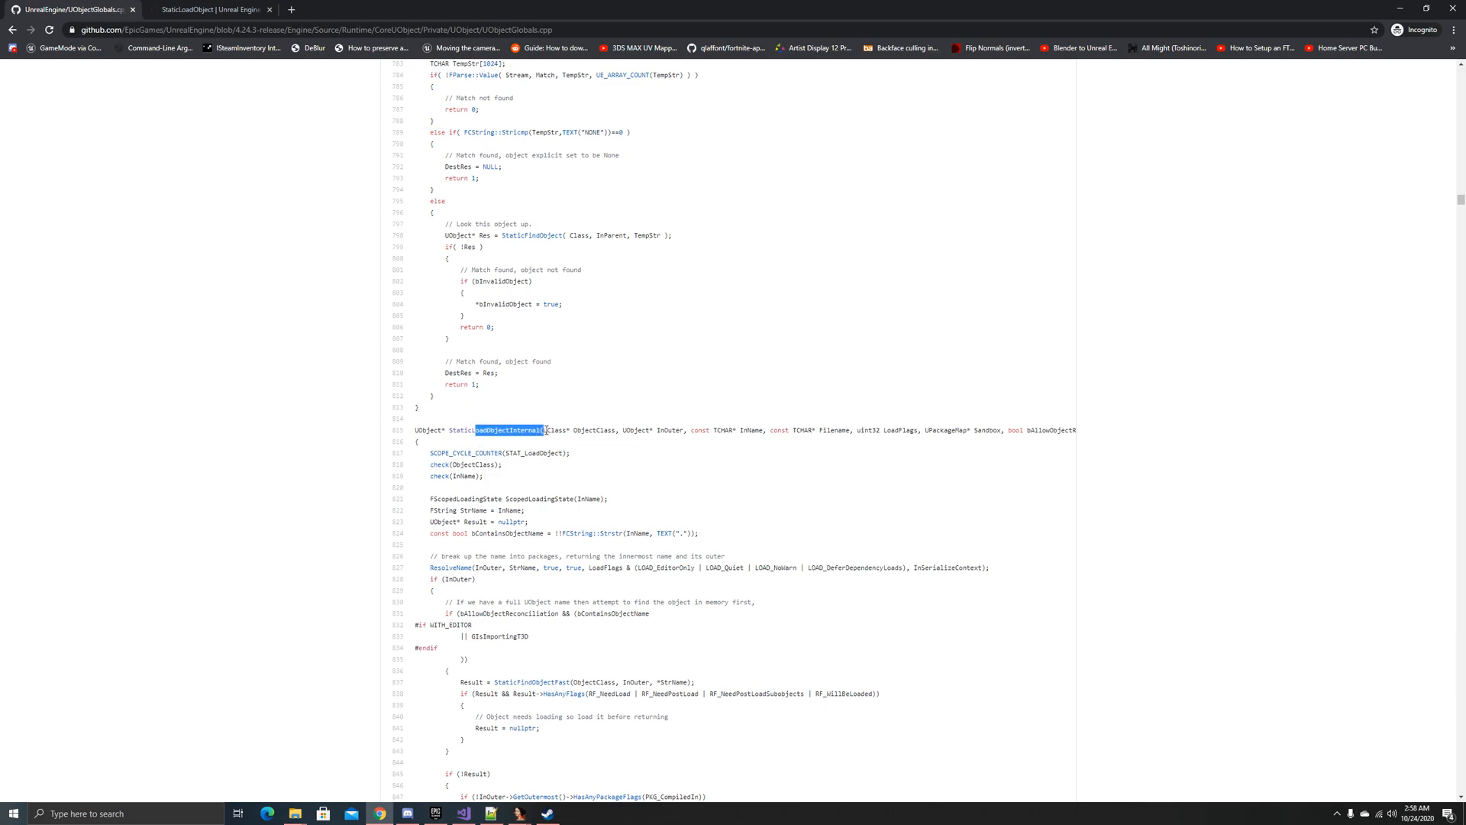
{"action": "mouse_move", "coordinate": [642, 489]}
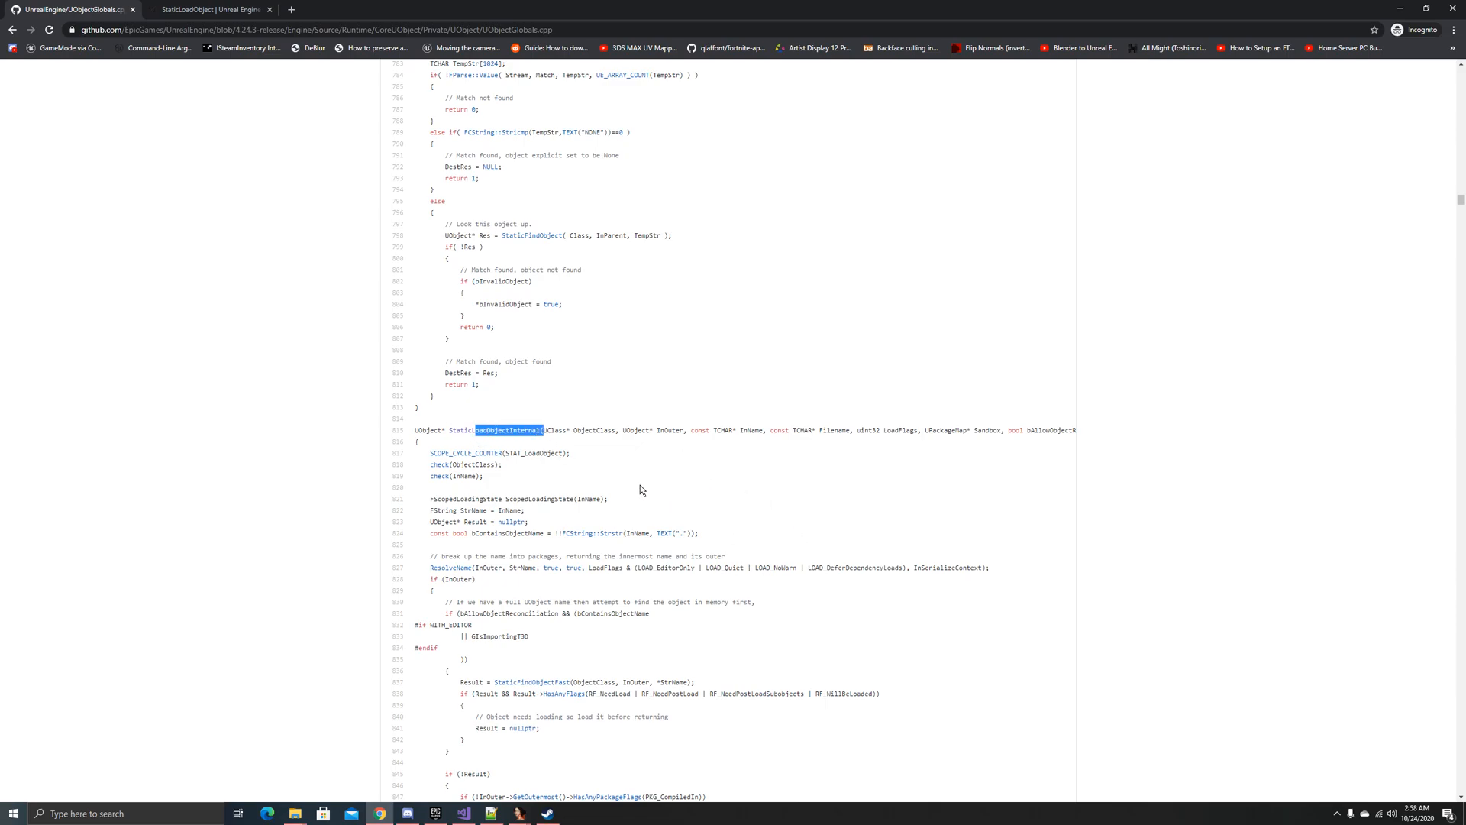
{"action": "scroll", "scroll_direction": "down", "scroll_amount": 3}
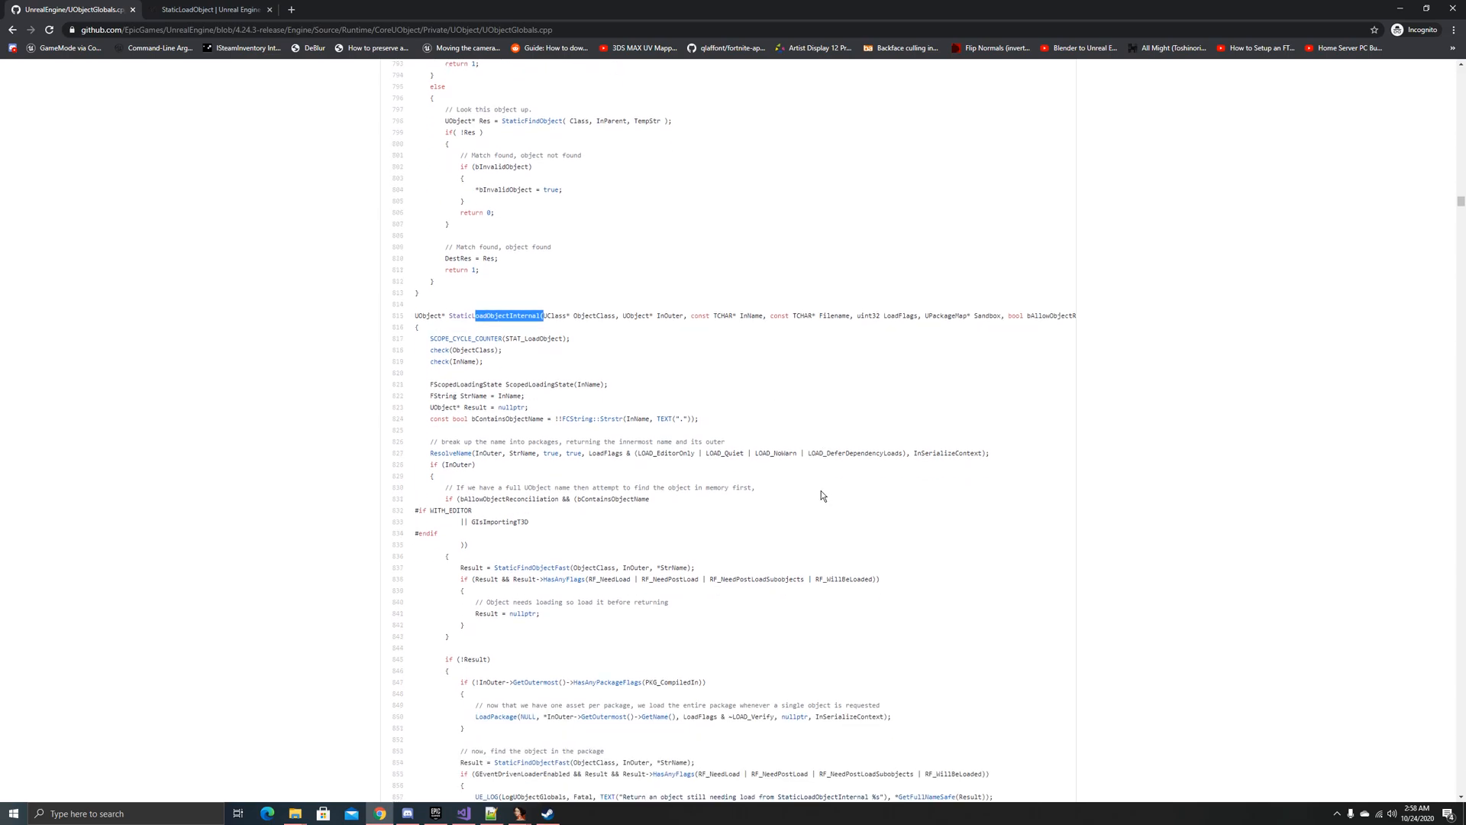
{"action": "scroll", "scroll_direction": "down", "scroll_amount": 3}
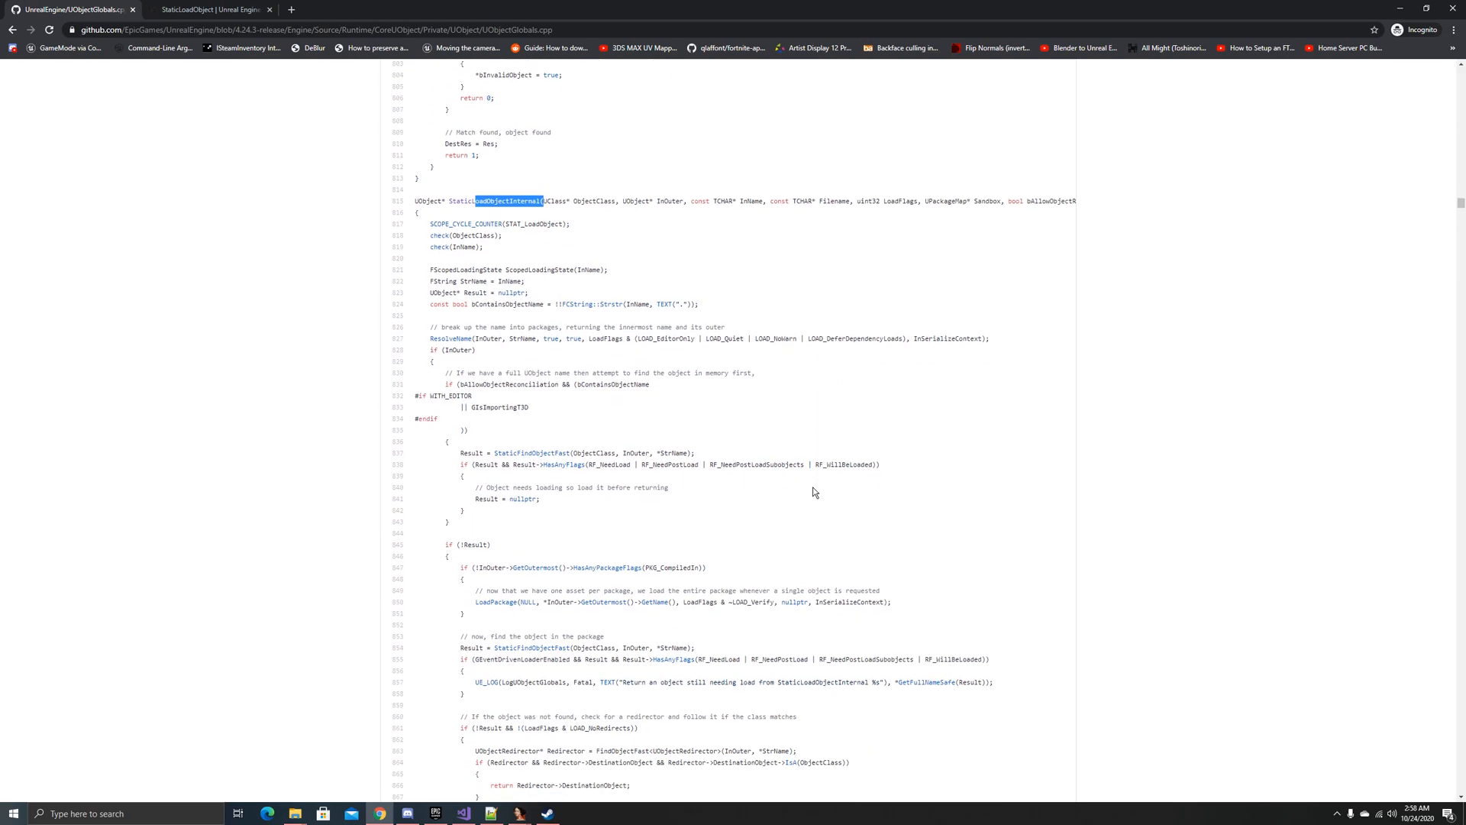
{"action": "scroll", "scroll_direction": "down", "scroll_amount": 3}
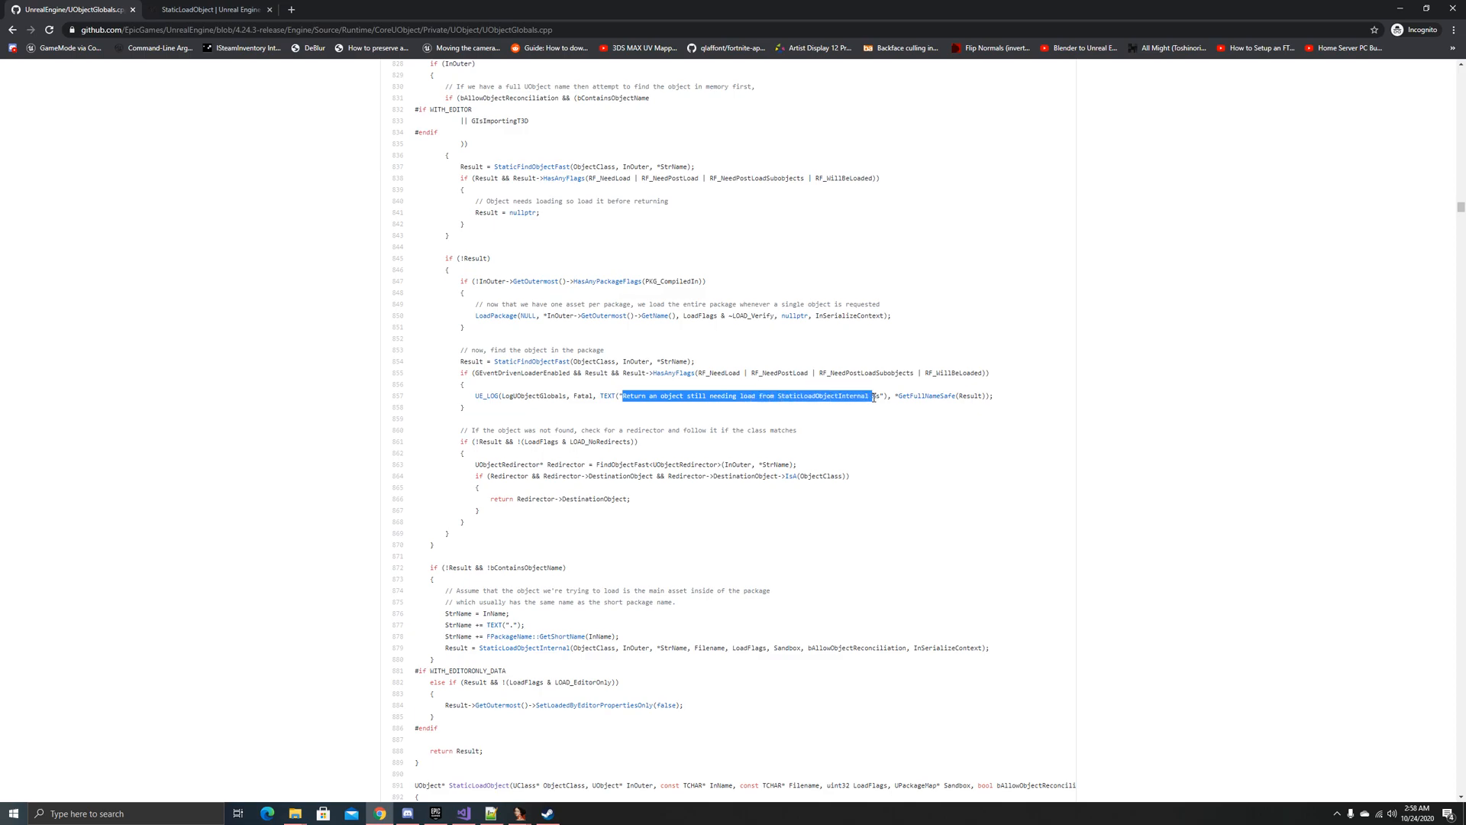
Step: Select and copy the 'Return an object still needing load from StaticLoadObjectInternal %s' message
{"action": "left_click", "coordinate": [631, 395]}
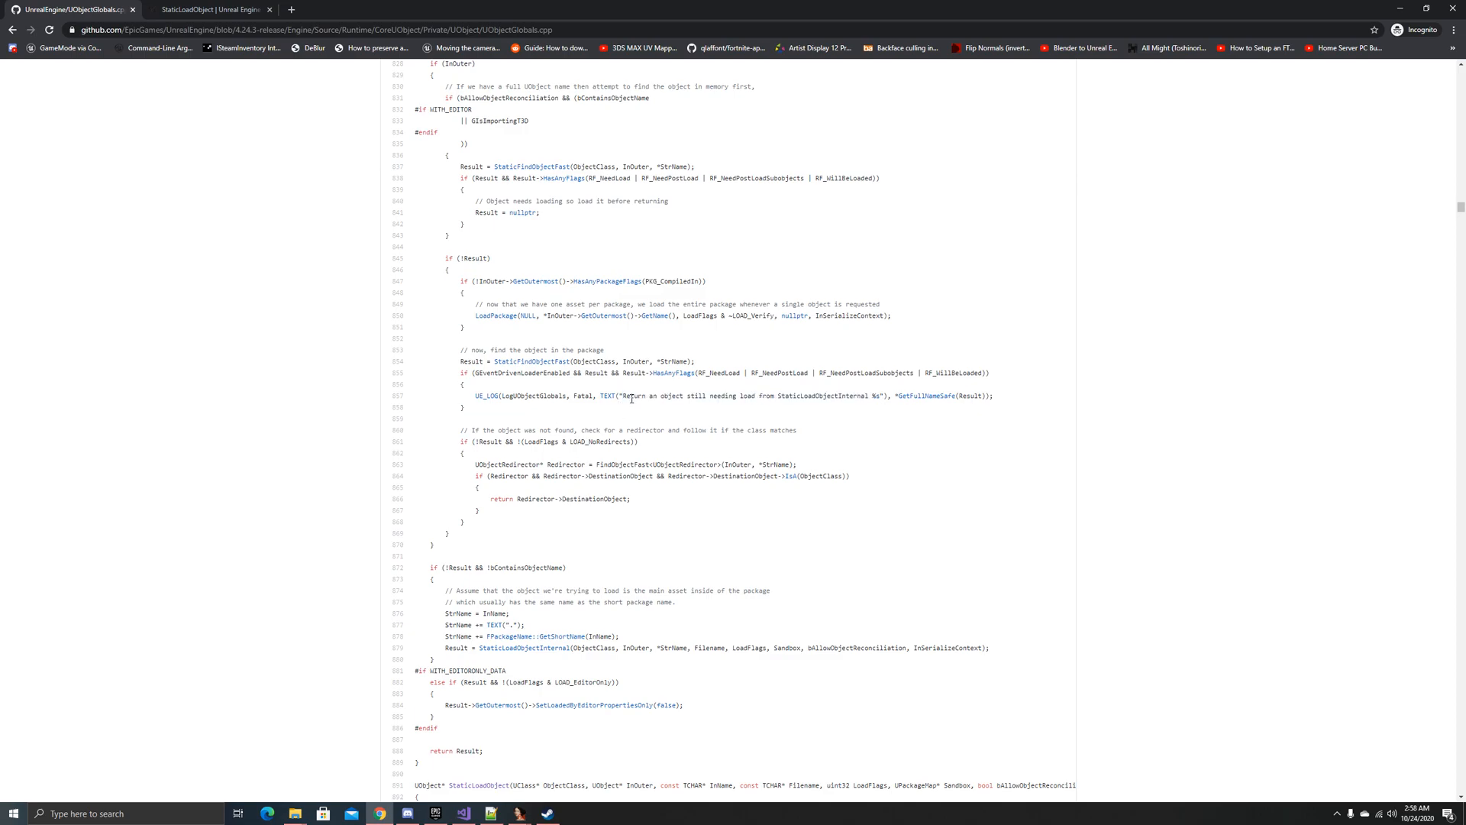
{"action": "double_click", "coordinate": [655, 396]}
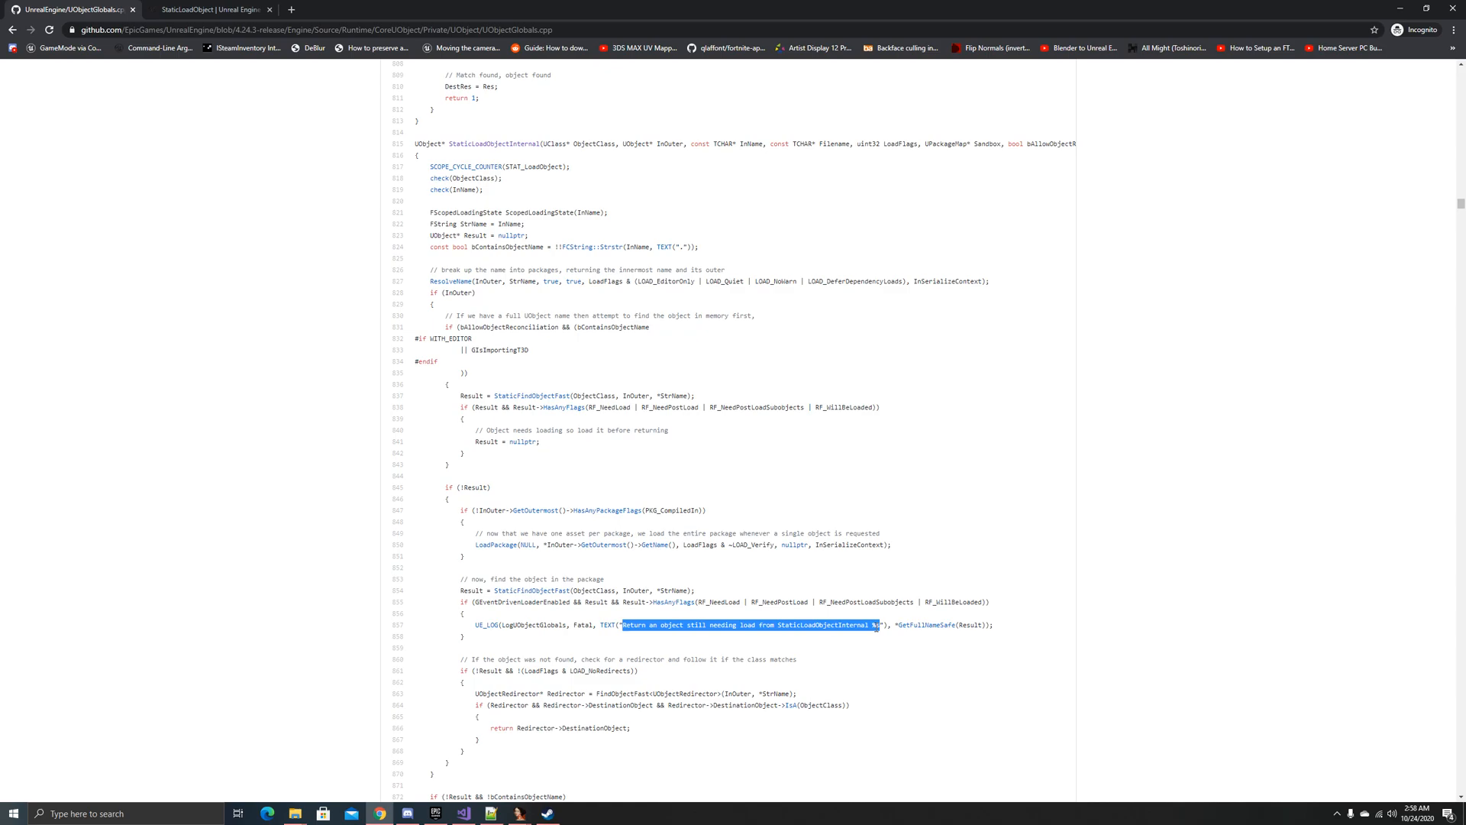
{"action": "mouse_move", "coordinate": [539, 206]}
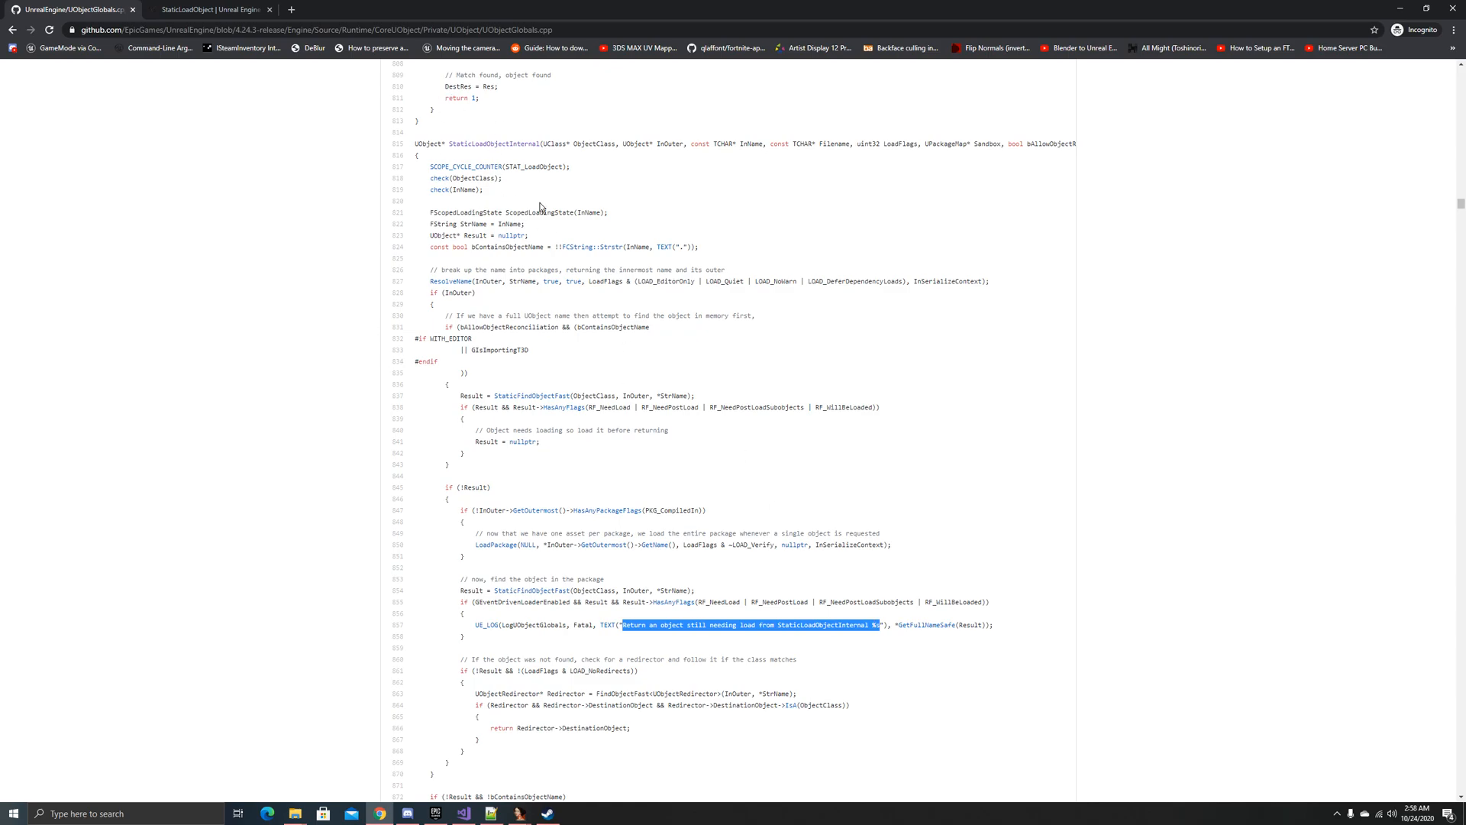
{"action": "right_click", "coordinate": [748, 625]}
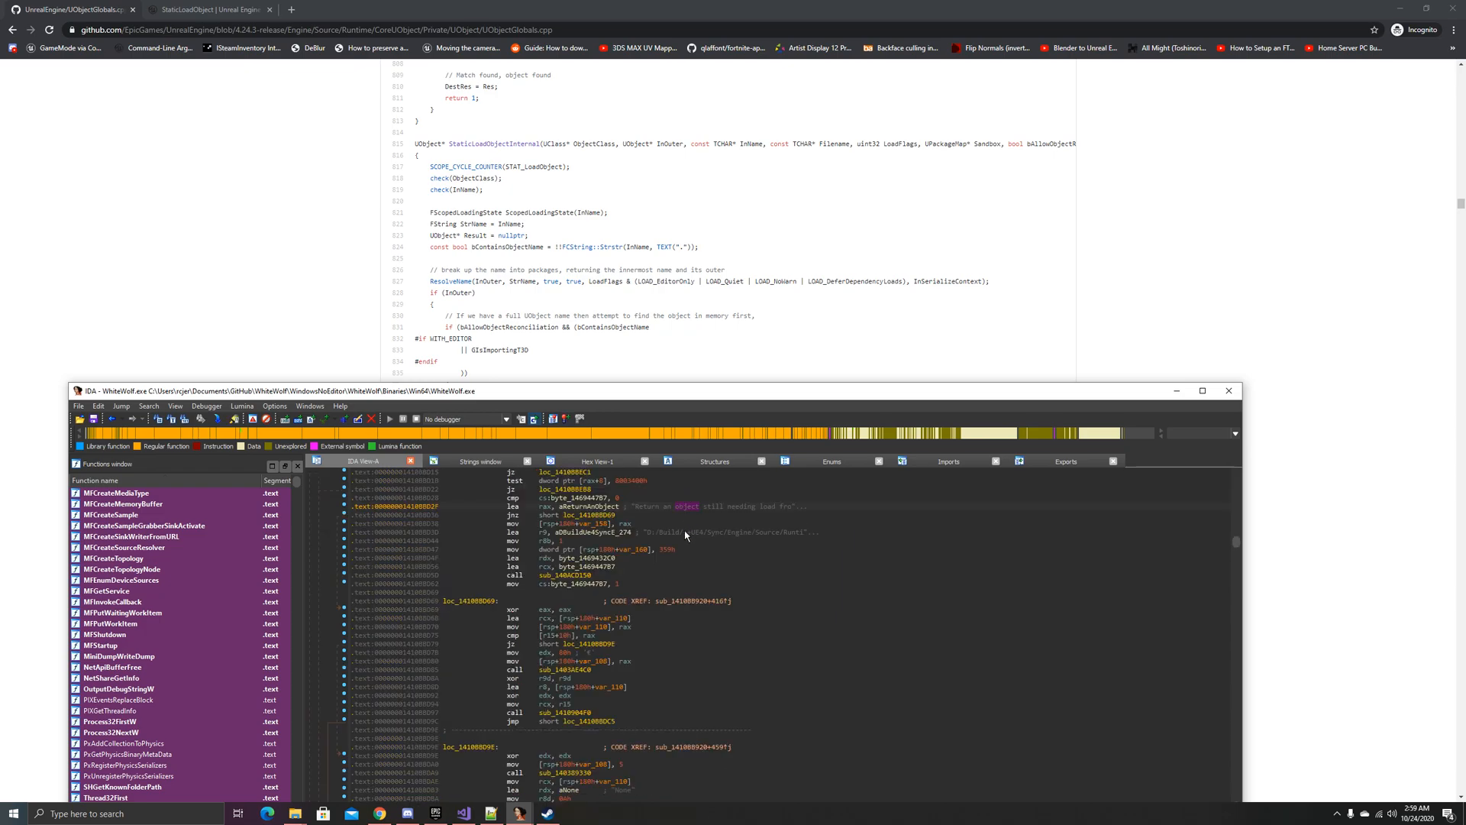
Step: Jump to the IDA code referencing the copied string and scroll to the containing function's start
{"action": "scroll", "scroll_direction": "down", "scroll_amount": 3}
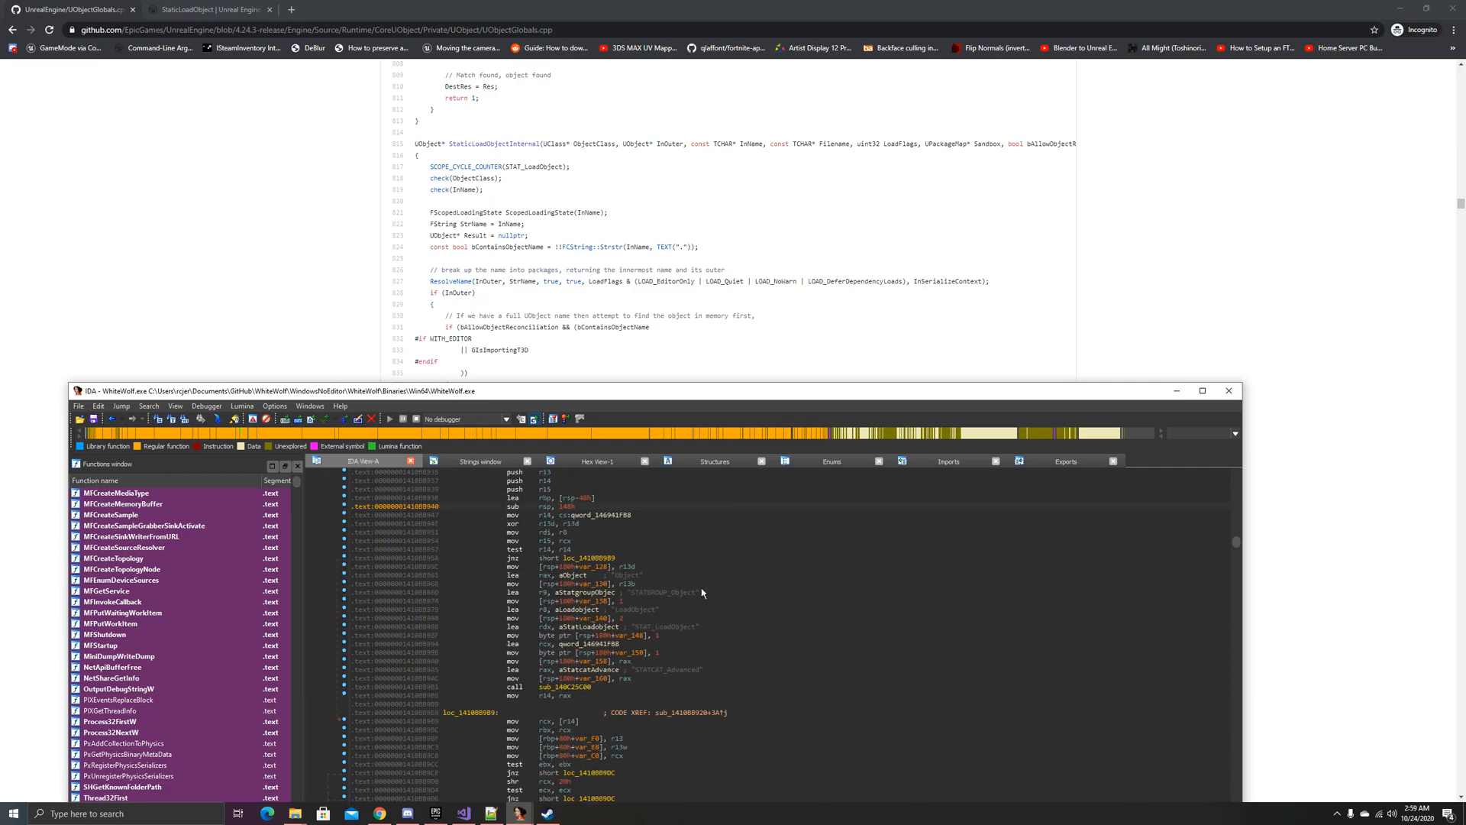
{"action": "left_click", "coordinate": [1177, 391]}
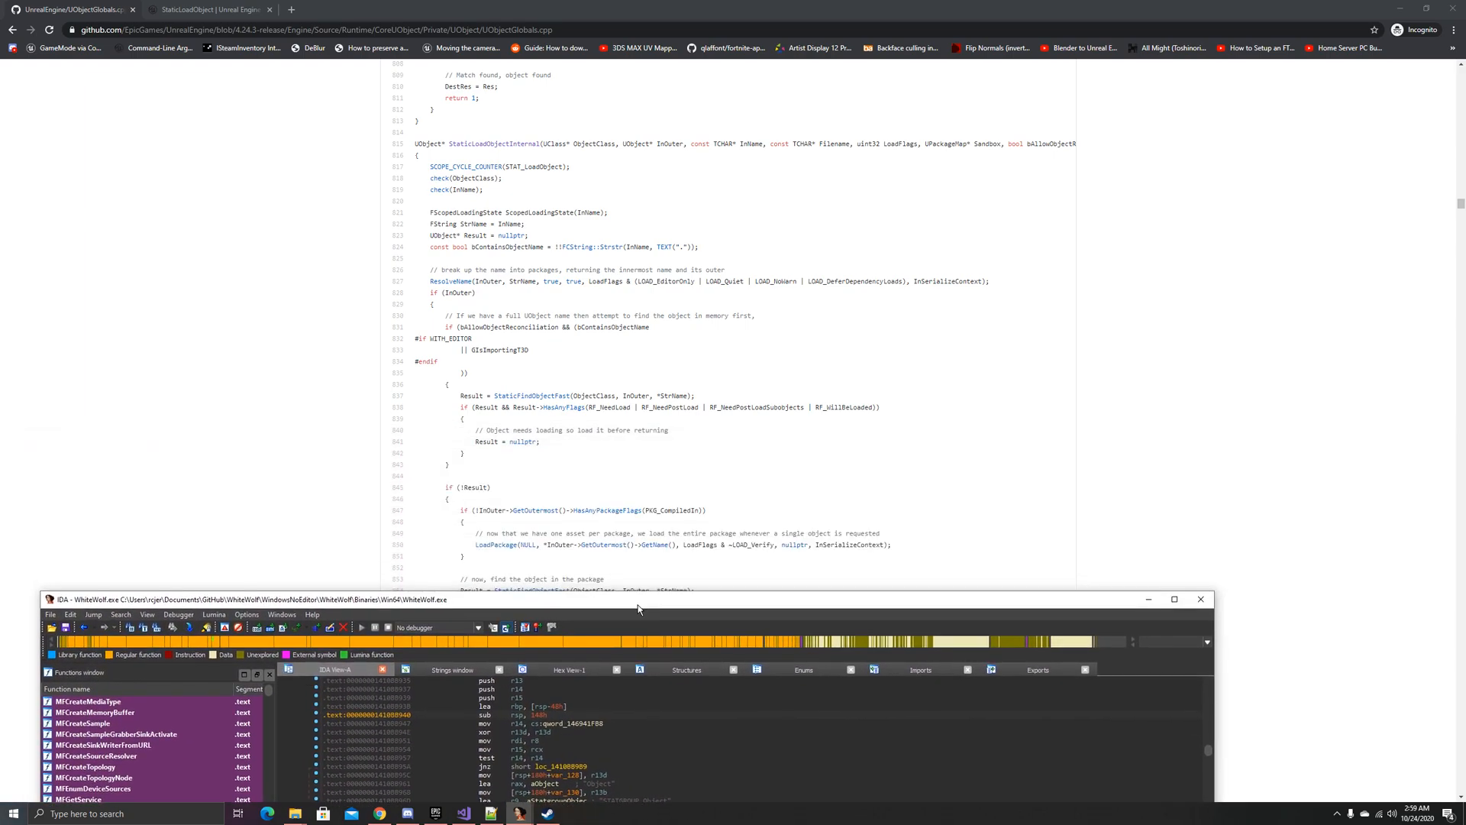
{"action": "scroll", "scroll_direction": "down", "scroll_amount": 3}
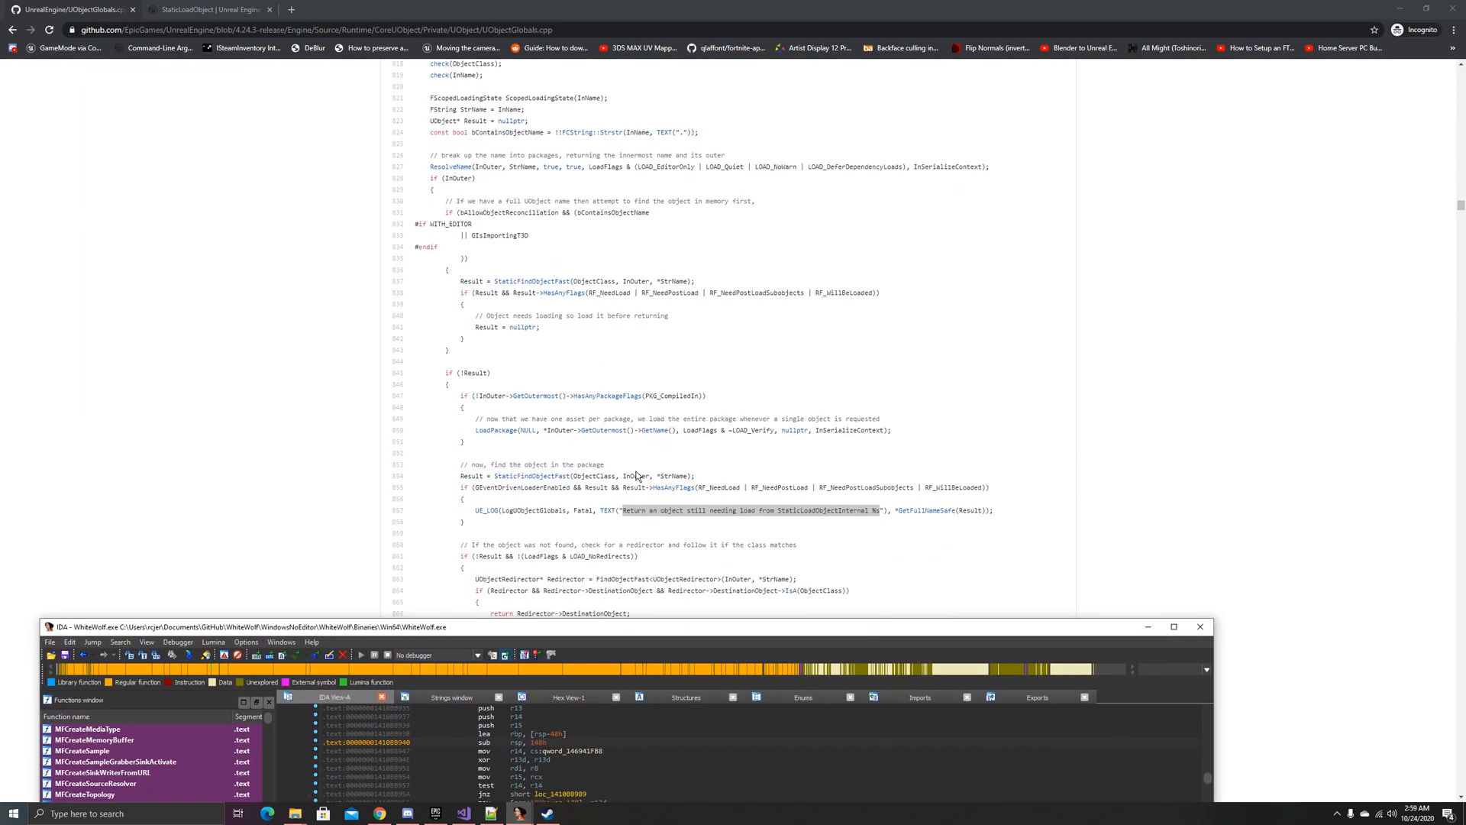
{"action": "scroll", "scroll_direction": "down", "scroll_amount": 3}
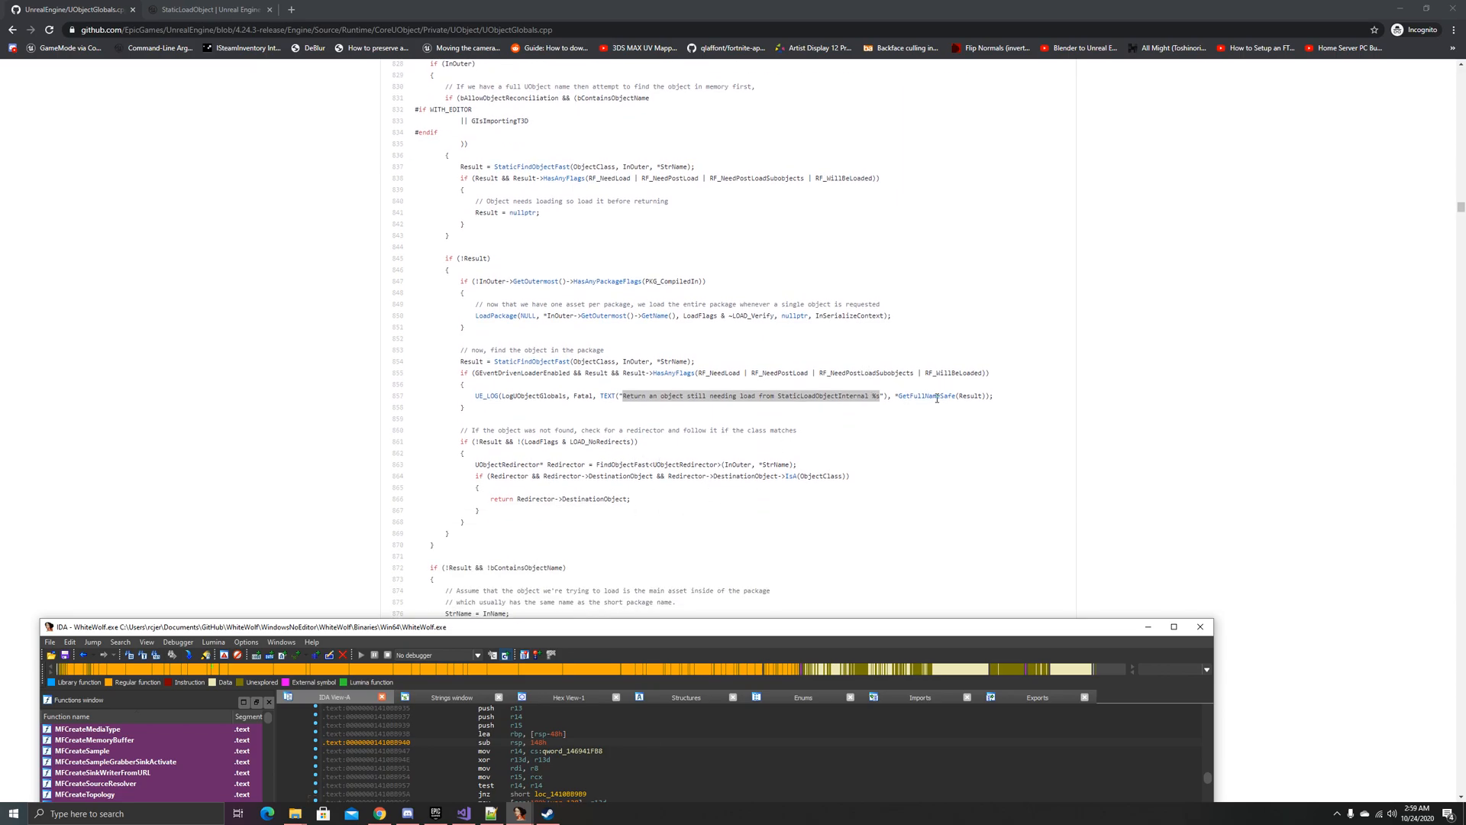
{"action": "scroll", "scroll_direction": "up", "scroll_amount": 3}
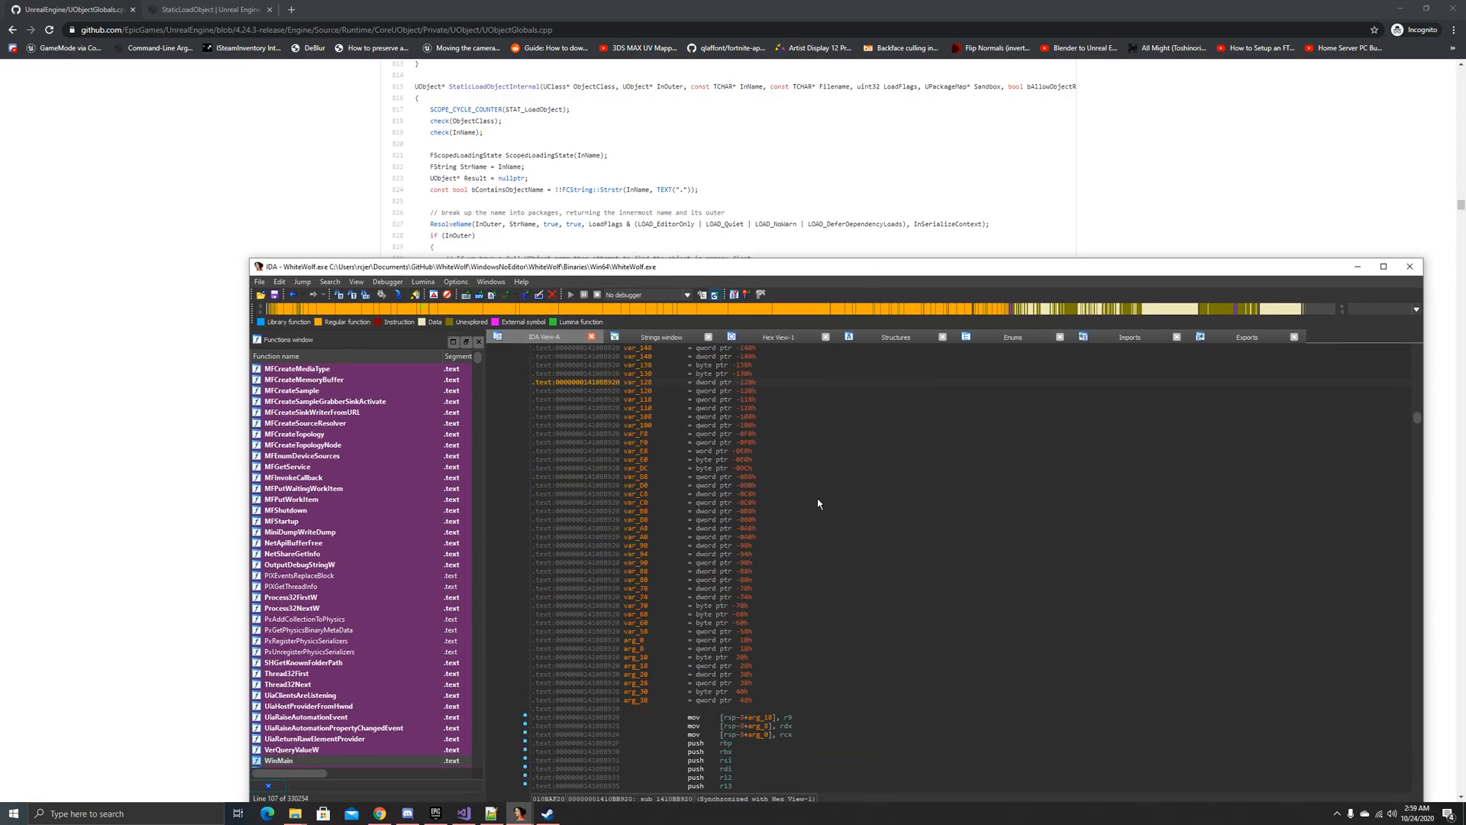
{"action": "scroll", "scroll_direction": "down", "scroll_amount": 3}
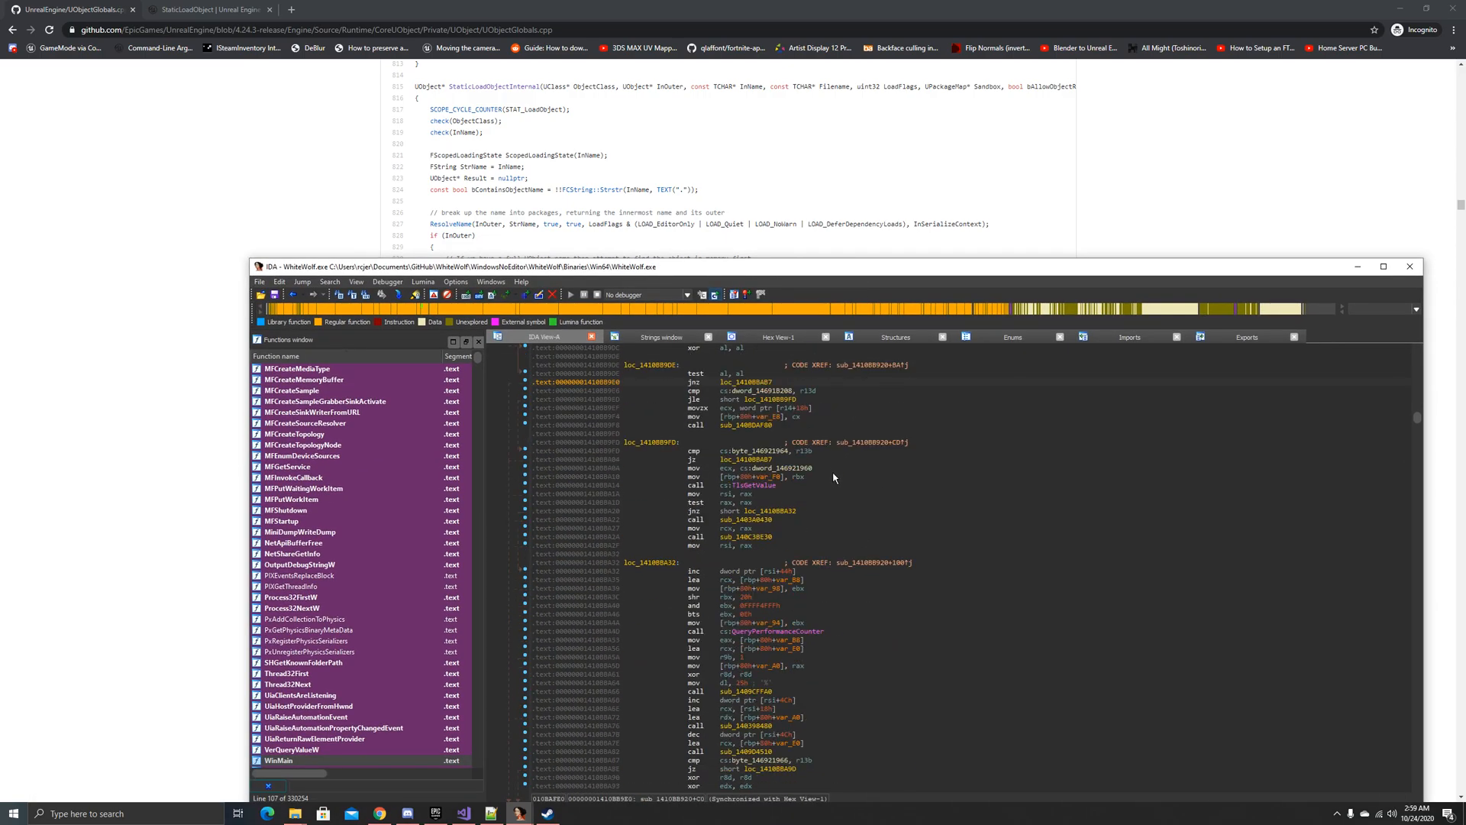
{"action": "scroll", "scroll_direction": "down", "scroll_amount": 3}
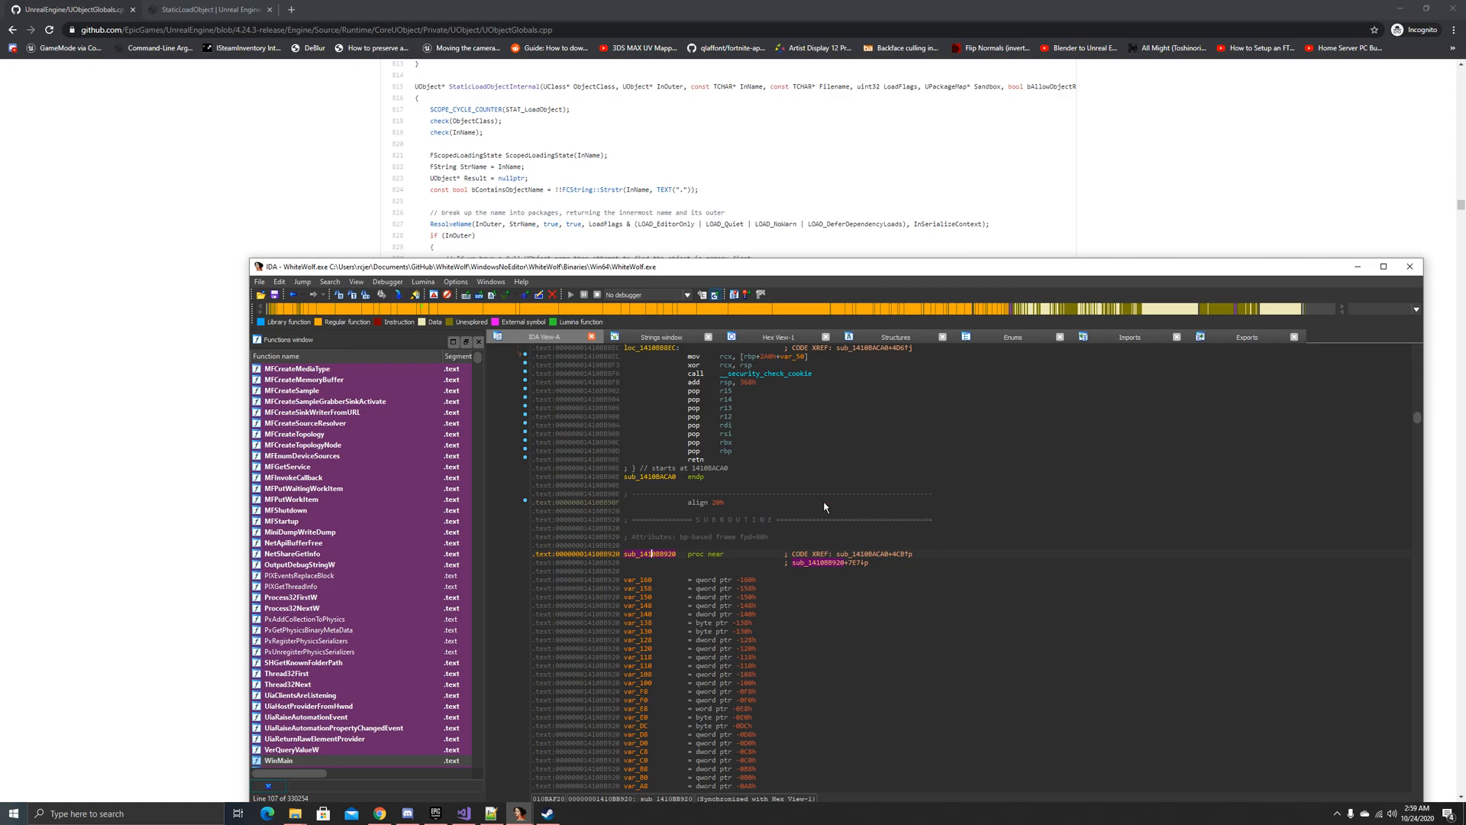
{"action": "mouse_move", "coordinate": [578, 259]}
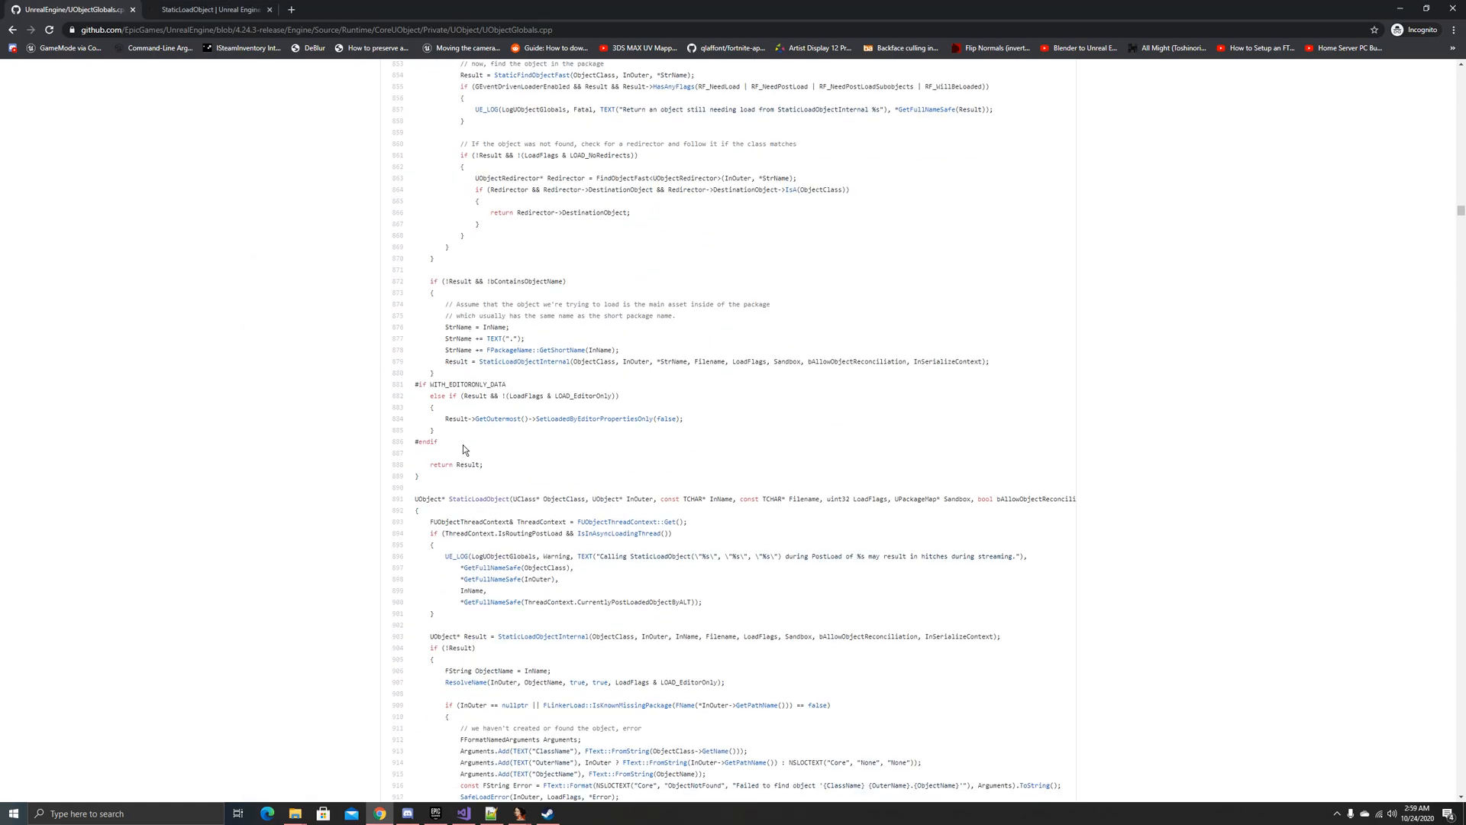
Step: Check the mangled function names noted in Notepad++, then return to the WhiteWolf.exe disassembly
{"action": "left_click", "coordinate": [490, 812]}
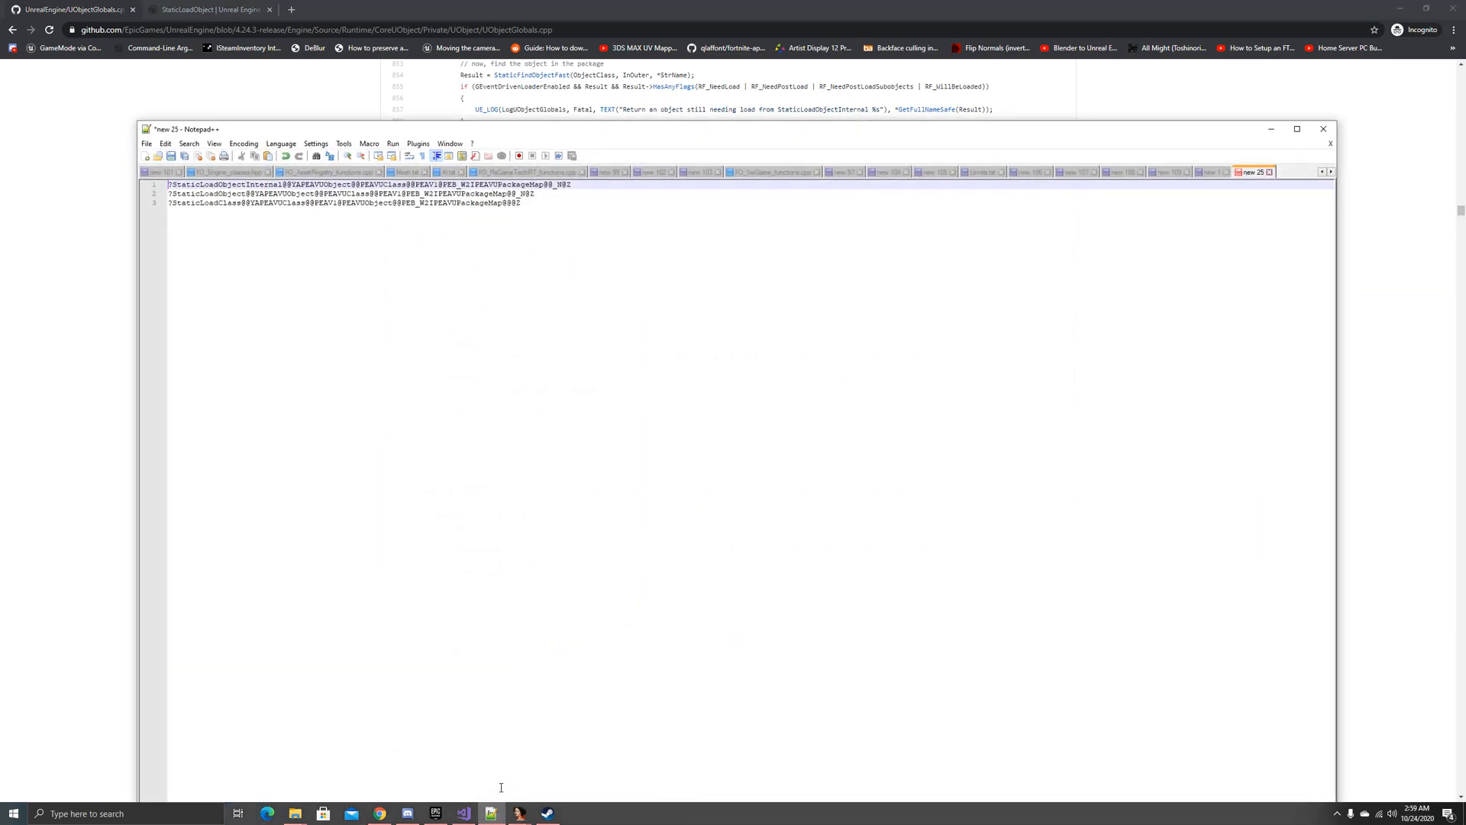
{"action": "left_click", "coordinate": [461, 813]}
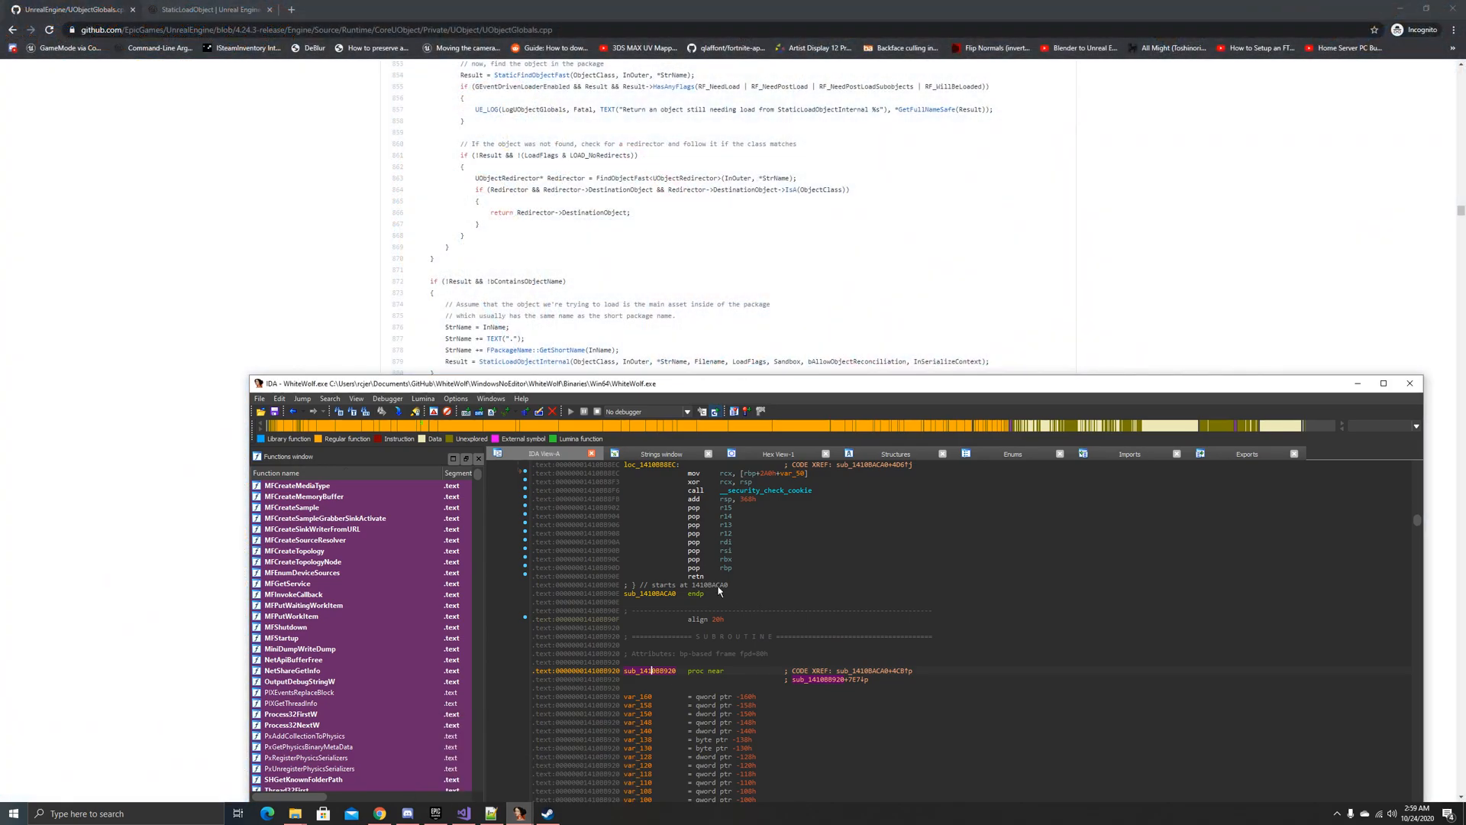
{"action": "mouse_move", "coordinate": [684, 655]}
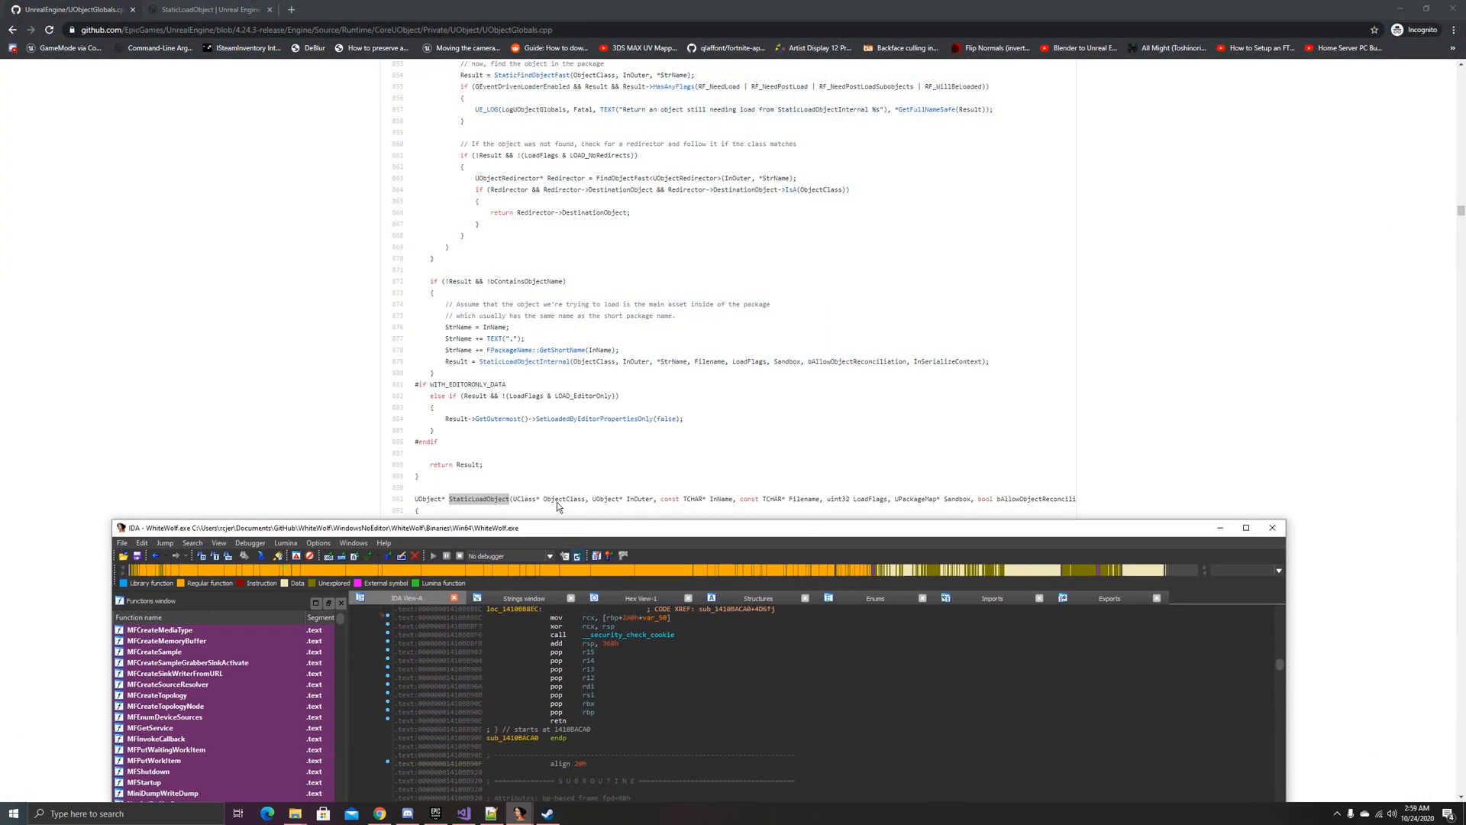
Step: Scroll the function until the aObjectNotFound and aFailedToFindOb string references appear
{"action": "scroll", "scroll_direction": "down", "scroll_amount": 3}
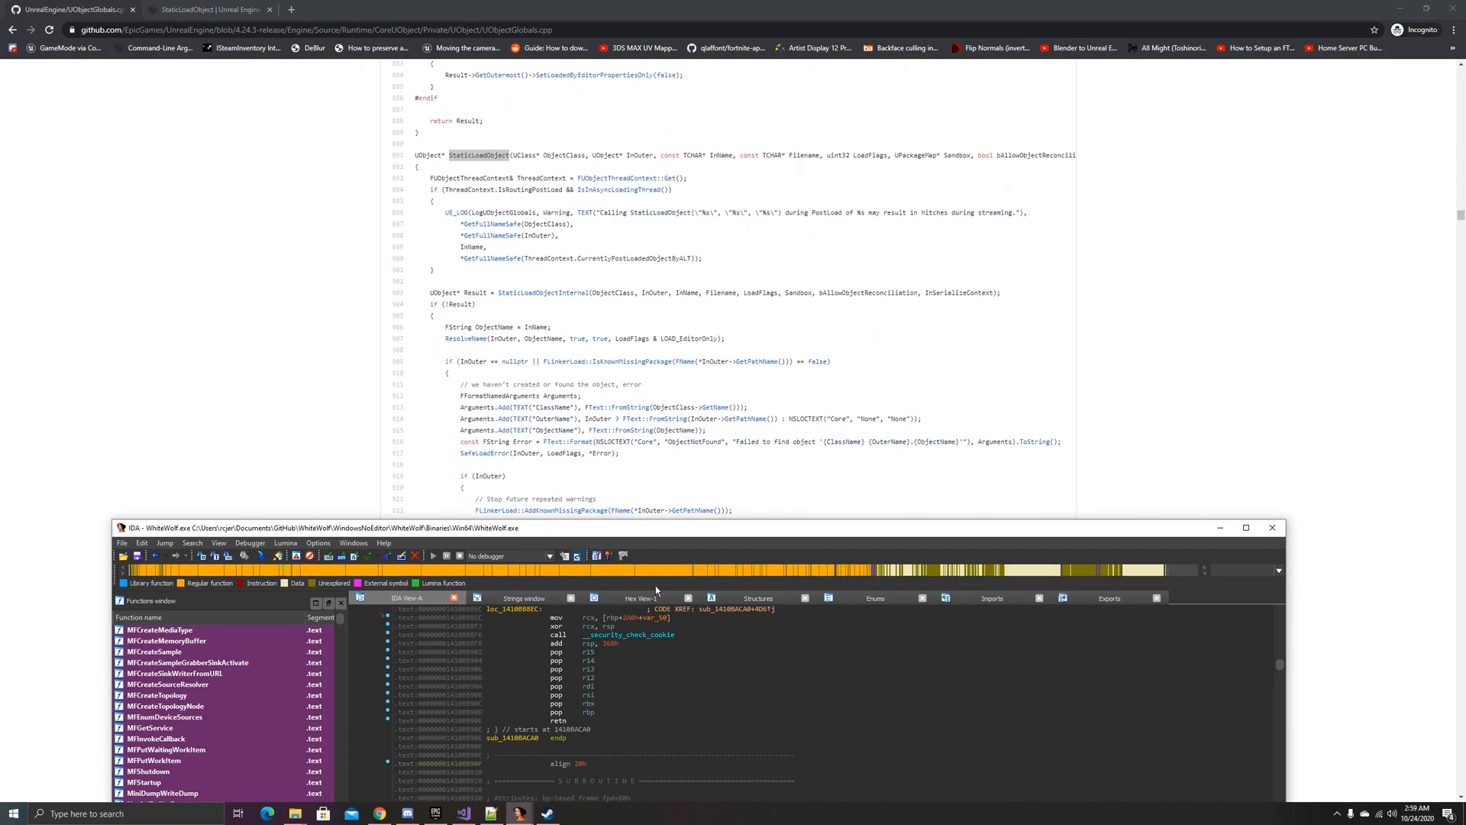
{"action": "mouse_move", "coordinate": [782, 443]}
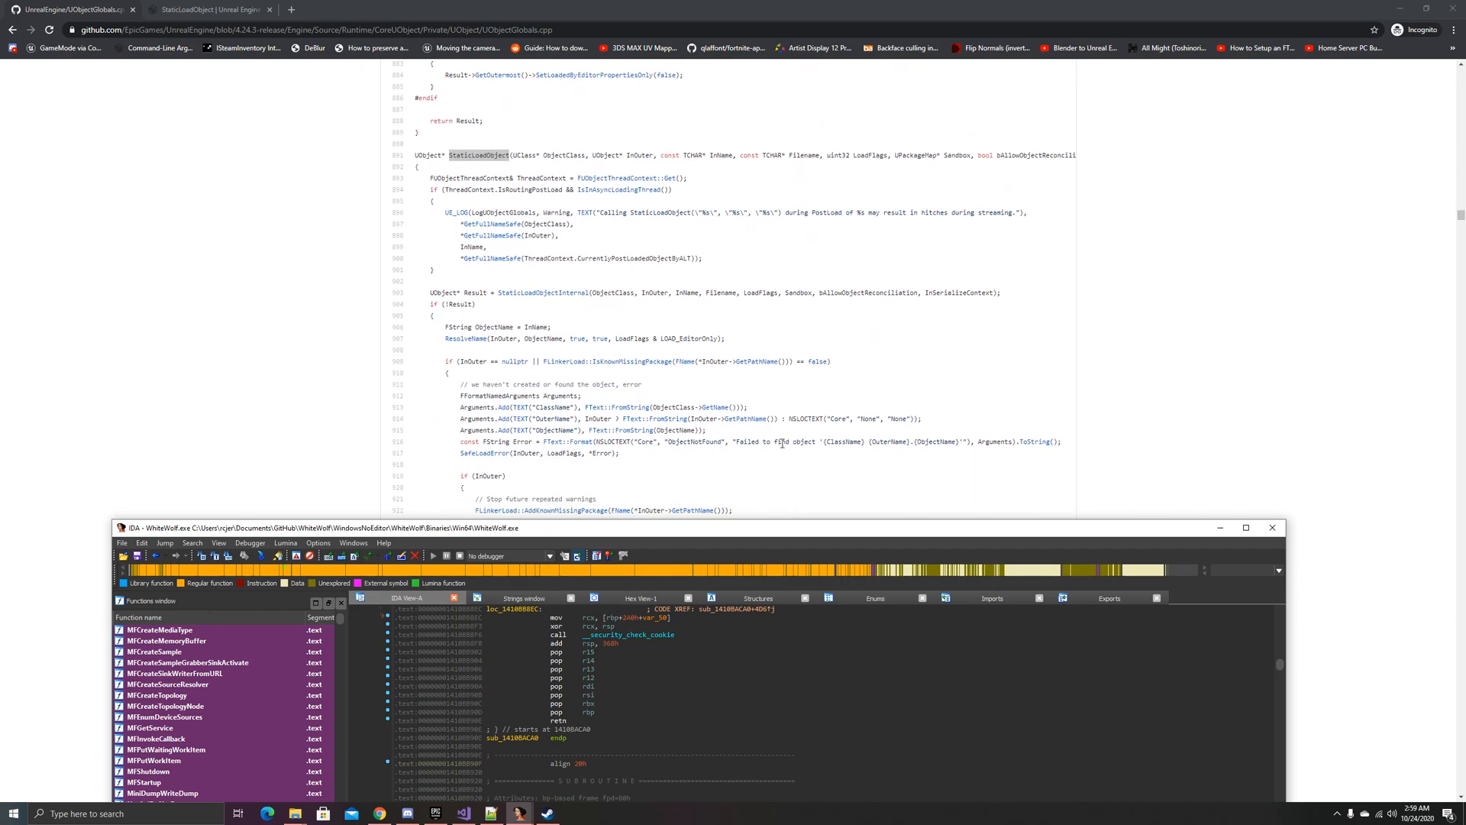
{"action": "mouse_move", "coordinate": [907, 439]}
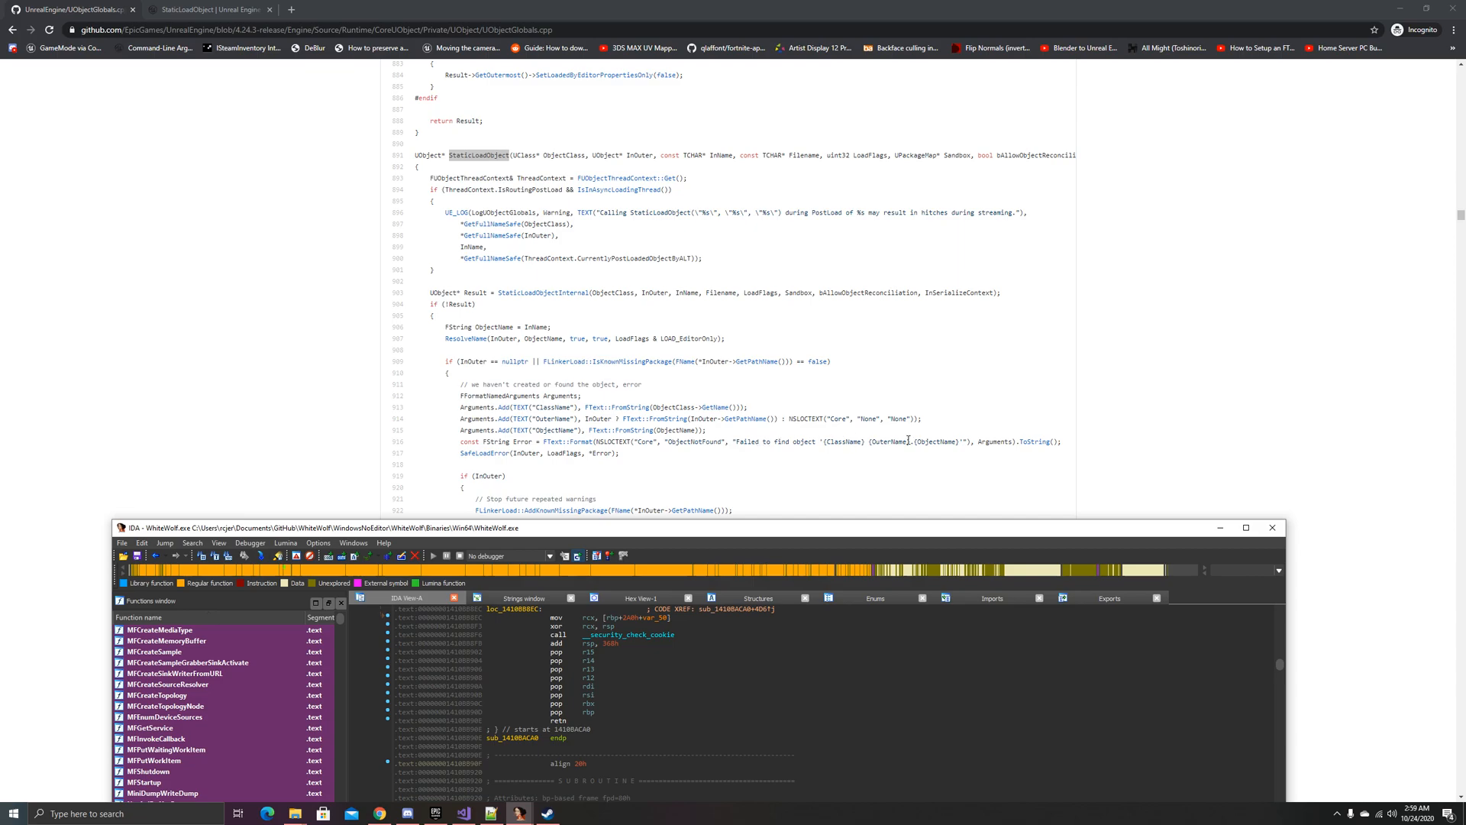
{"action": "mouse_move", "coordinate": [723, 441]}
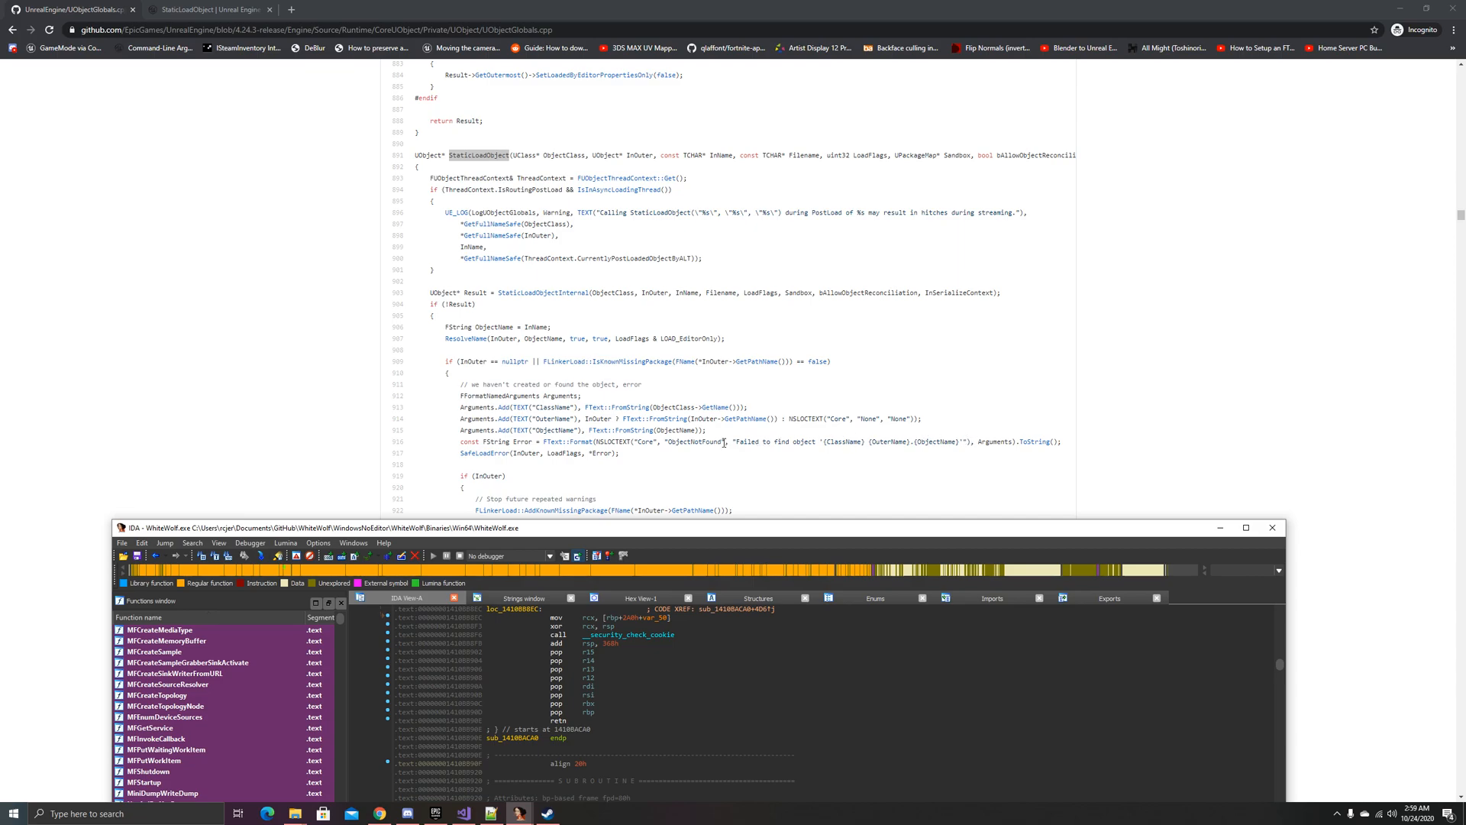
{"action": "scroll", "scroll_direction": "up", "scroll_amount": 3}
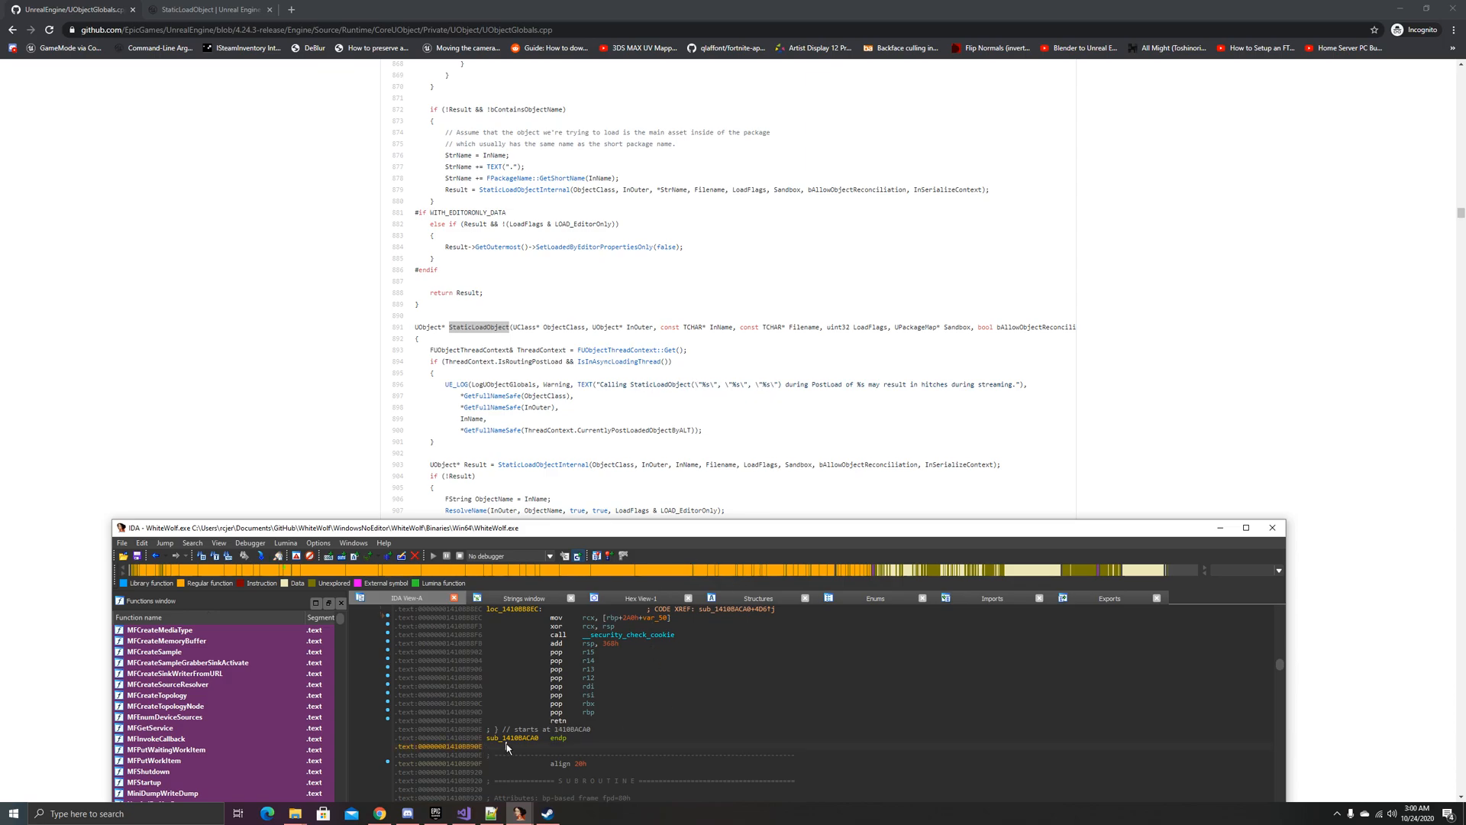
{"action": "scroll", "scroll_direction": "up", "scroll_amount": 3}
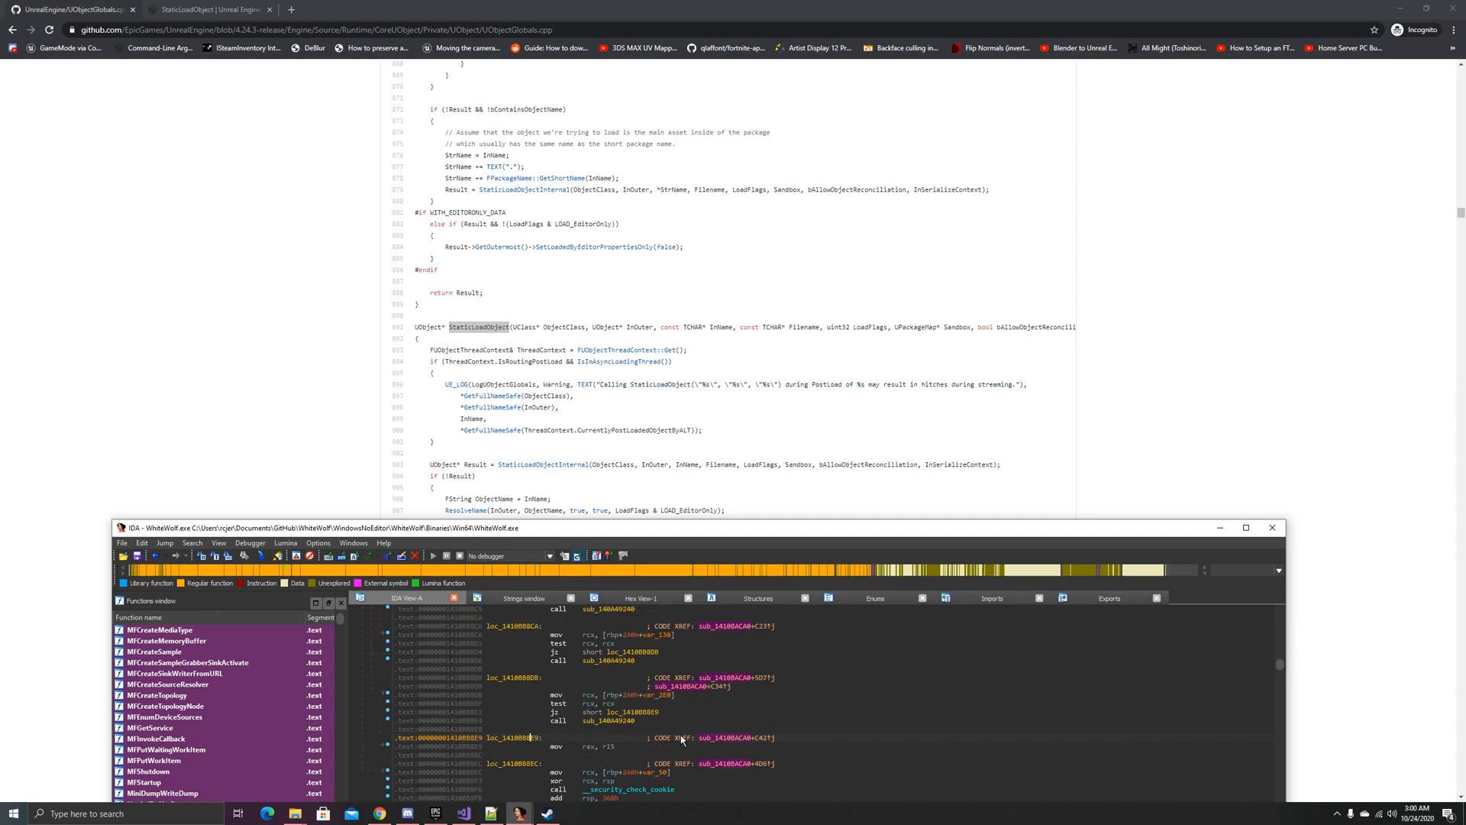
{"action": "scroll", "scroll_direction": "up", "scroll_amount": 3}
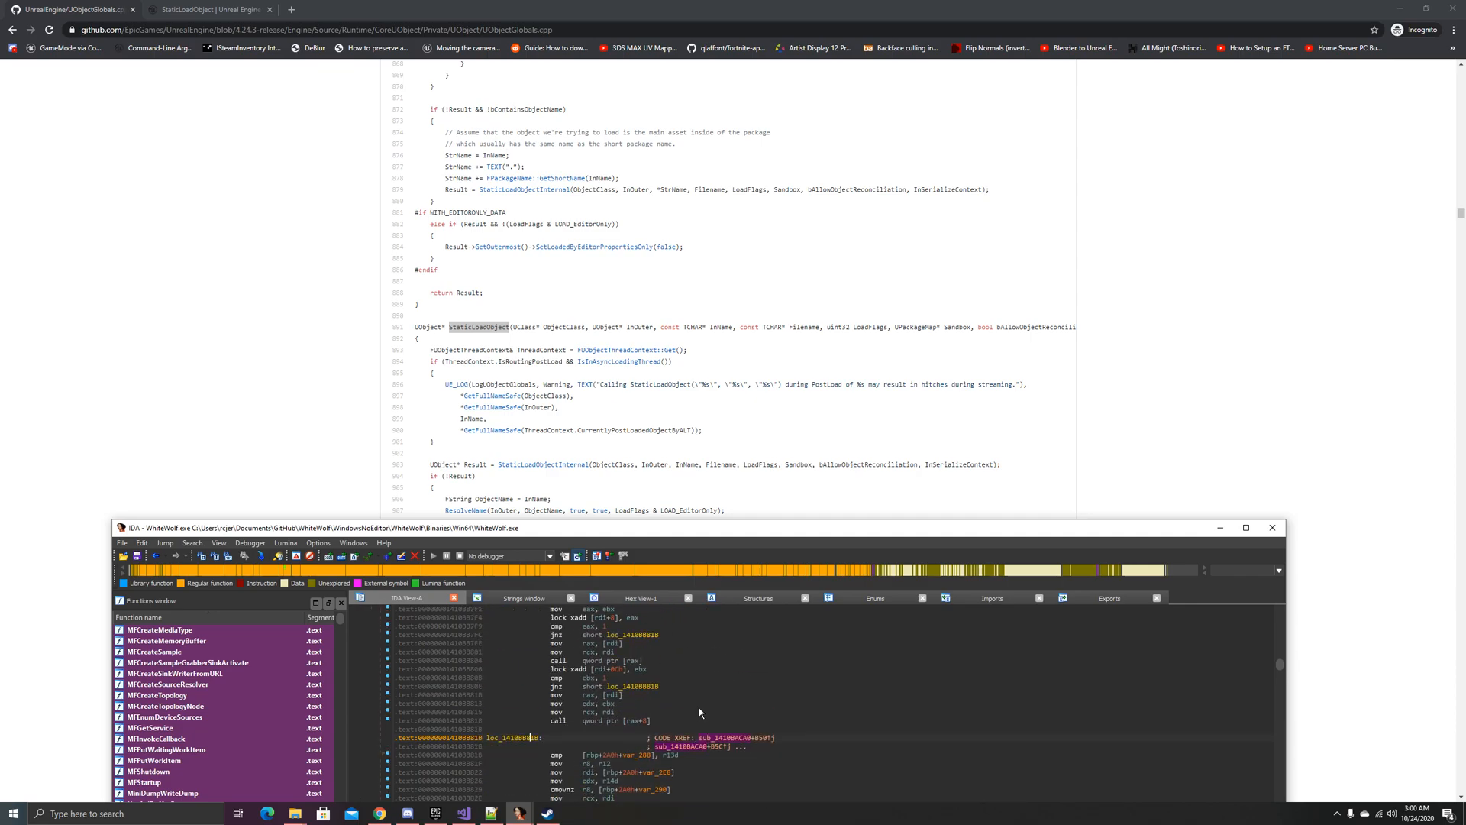
{"action": "scroll", "scroll_direction": "down", "scroll_amount": 3}
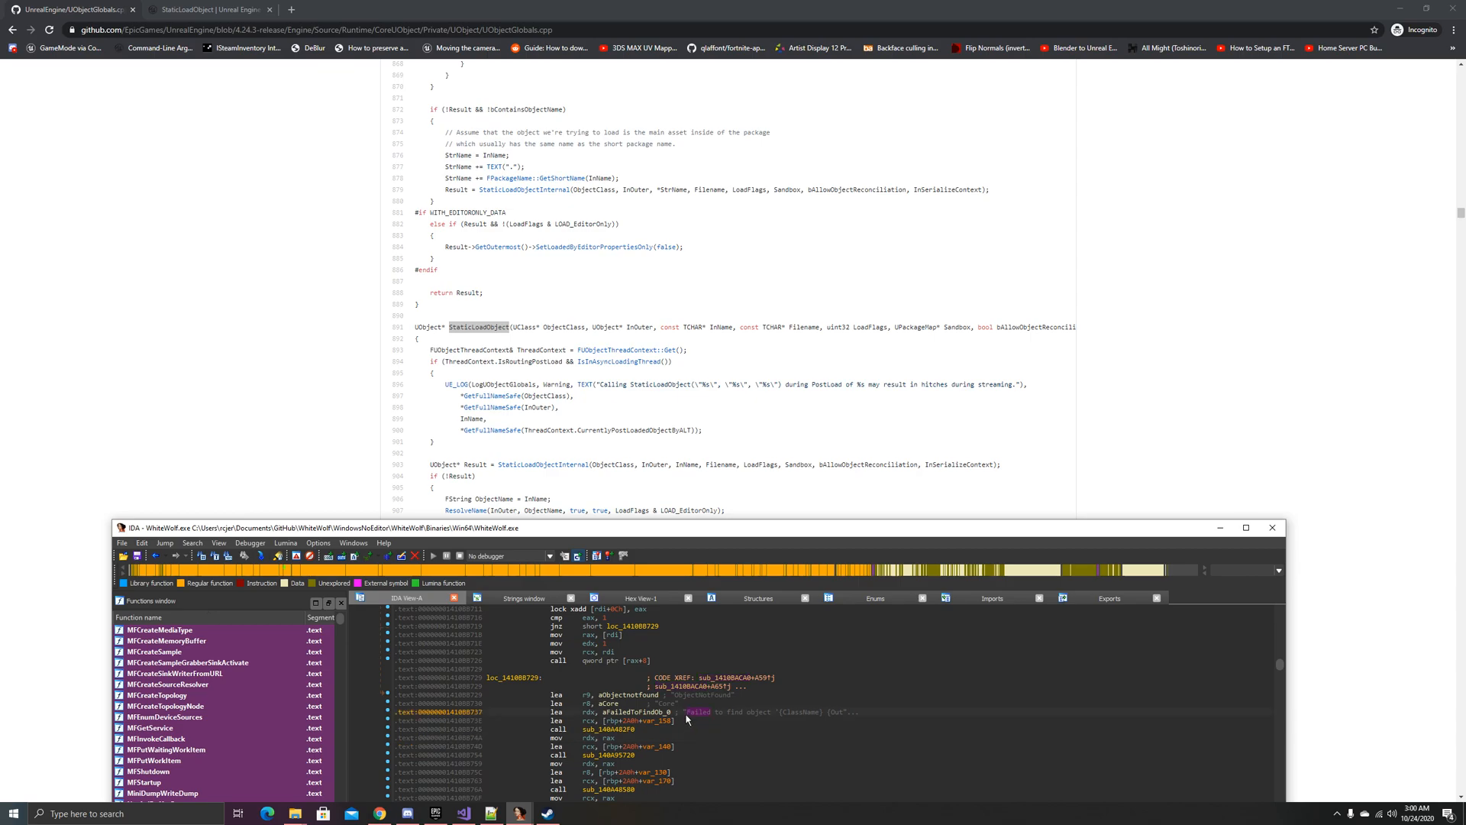
Step: From the 'Failed to find object' reference, scroll past 'Calling StaticLoadObject' to the header of sub_1410BACA0
{"action": "left_click", "coordinate": [766, 712]}
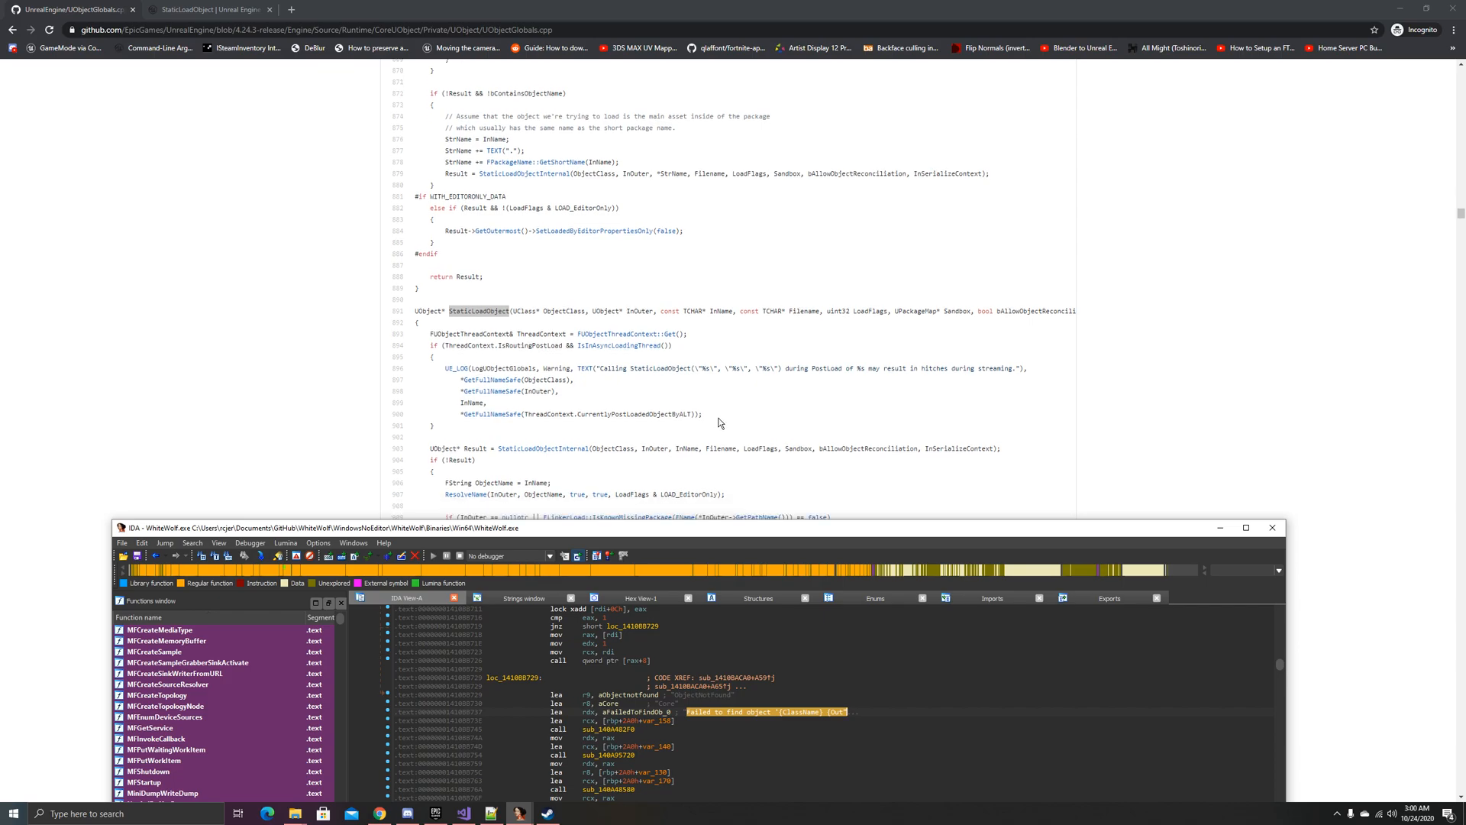
{"action": "scroll", "scroll_direction": "down", "scroll_amount": 3}
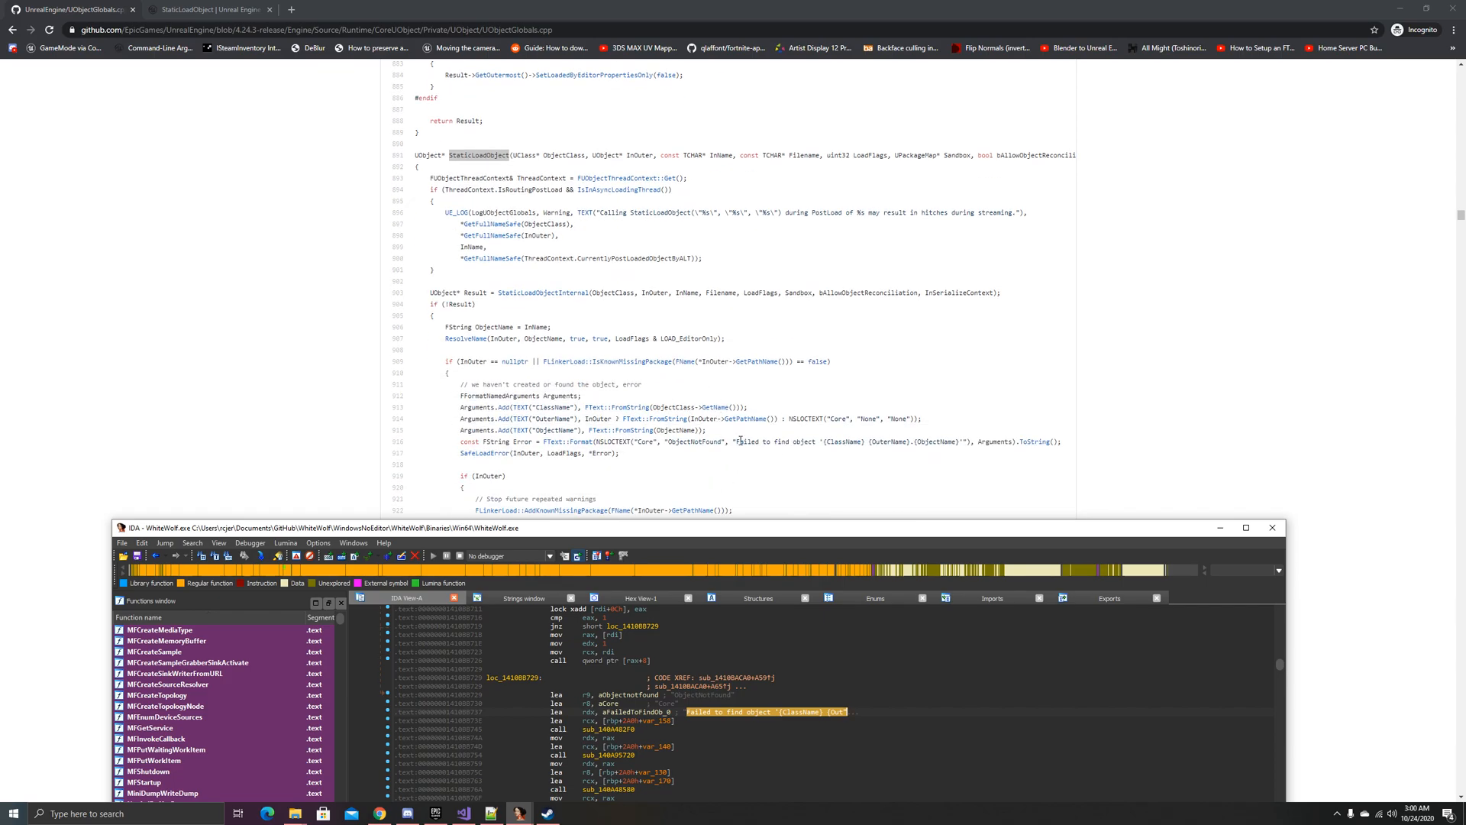
{"action": "mouse_move", "coordinate": [691, 456]}
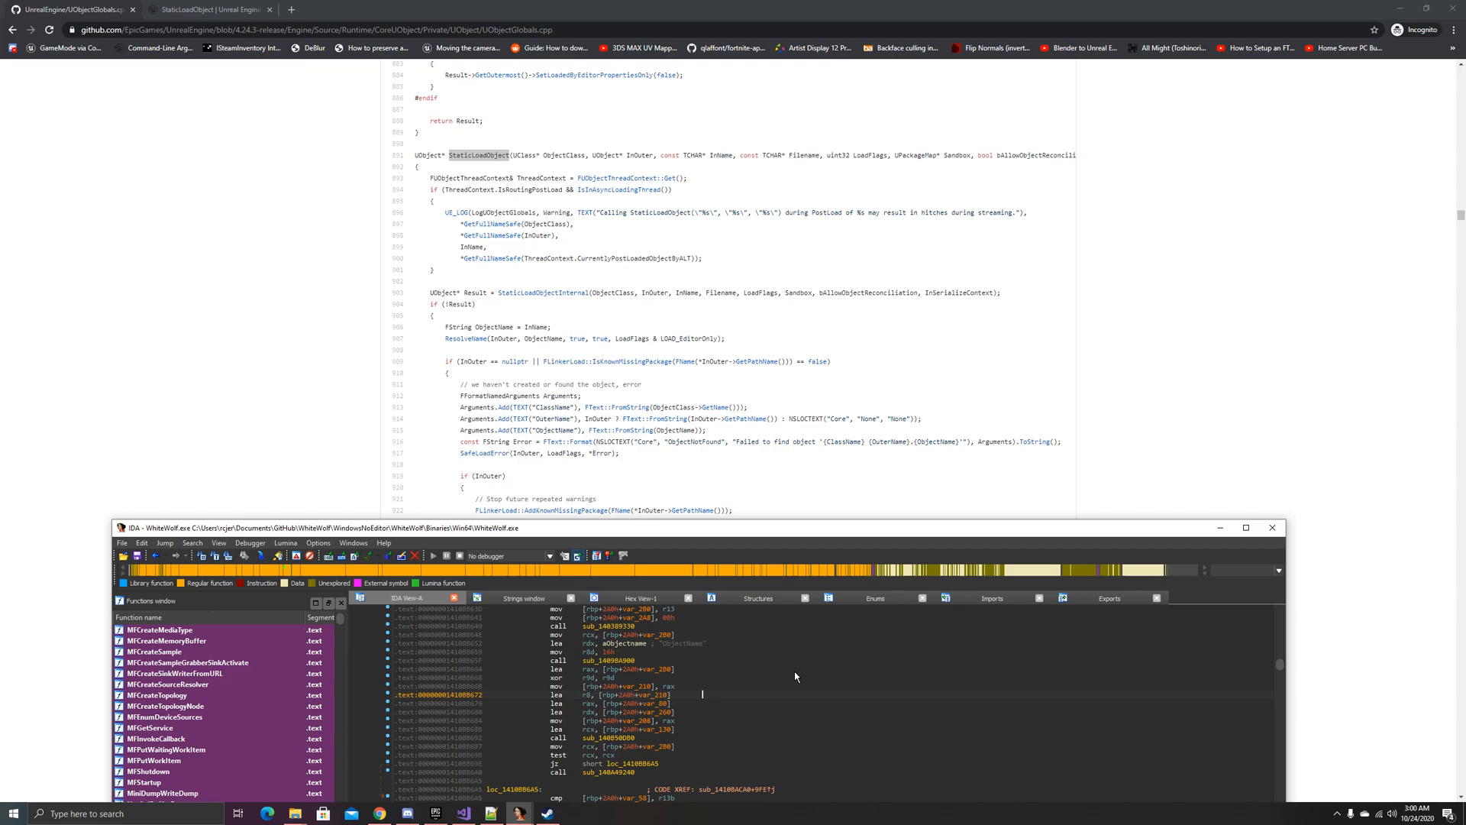
{"action": "mouse_move", "coordinate": [722, 715]}
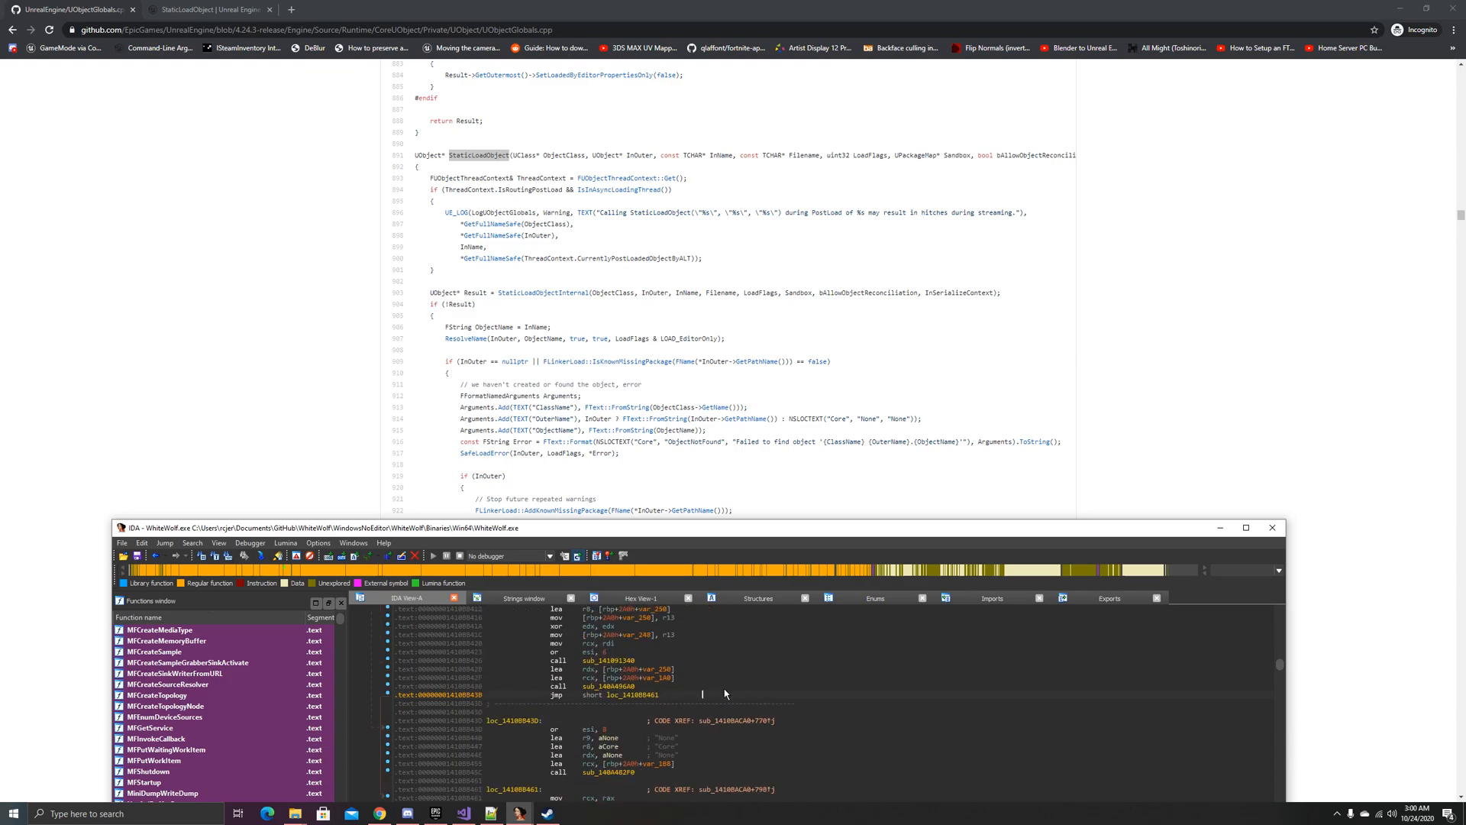
{"action": "scroll", "scroll_direction": "down", "scroll_amount": 3}
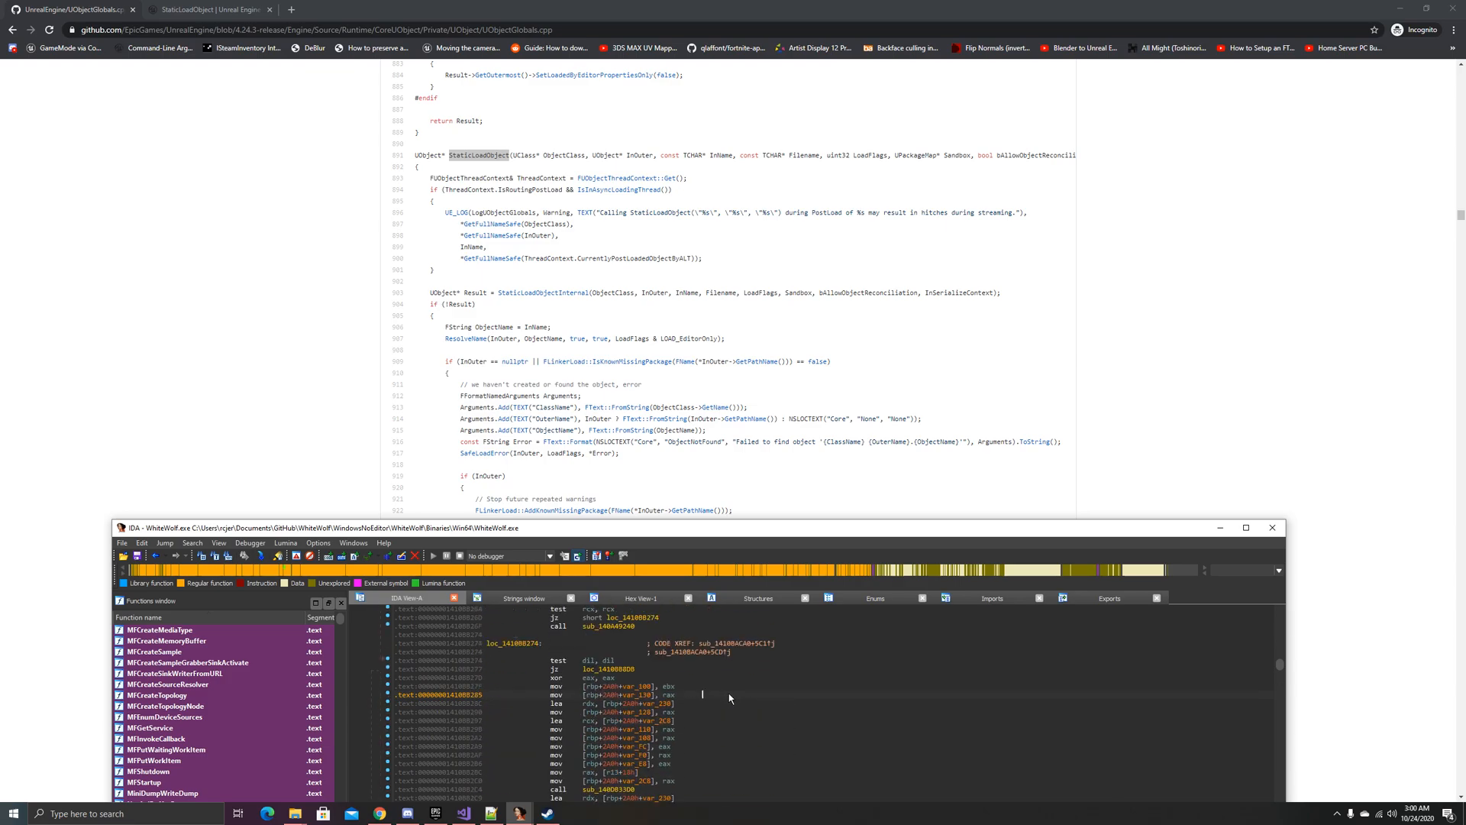
{"action": "scroll", "scroll_direction": "down", "scroll_amount": 3}
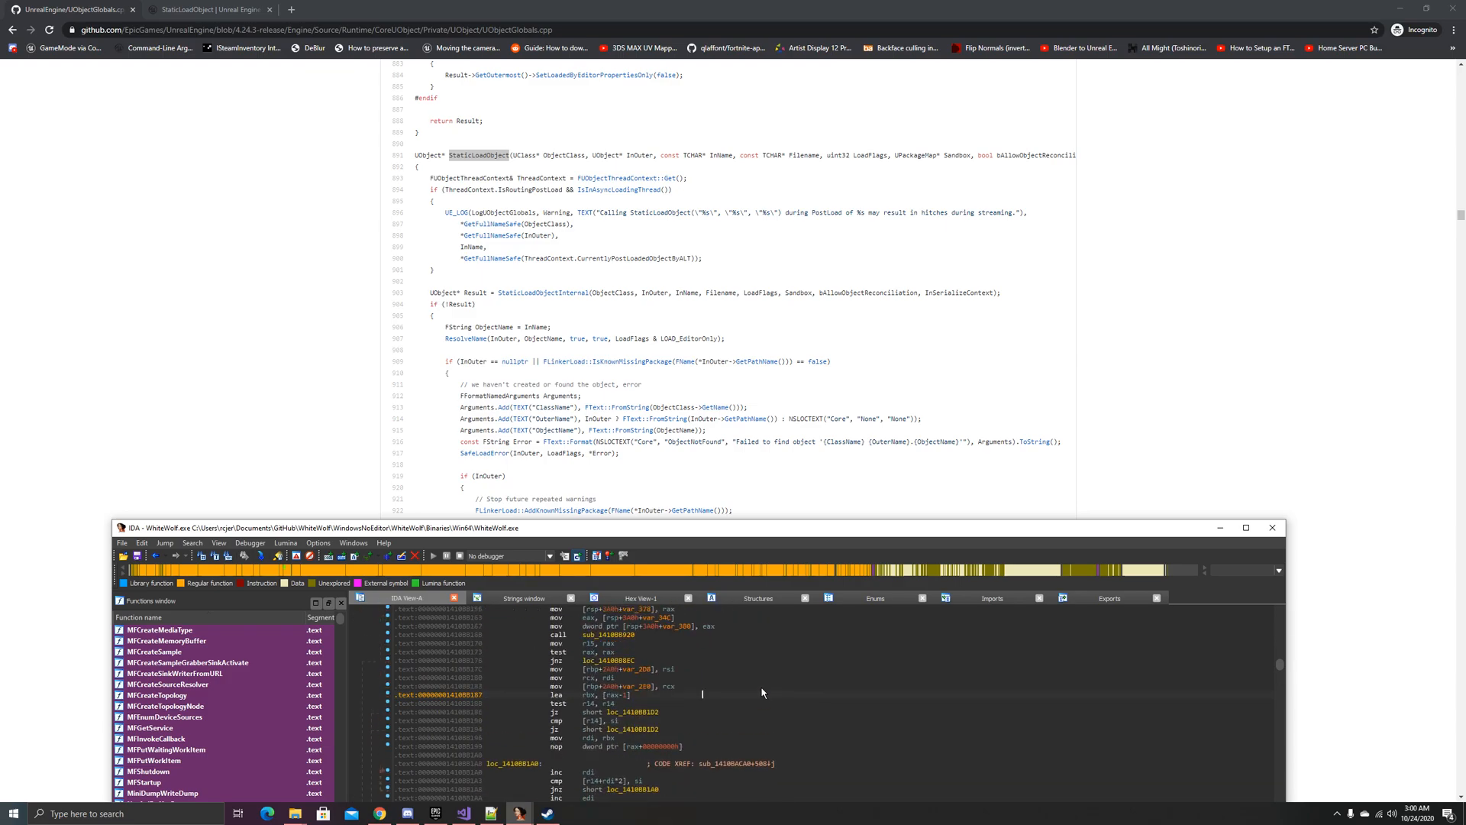
{"action": "scroll", "scroll_direction": "down", "scroll_amount": 3}
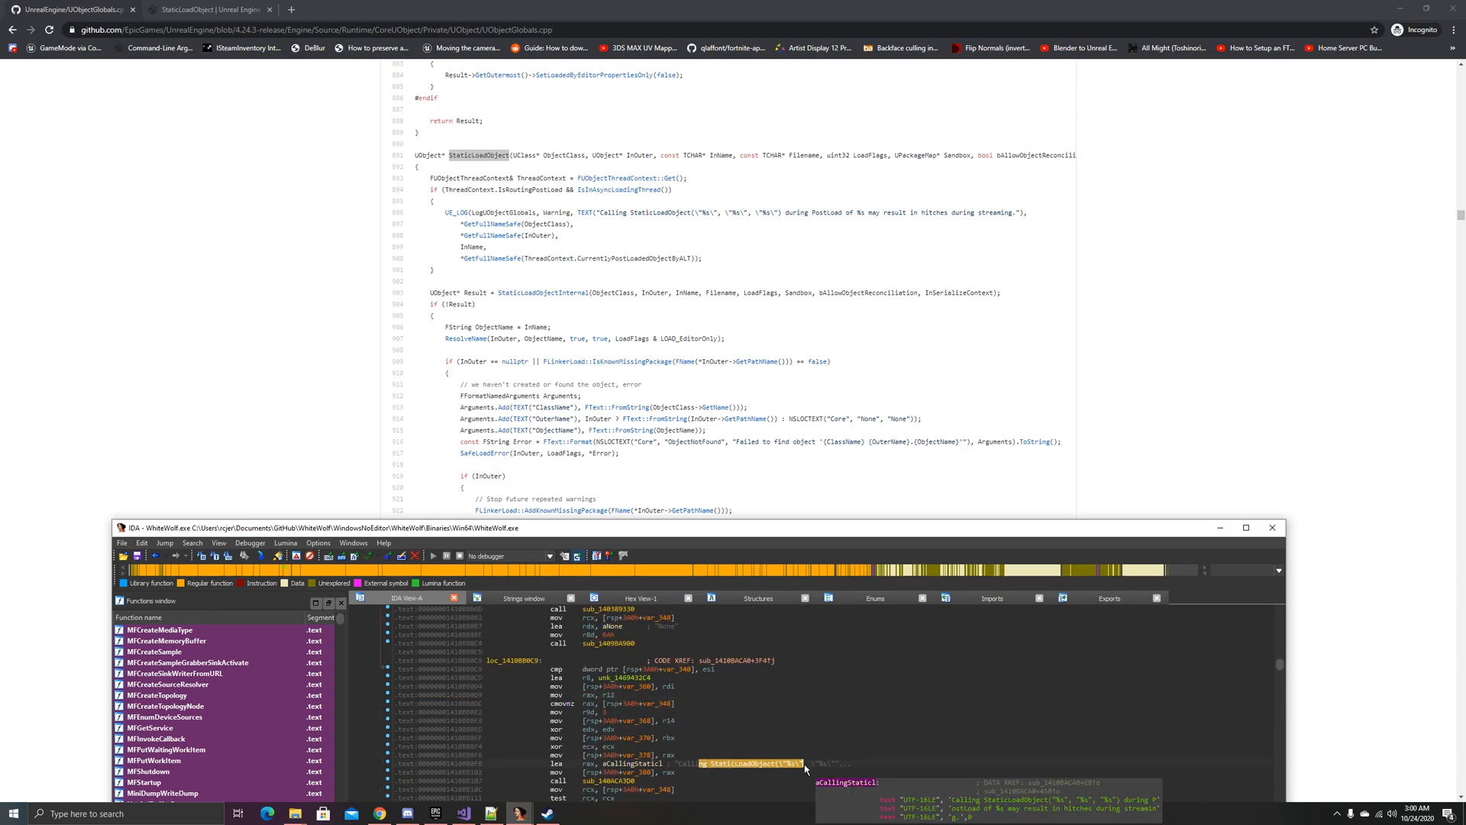
{"action": "scroll", "scroll_direction": "down", "scroll_amount": 3}
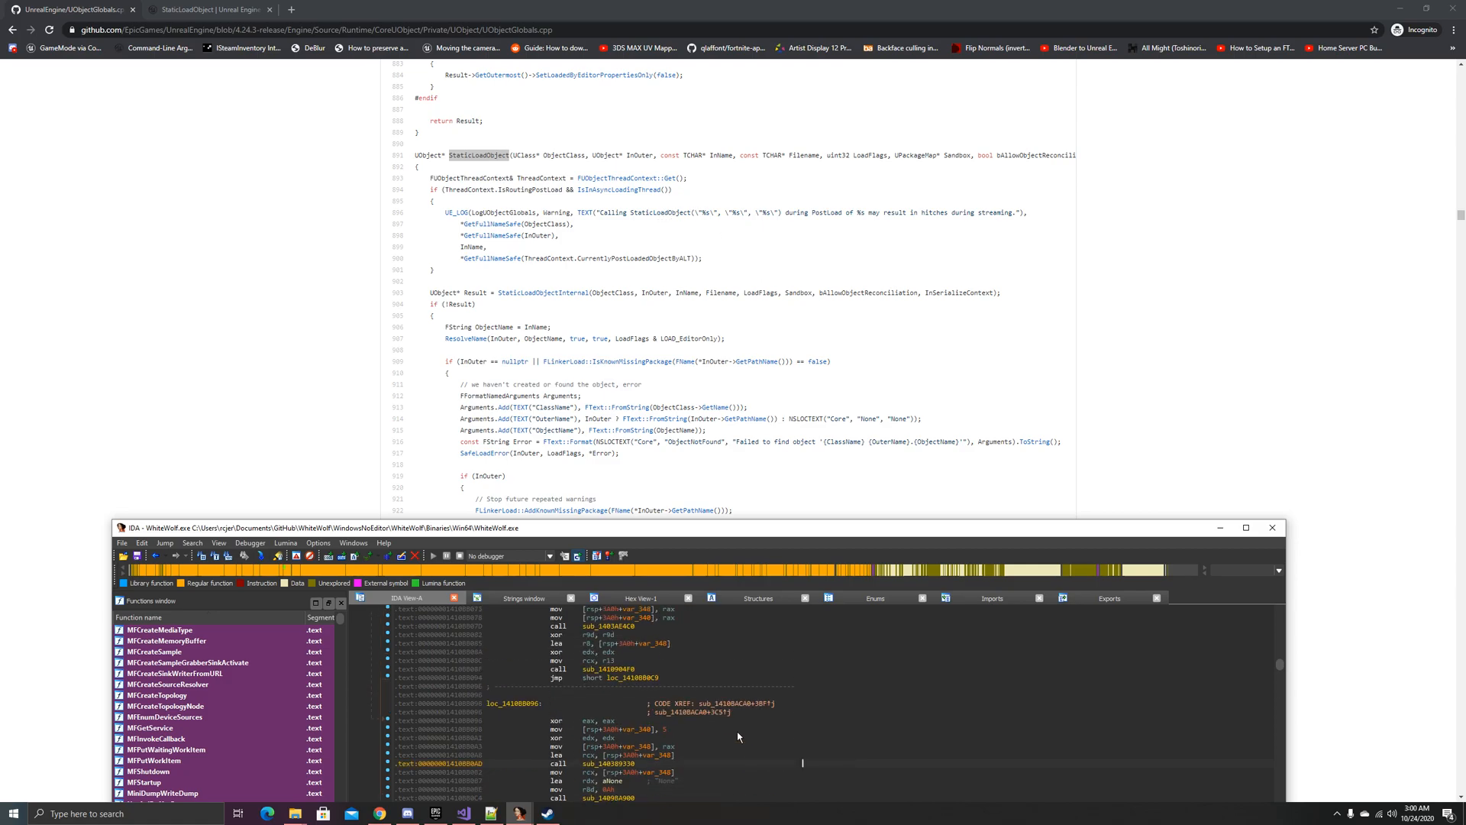
{"action": "scroll", "scroll_direction": "down", "scroll_amount": 3}
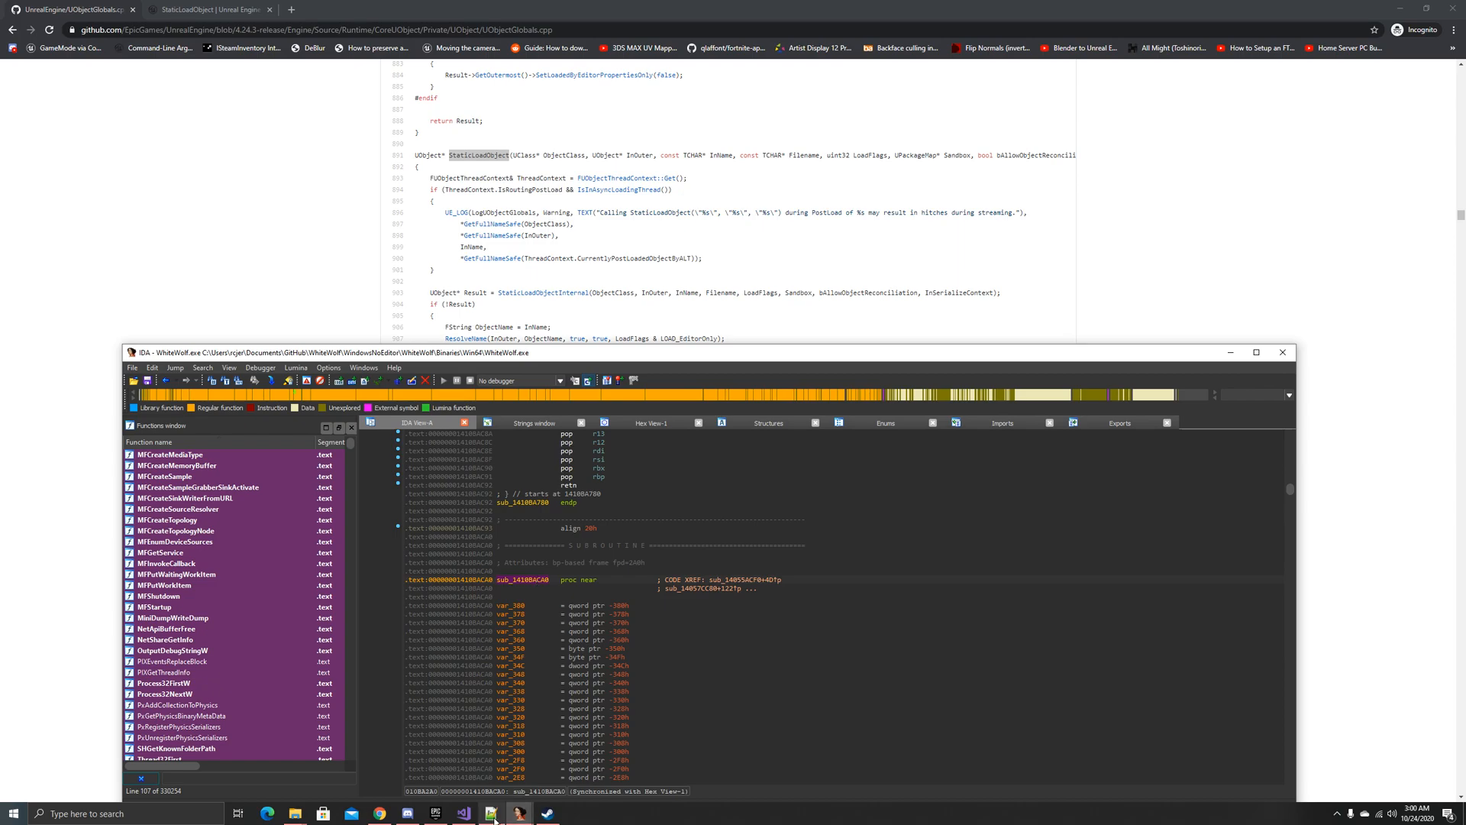
Step: Rename sub_1410BACA0 with the mangled StaticLoadObject name, showing its demangled UClass*/UObject* signature
{"action": "left_click", "coordinate": [463, 812]}
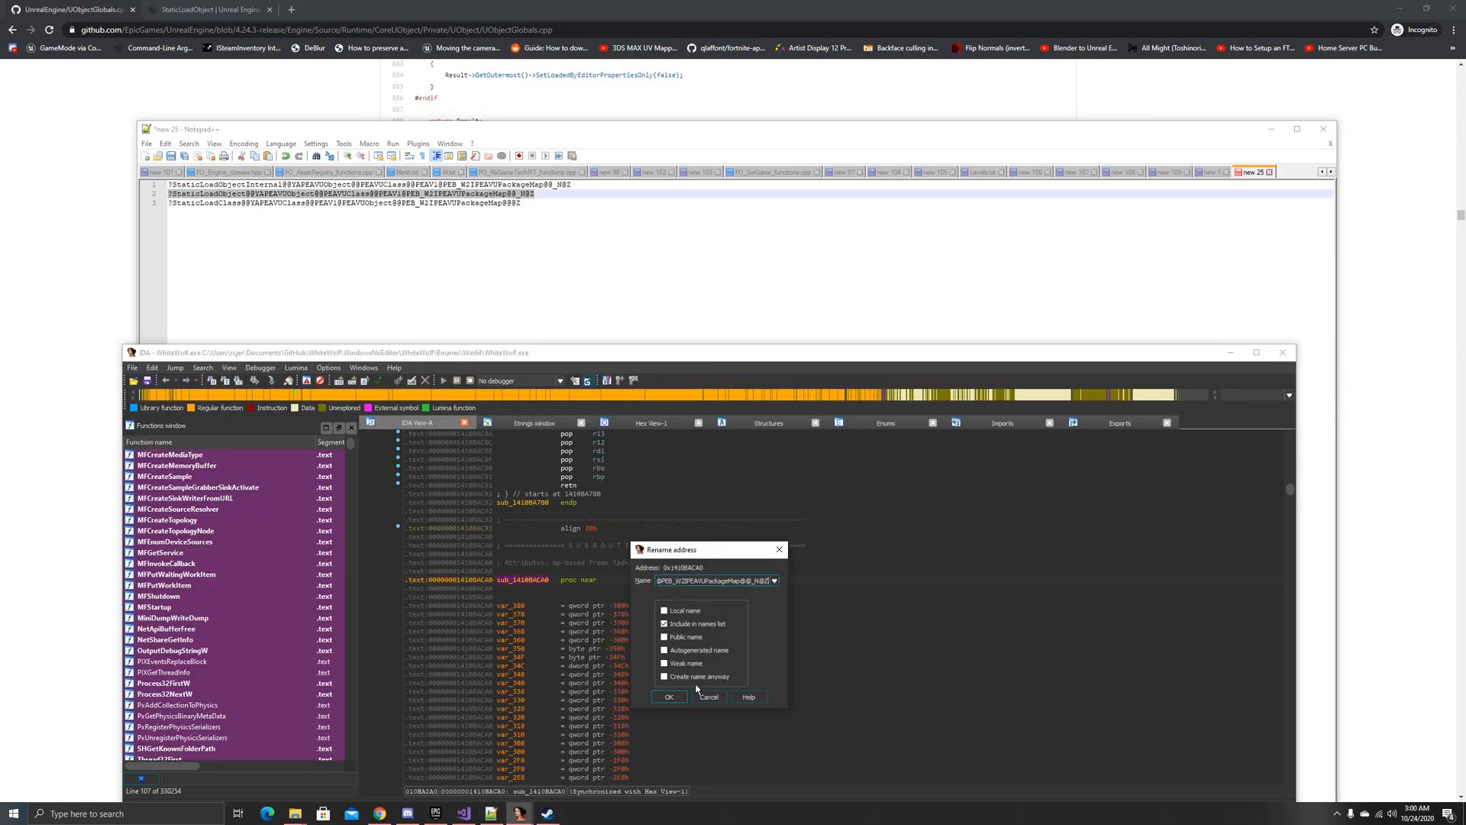
{"action": "left_click", "coordinate": [668, 696]}
{"action": "type", "text": "StaticLoadObje"}
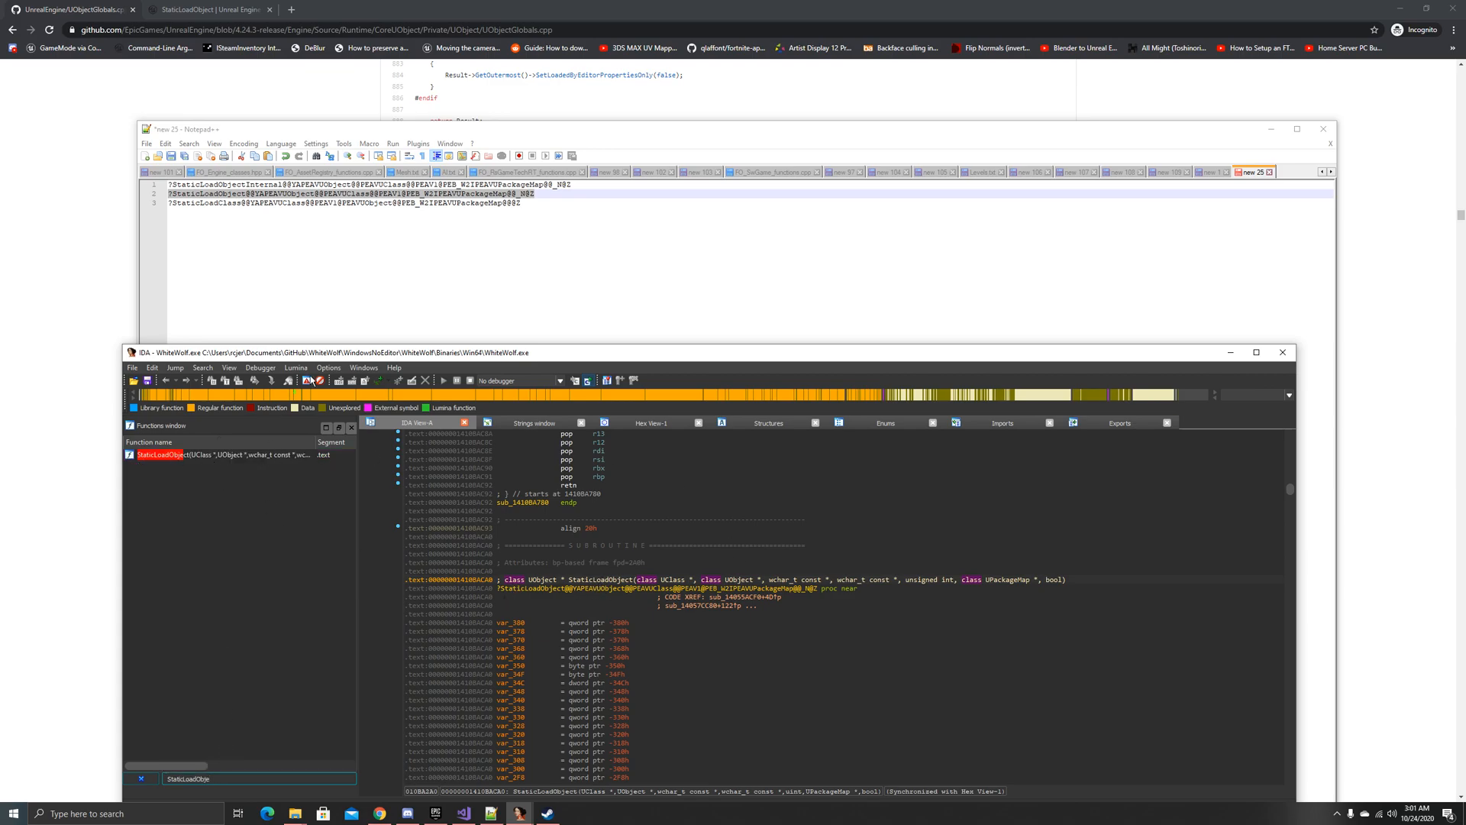
{"action": "scroll", "scroll_direction": "down", "scroll_amount": 3}
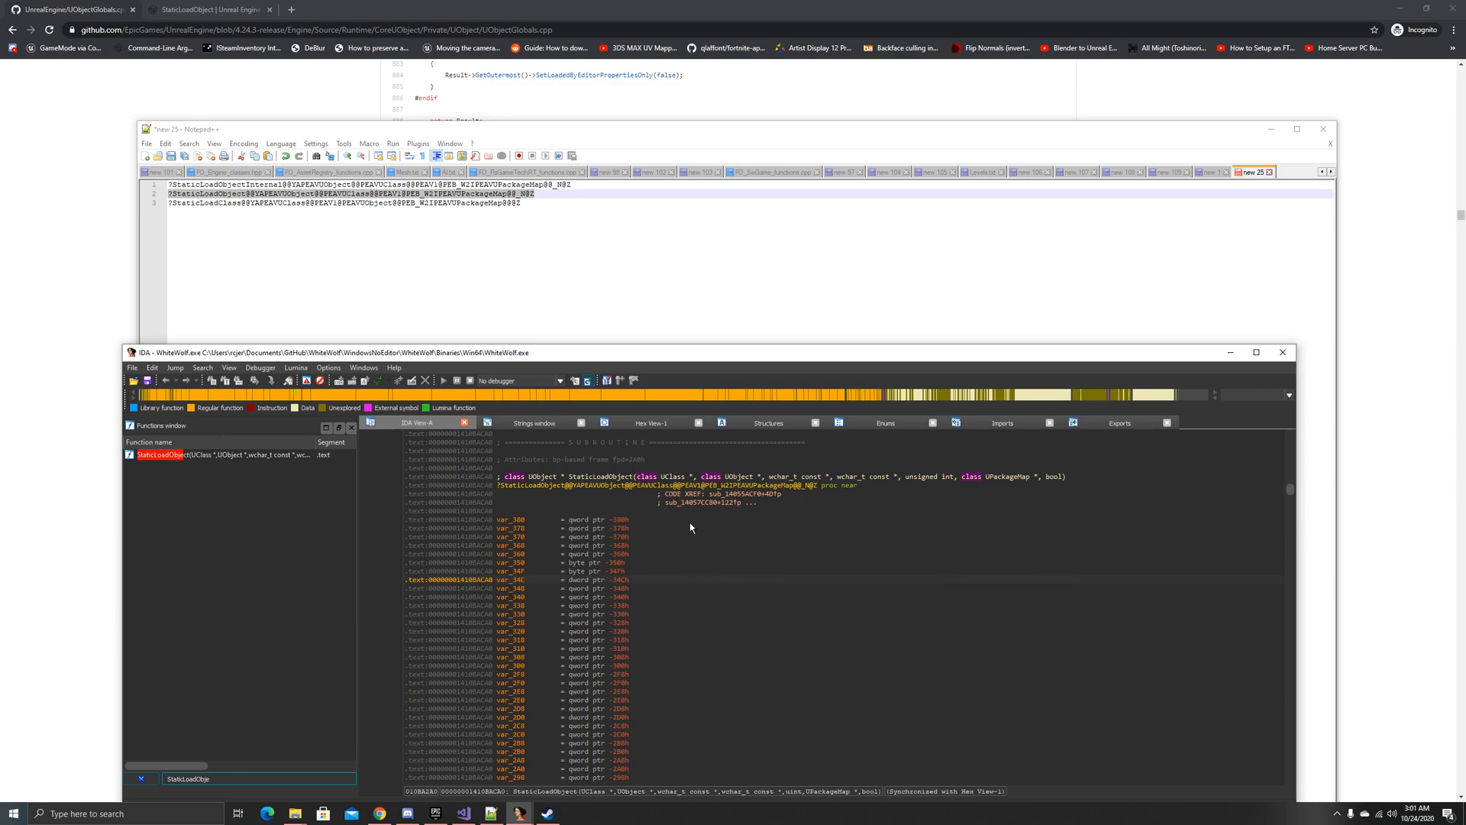
{"action": "mouse_move", "coordinate": [999, 479]}
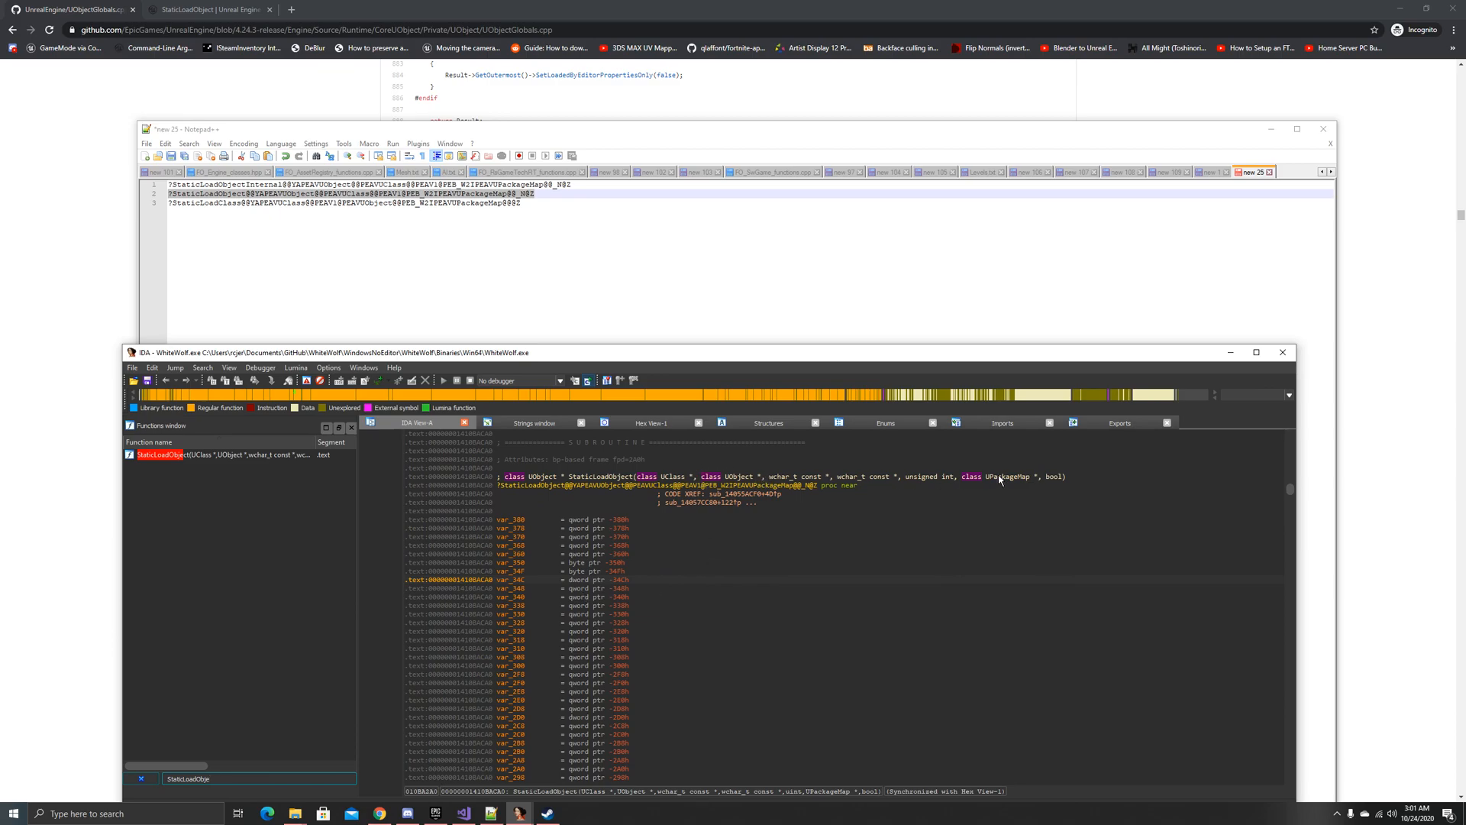
Step: Highlight StaticLoadObject occurrences and scroll to its call of sub_1410BB920 for the StaticLoadObjectInternal rename
{"action": "left_click", "coordinate": [578, 484]}
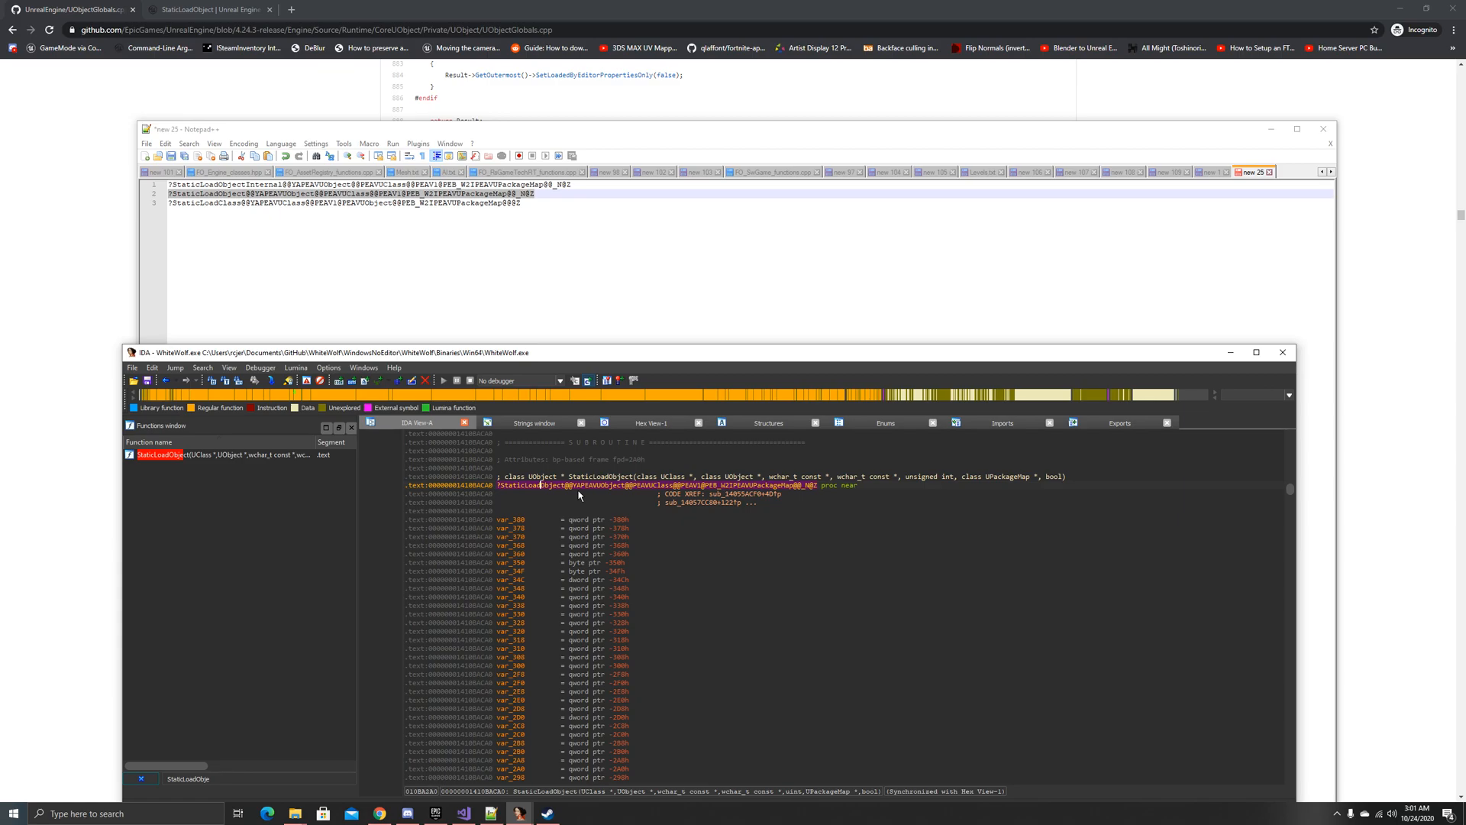
{"action": "mouse_move", "coordinate": [583, 516]}
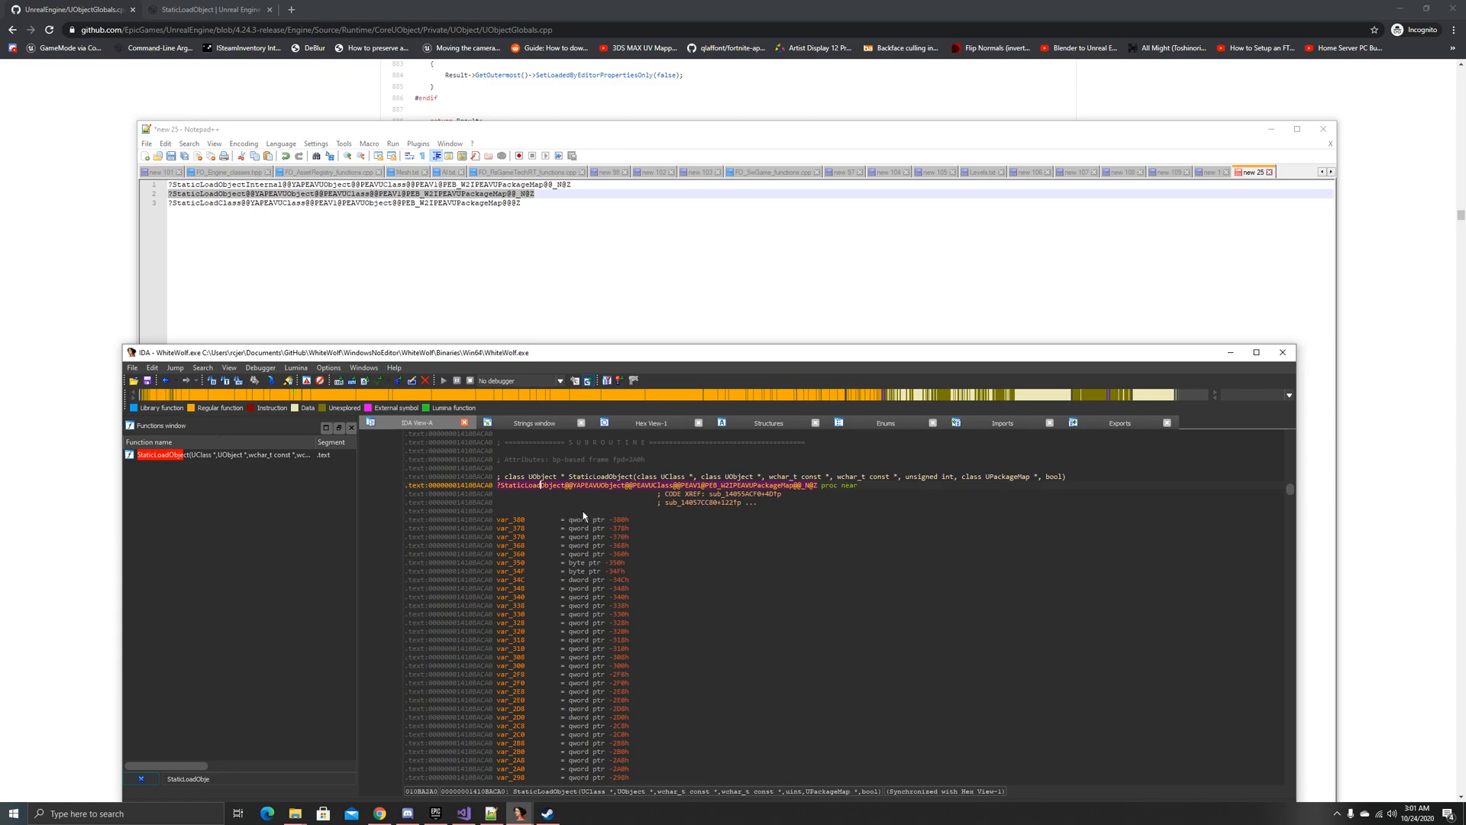
{"action": "mouse_move", "coordinate": [580, 502]}
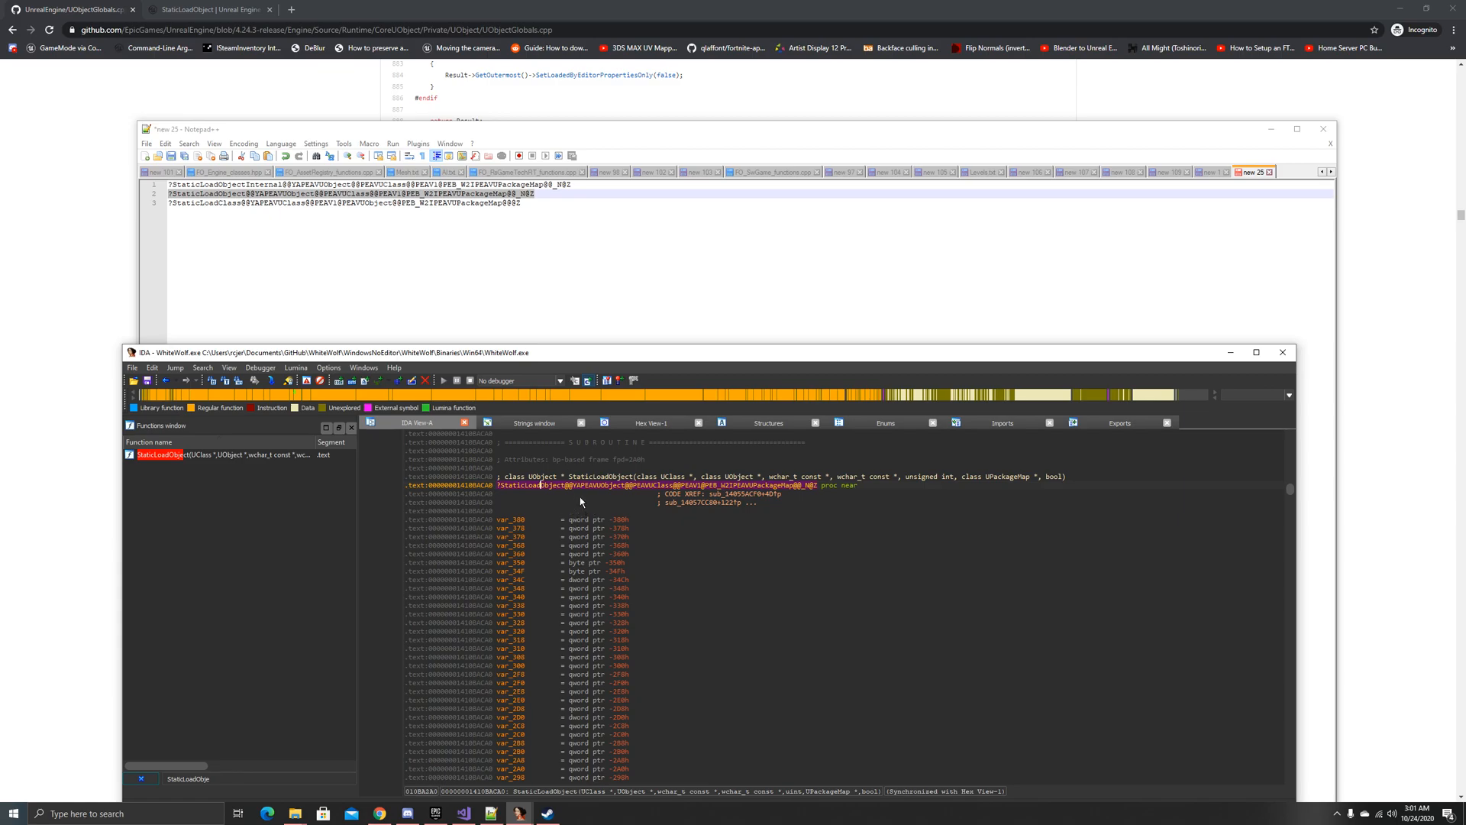
{"action": "mouse_move", "coordinate": [617, 490]}
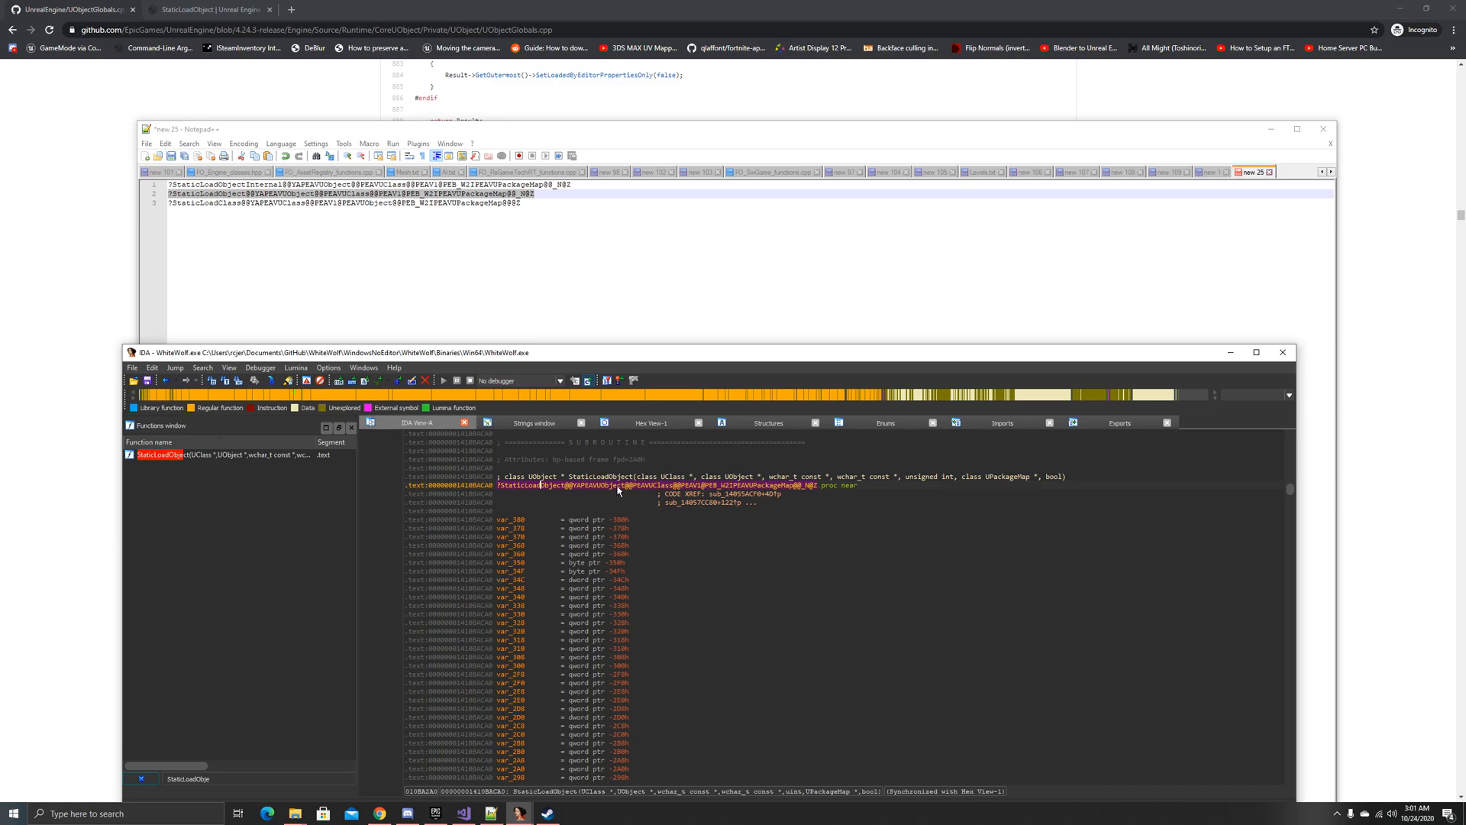
{"action": "scroll", "scroll_direction": "down", "scroll_amount": 3}
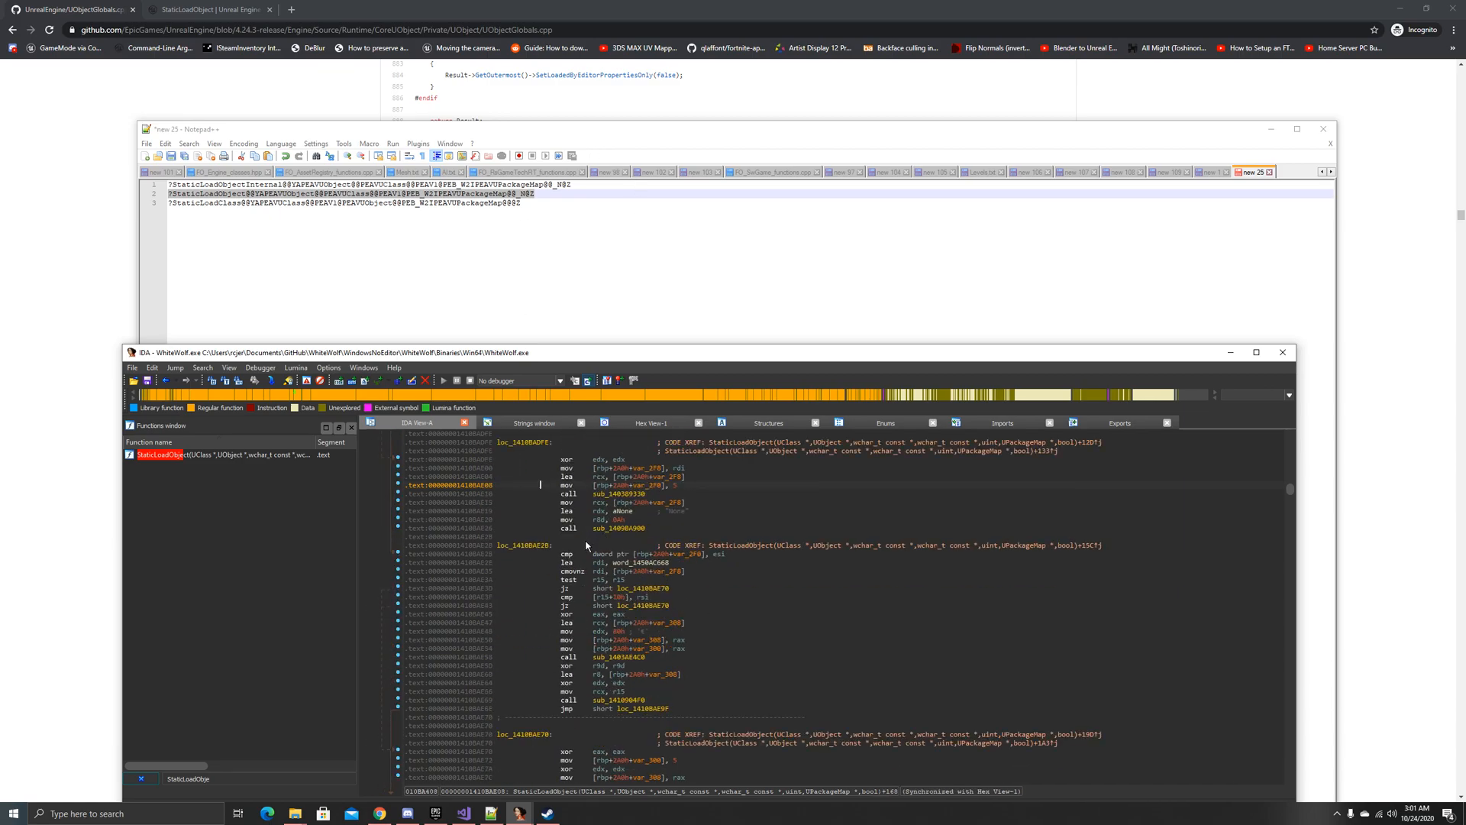
{"action": "scroll", "scroll_direction": "down", "scroll_amount": 3}
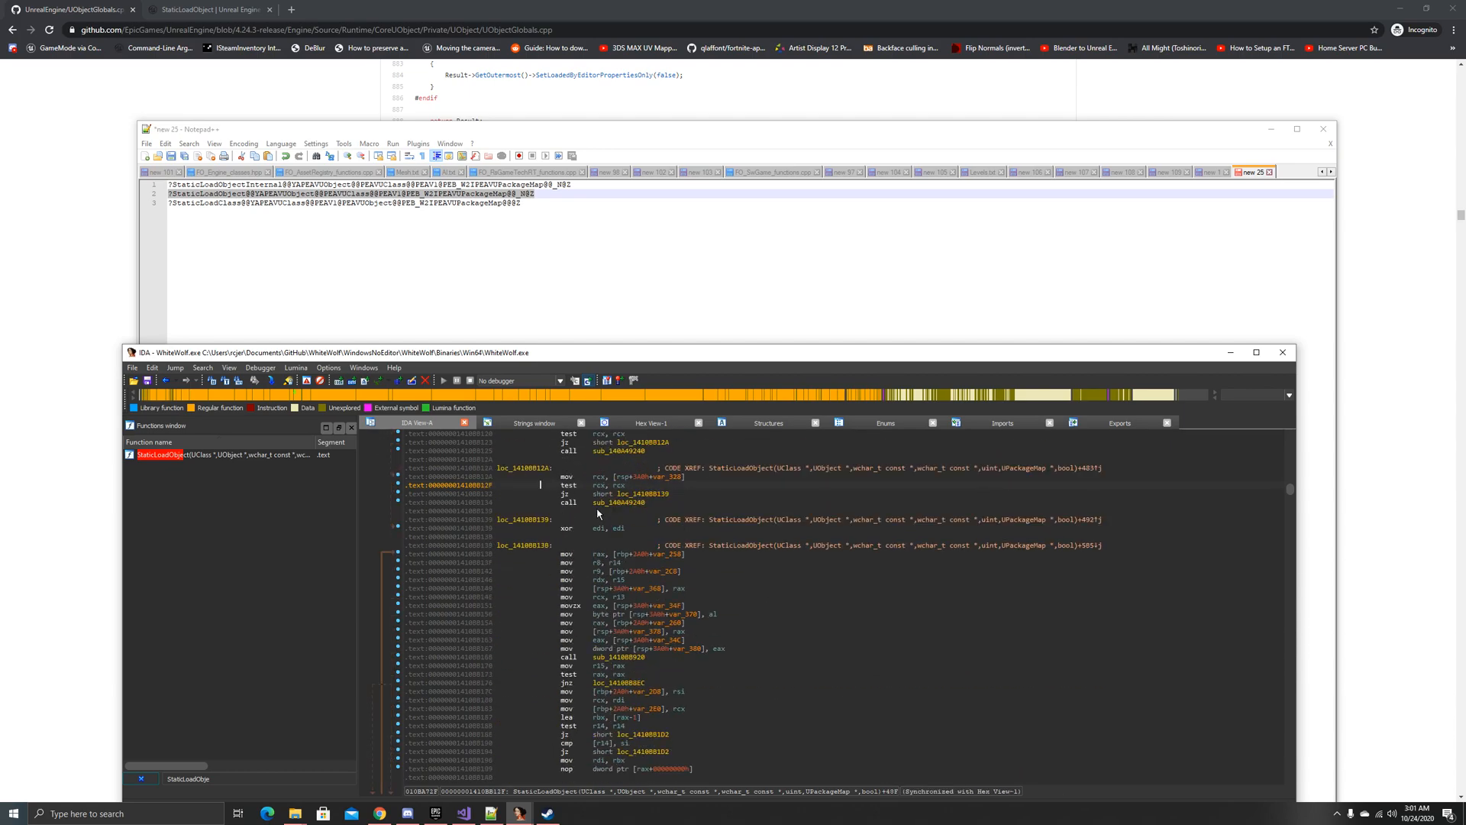
{"action": "scroll", "scroll_direction": "down", "scroll_amount": 3}
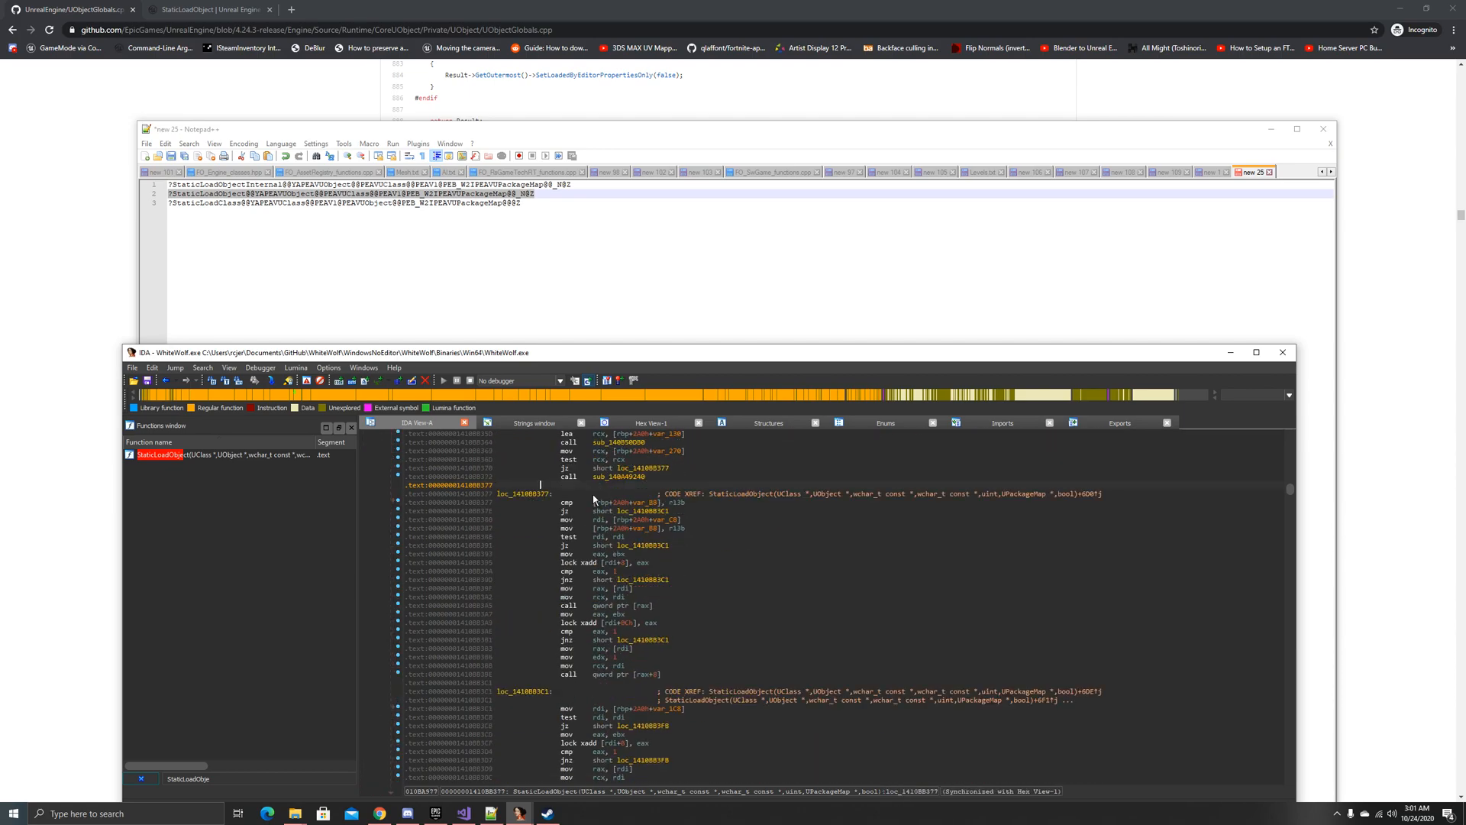
{"action": "scroll", "scroll_direction": "down", "scroll_amount": 3}
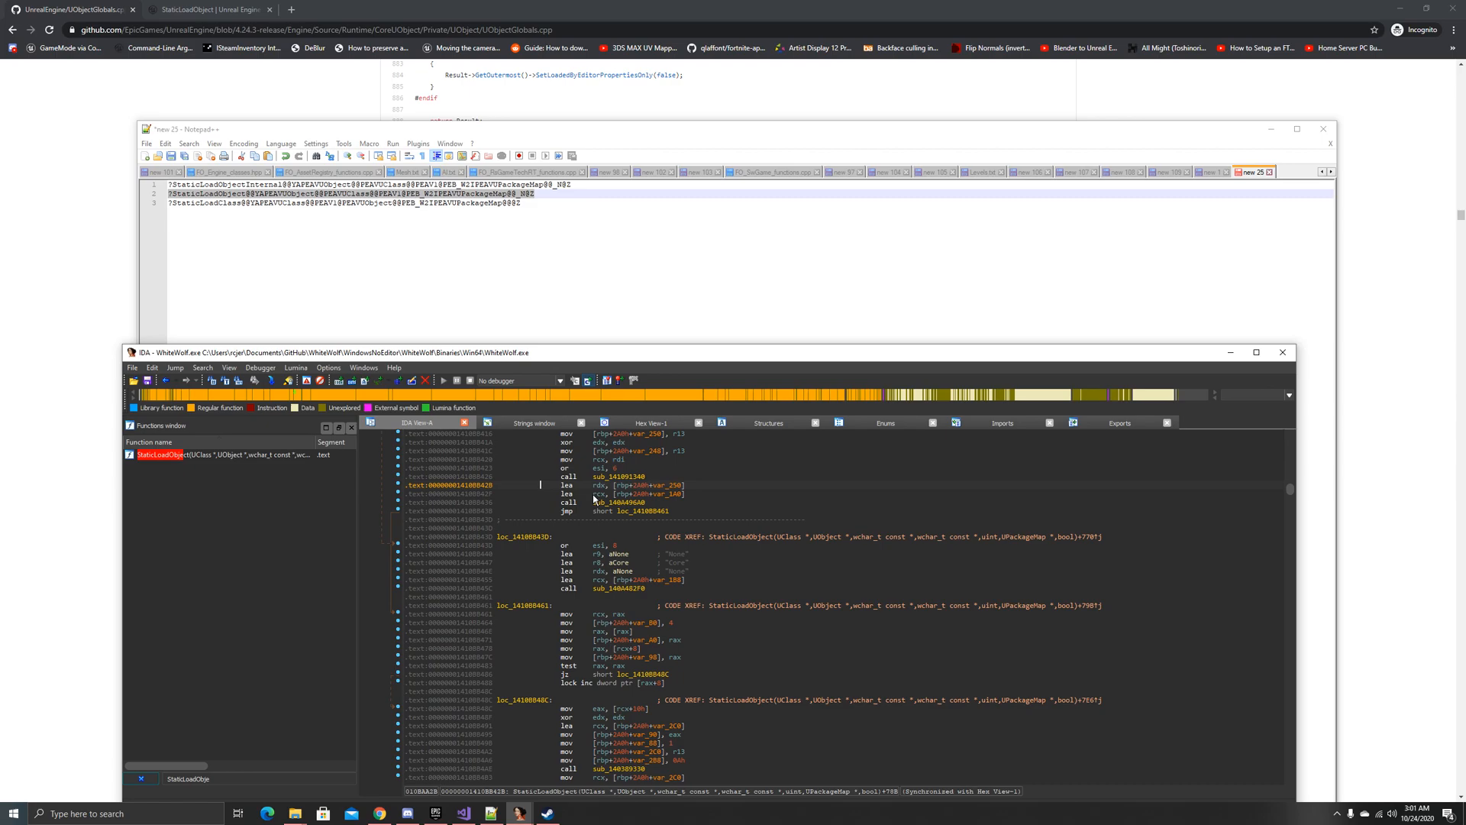
{"action": "scroll", "scroll_direction": "down", "scroll_amount": 3}
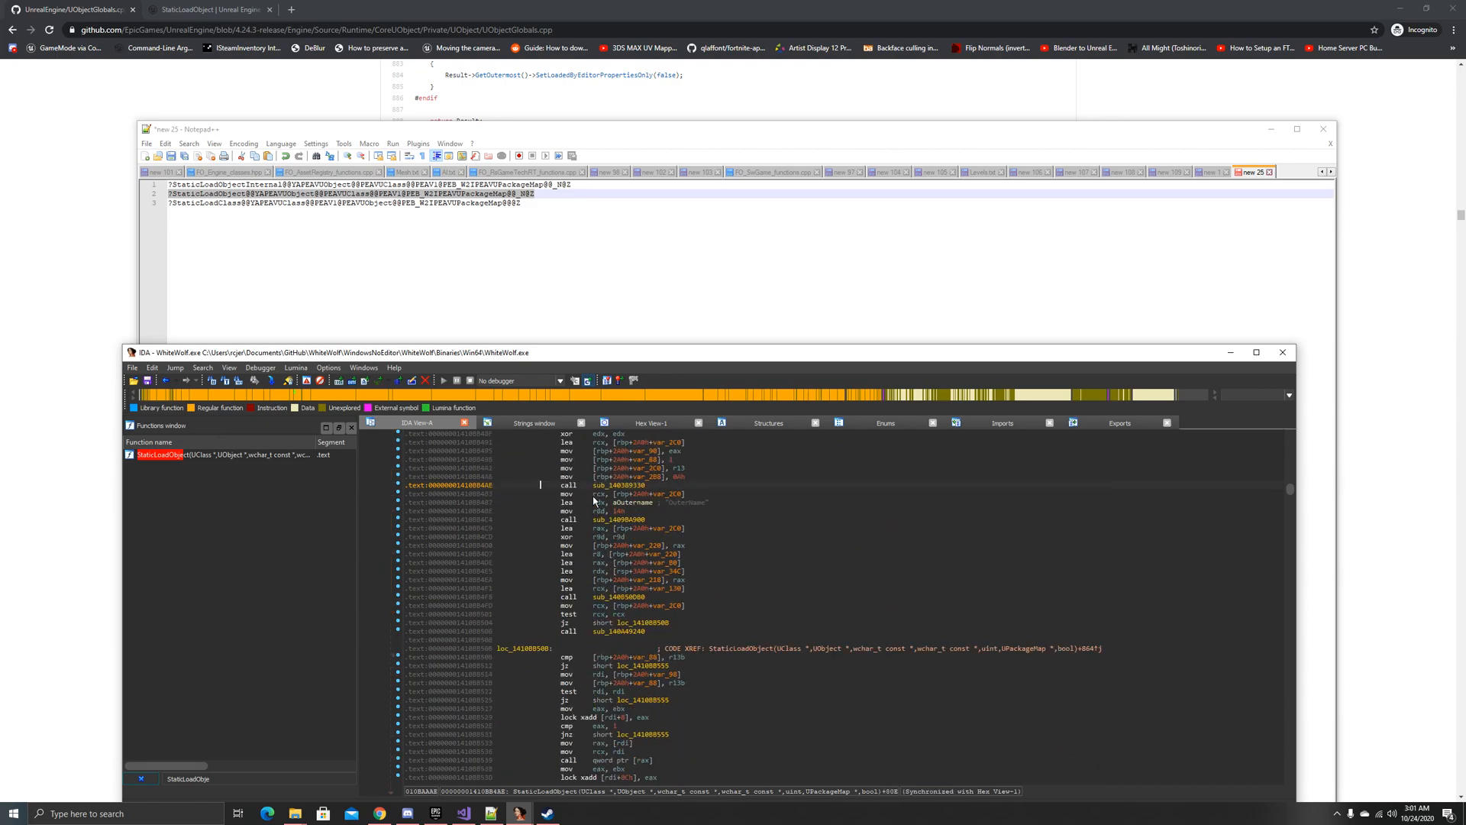
{"action": "scroll", "scroll_direction": "down", "scroll_amount": 3}
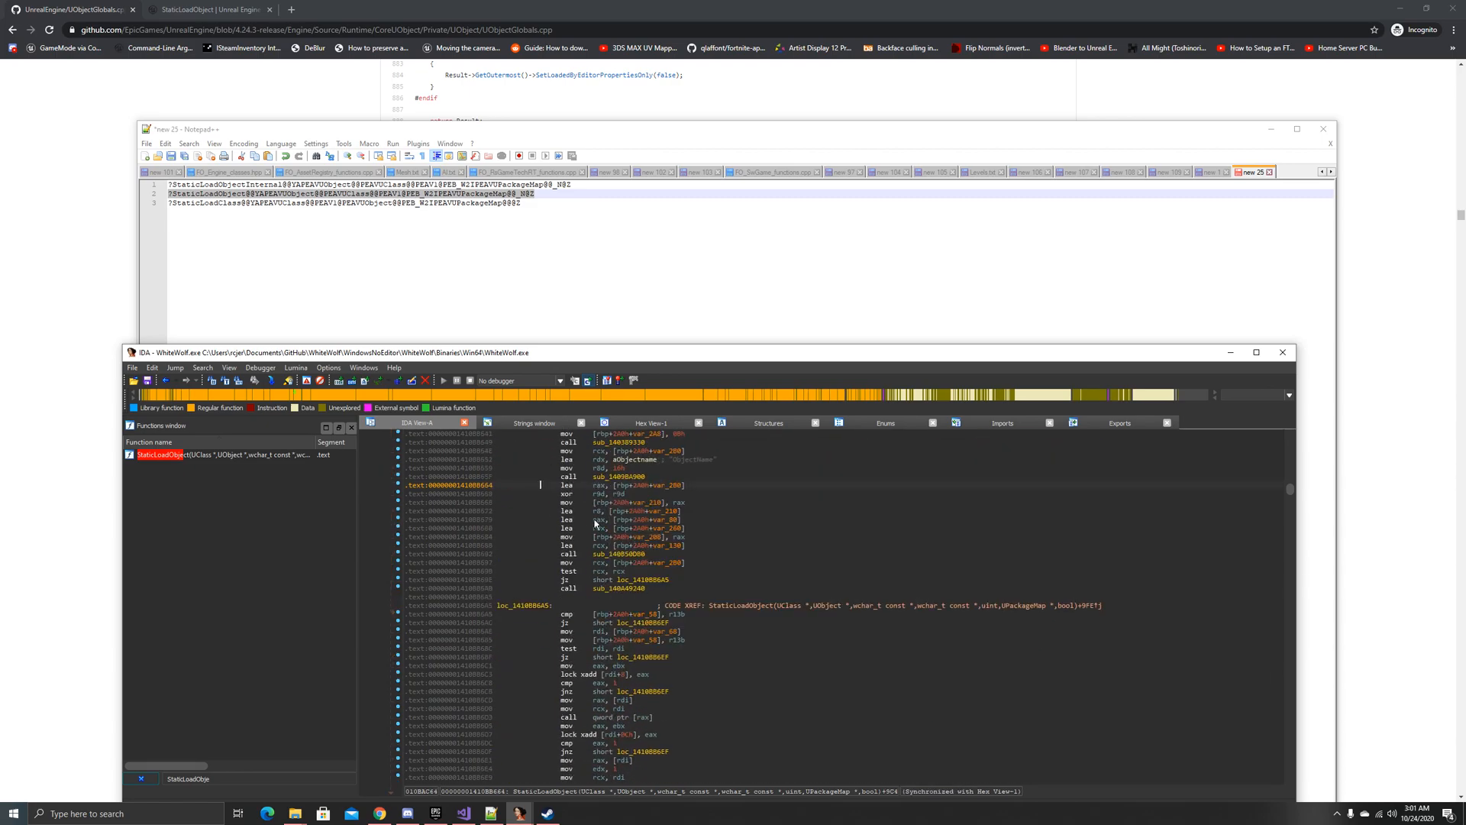
{"action": "scroll", "scroll_direction": "down", "scroll_amount": 3}
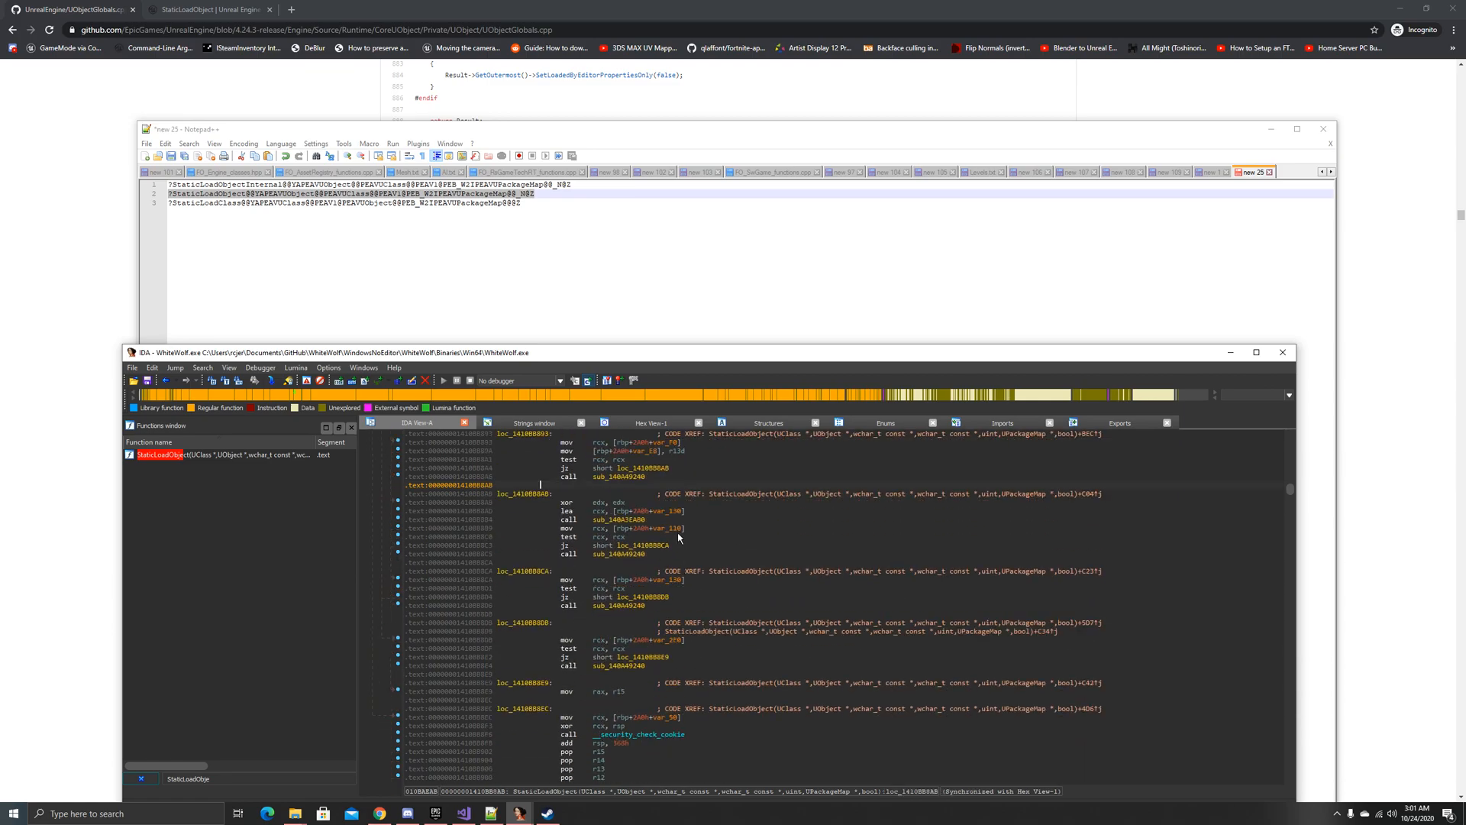
{"action": "scroll", "scroll_direction": "down", "scroll_amount": 3}
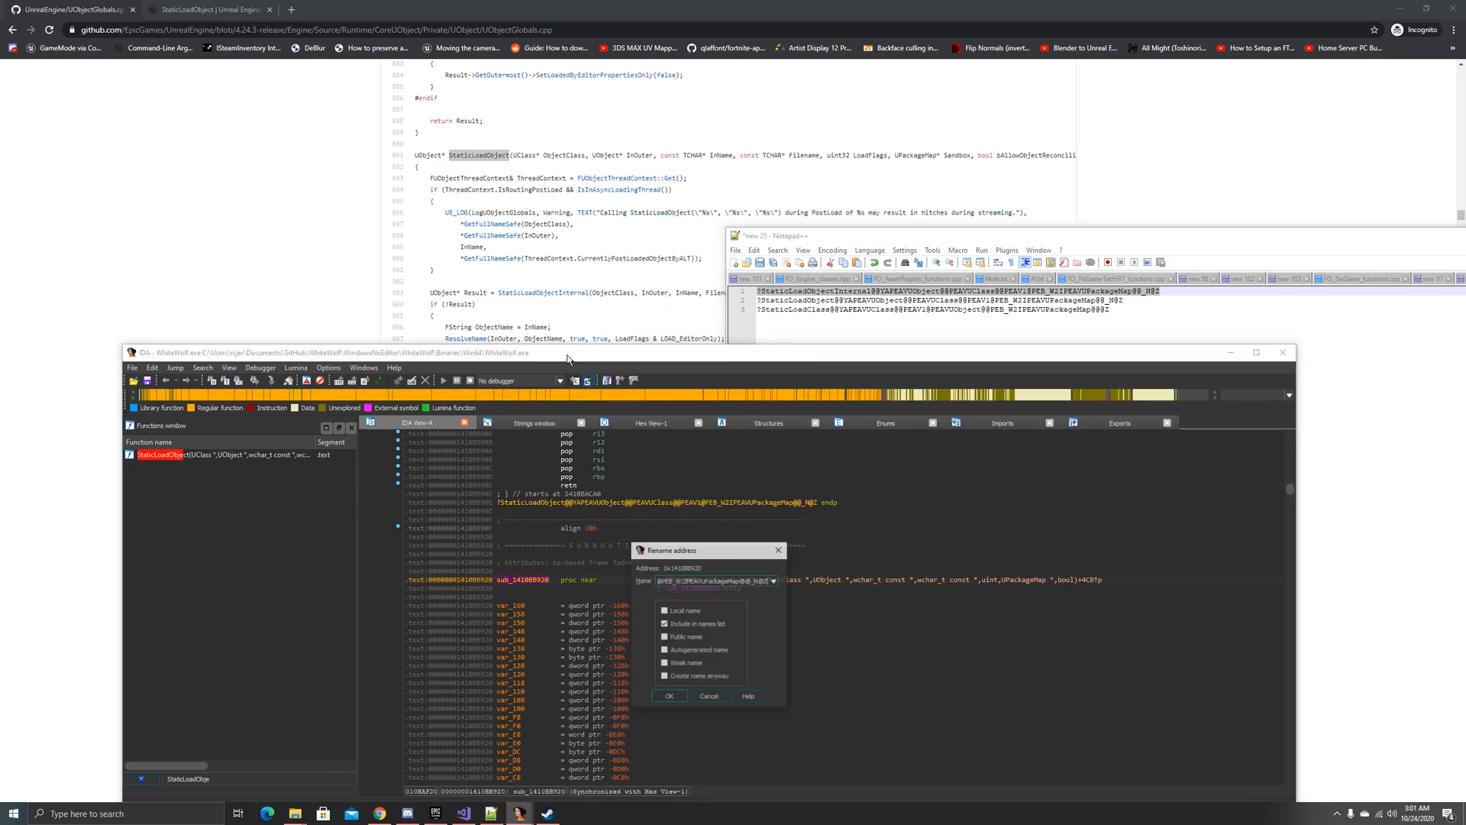
Step: Confirm the StaticLoadObjectInternal rename, then target the StaticLoadClass mangled name in the Notepad++ source strings
{"action": "left_click", "coordinate": [669, 695]}
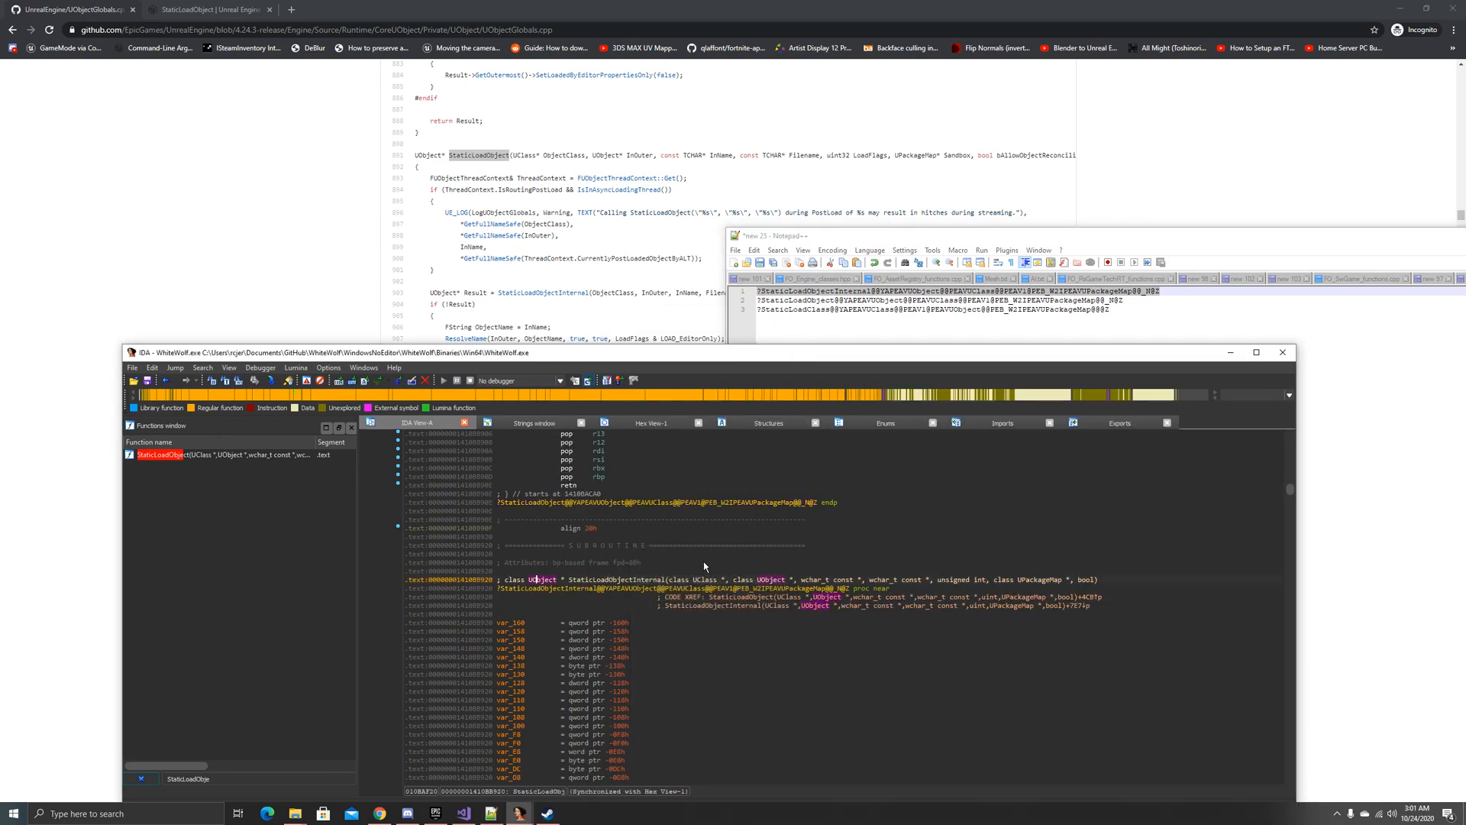
{"action": "mouse_move", "coordinate": [669, 655]}
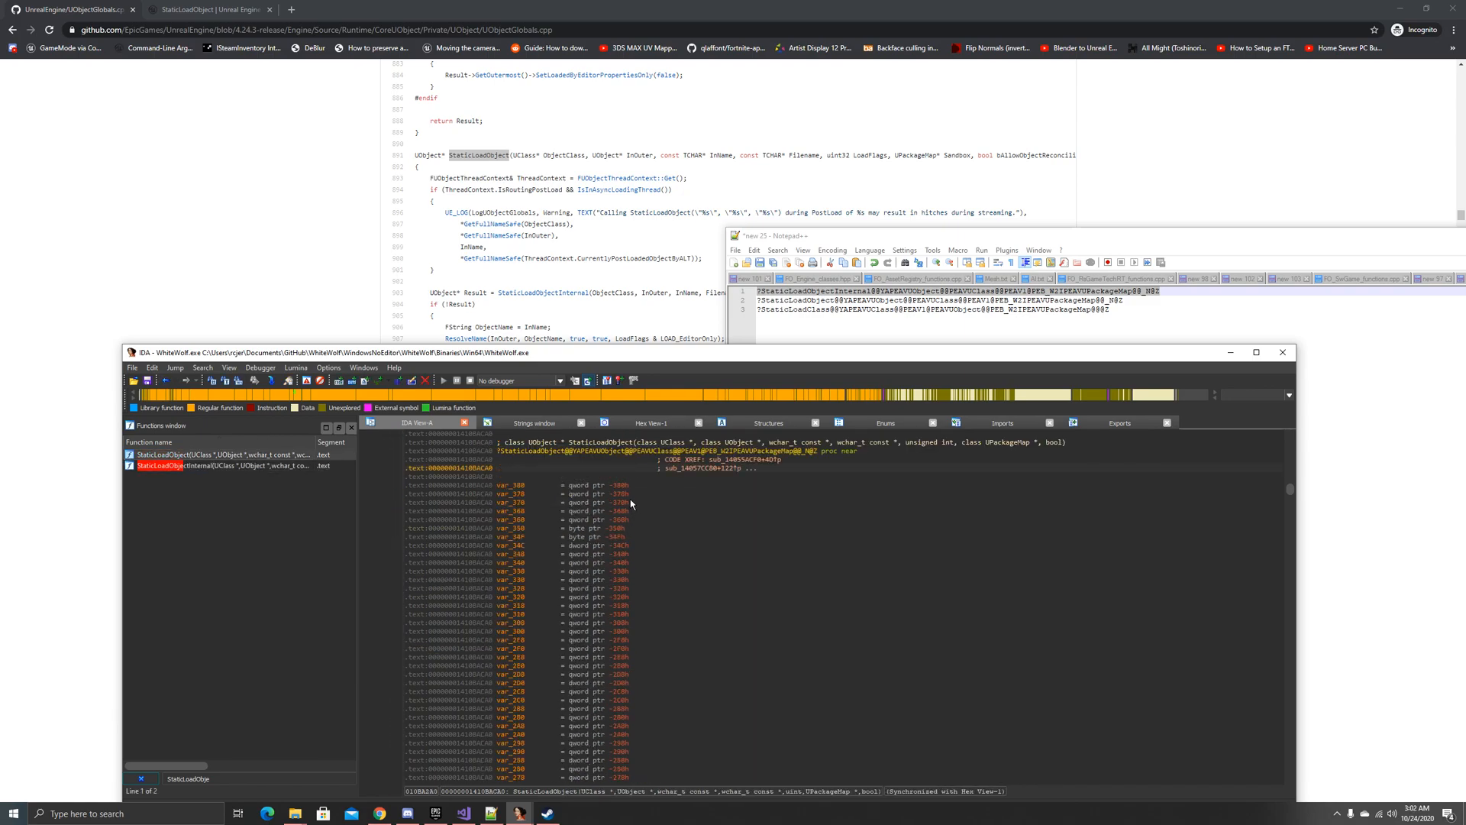
{"action": "scroll", "scroll_direction": "down", "scroll_amount": 3}
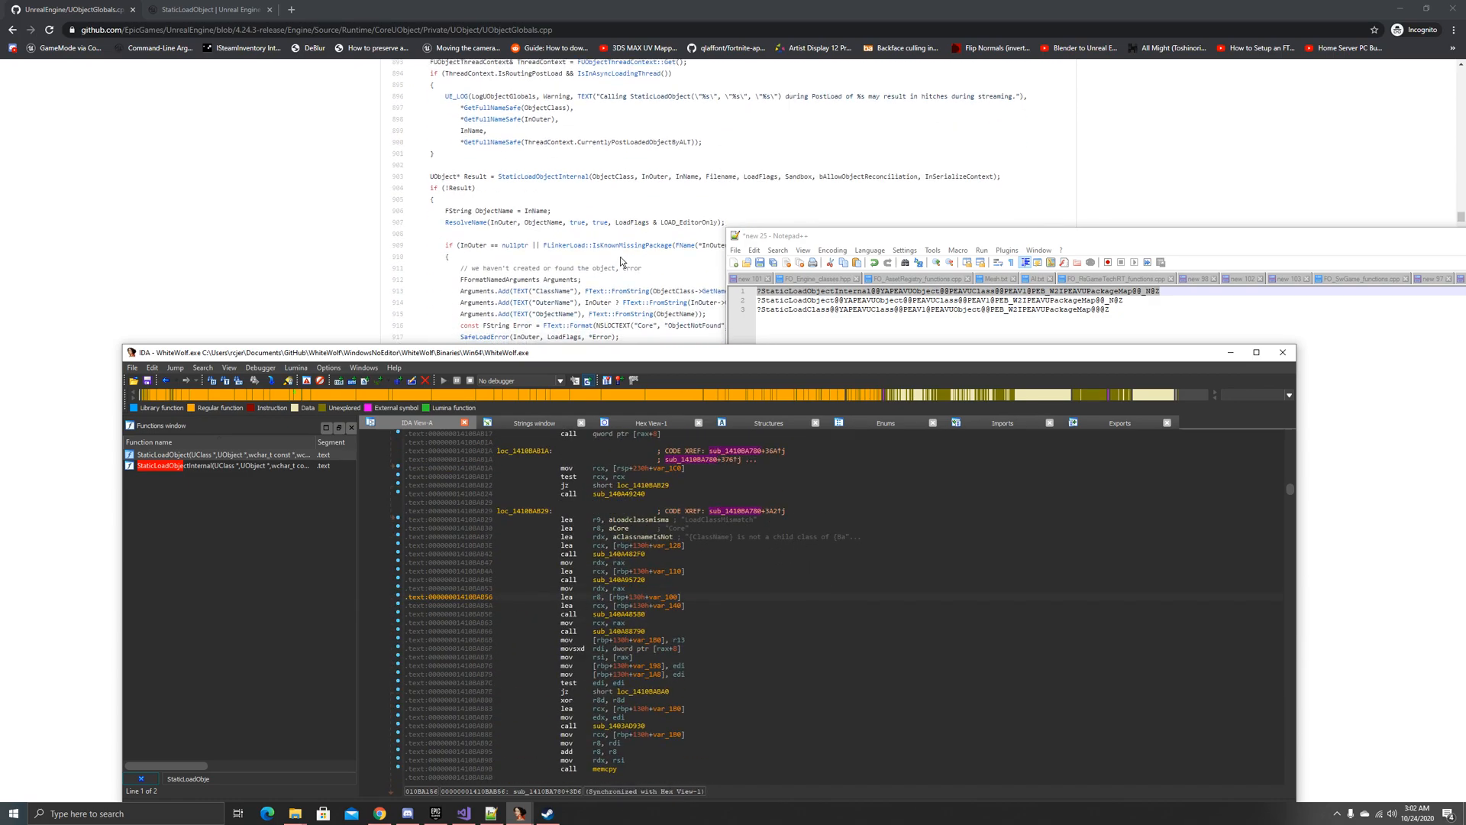
{"action": "scroll", "scroll_direction": "down", "scroll_amount": 3}
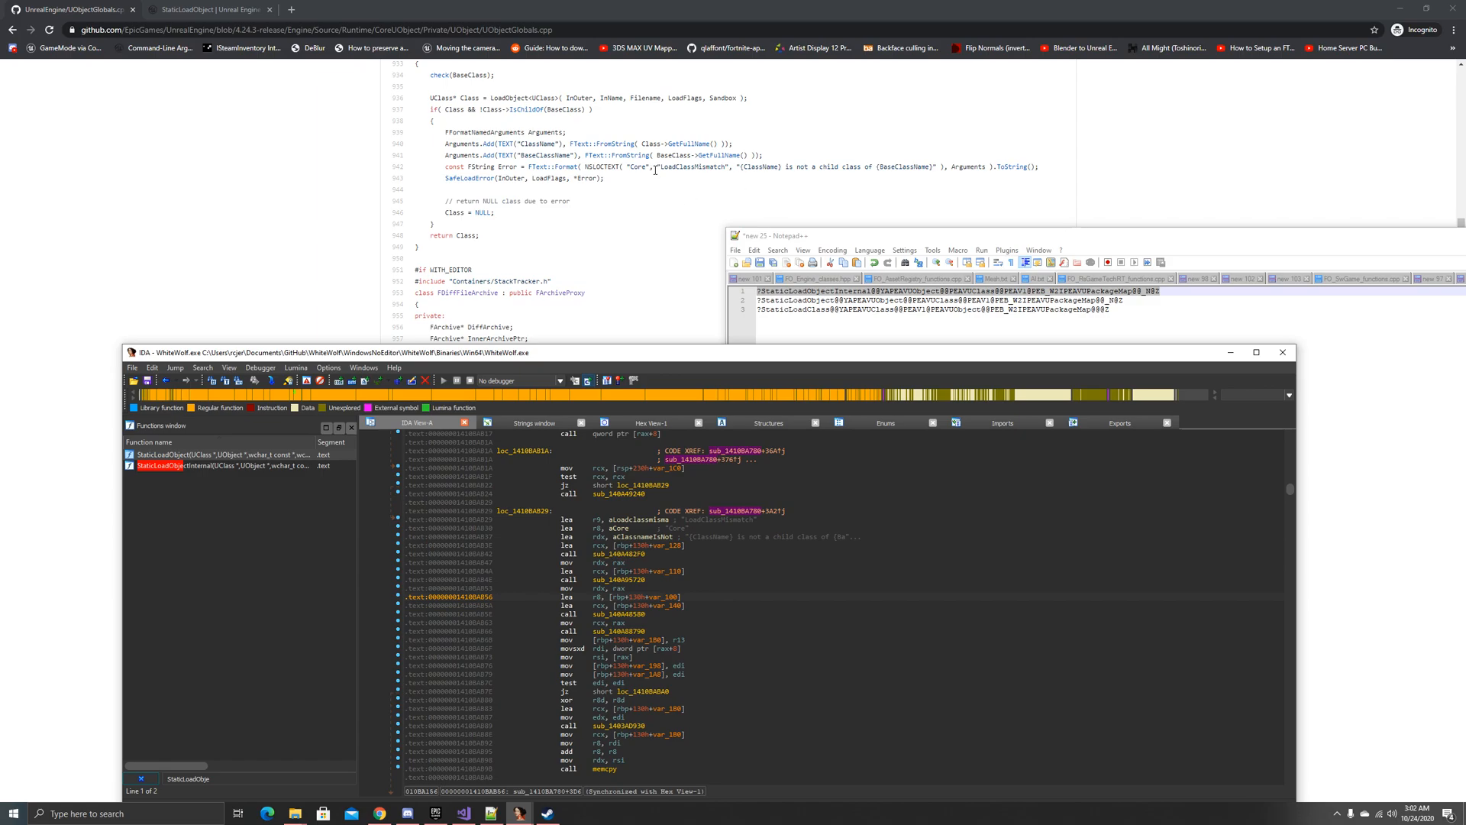
{"action": "scroll", "scroll_direction": "up", "scroll_amount": 3}
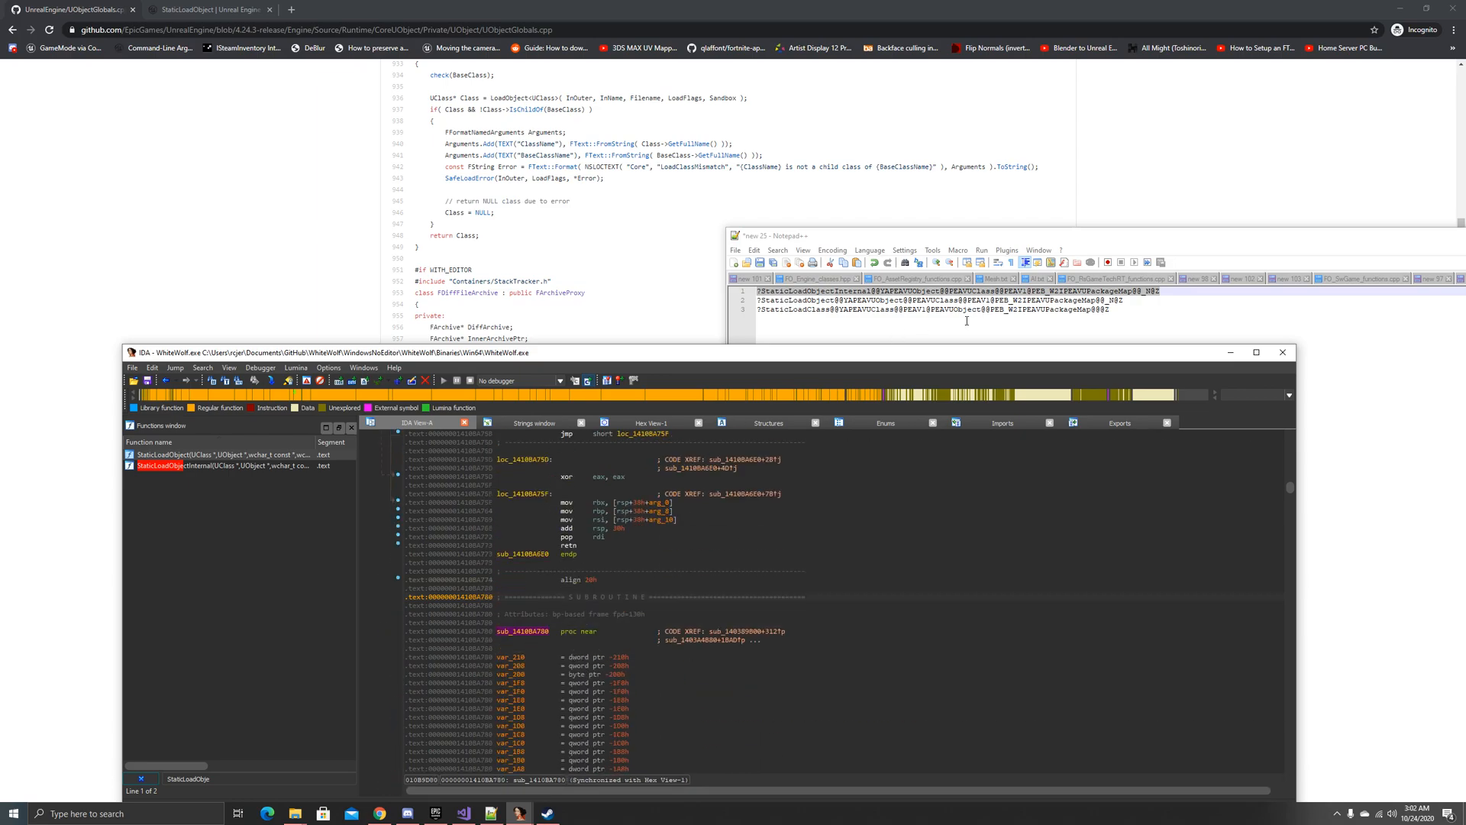
{"action": "right_click", "coordinate": [794, 309]}
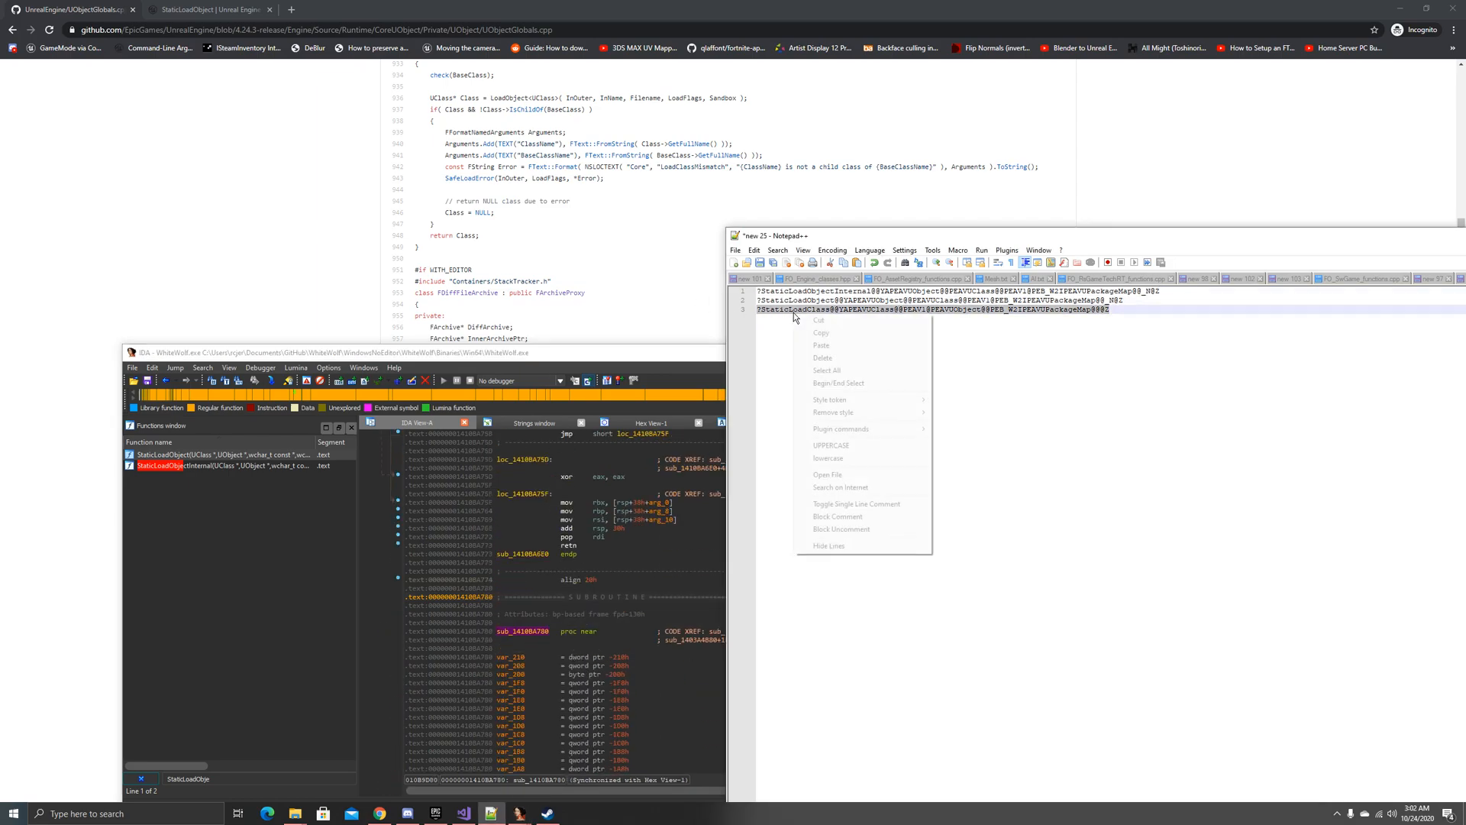